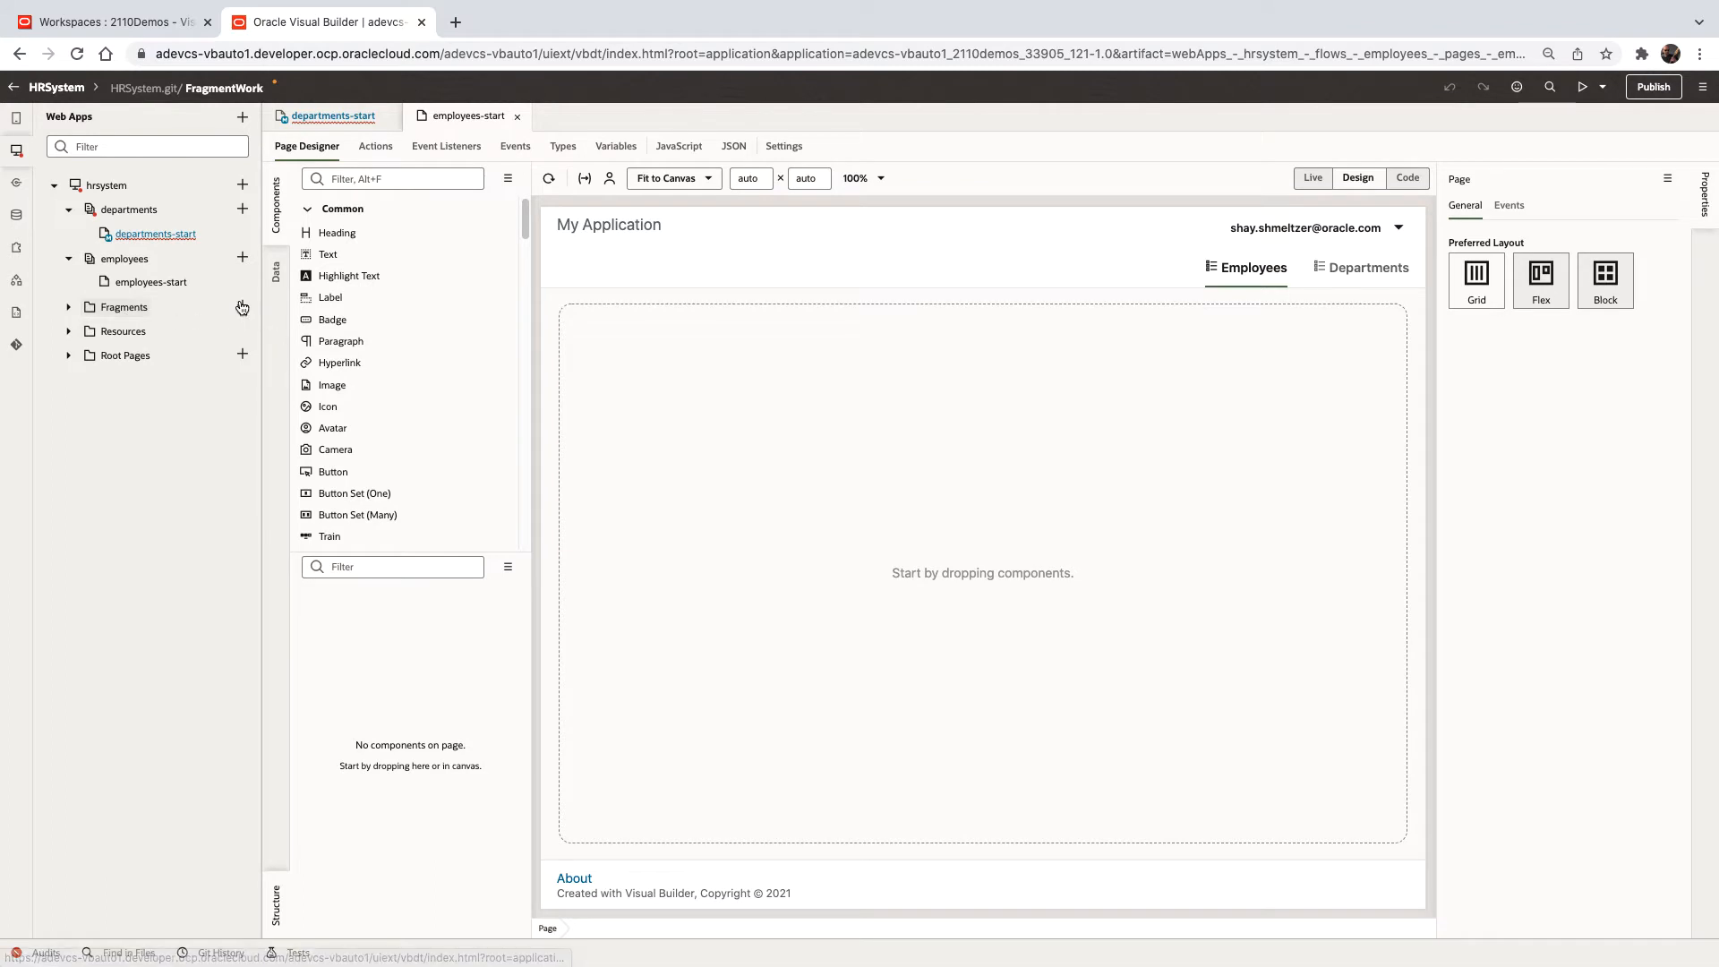
# Create a fragment with Fragment ID EmpChoice and open it in the designer
pyautogui.click(241, 307)
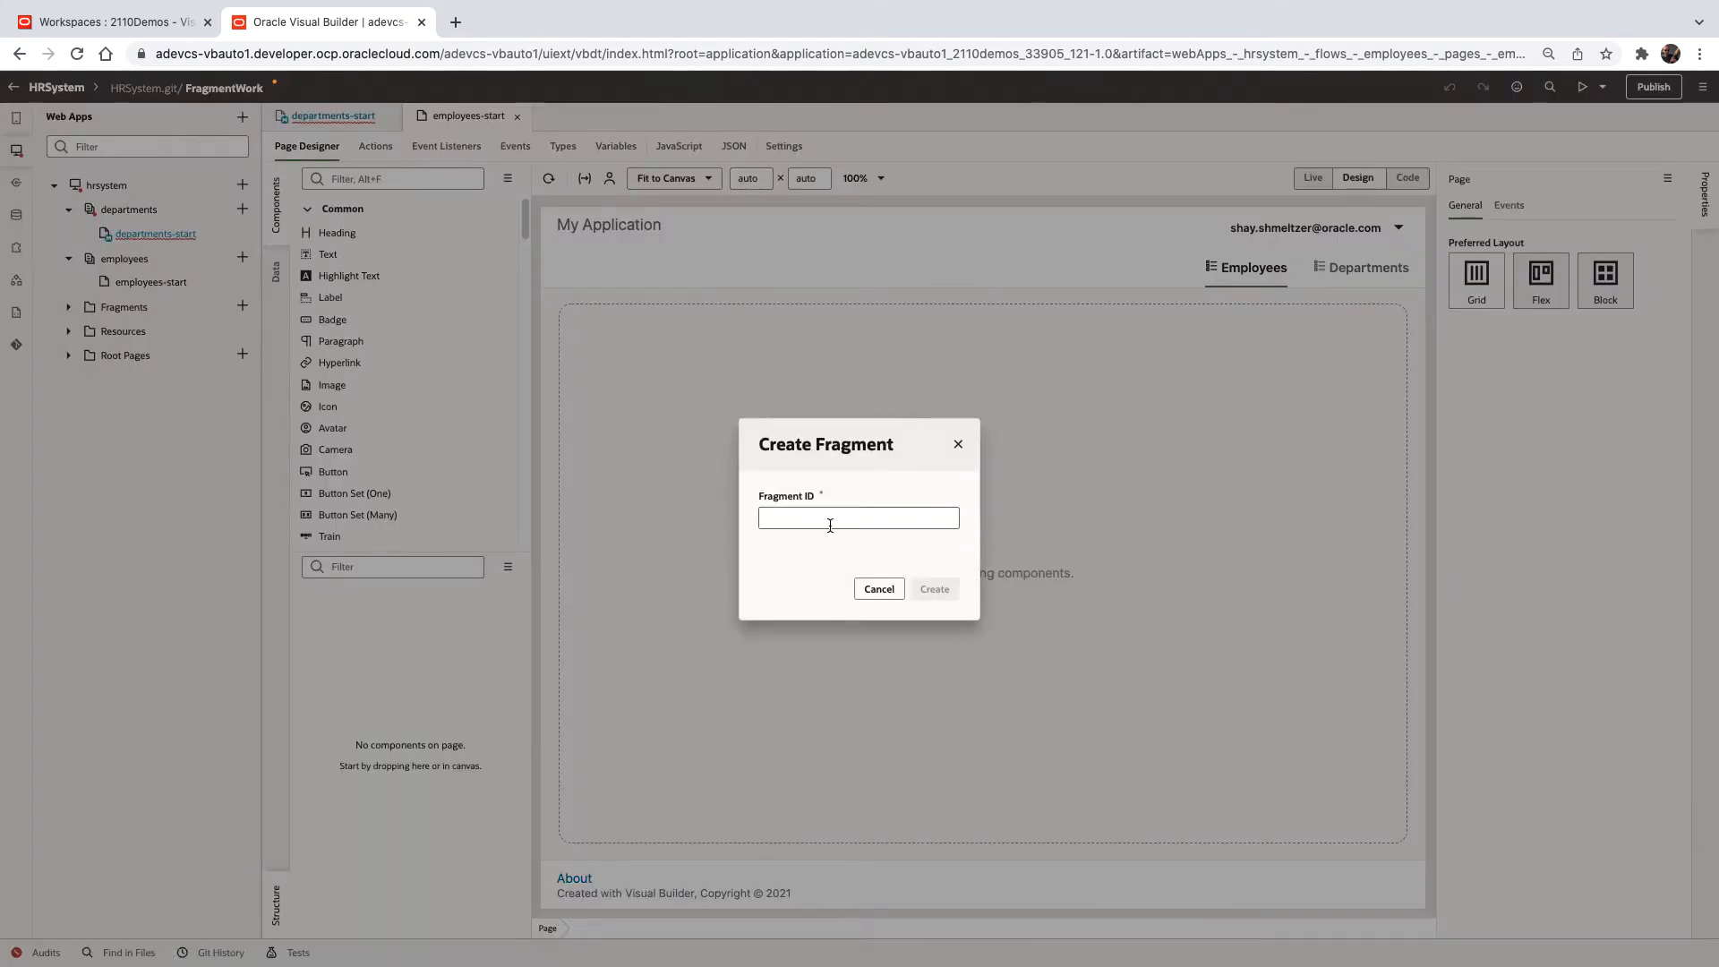
pyautogui.write('Emp')
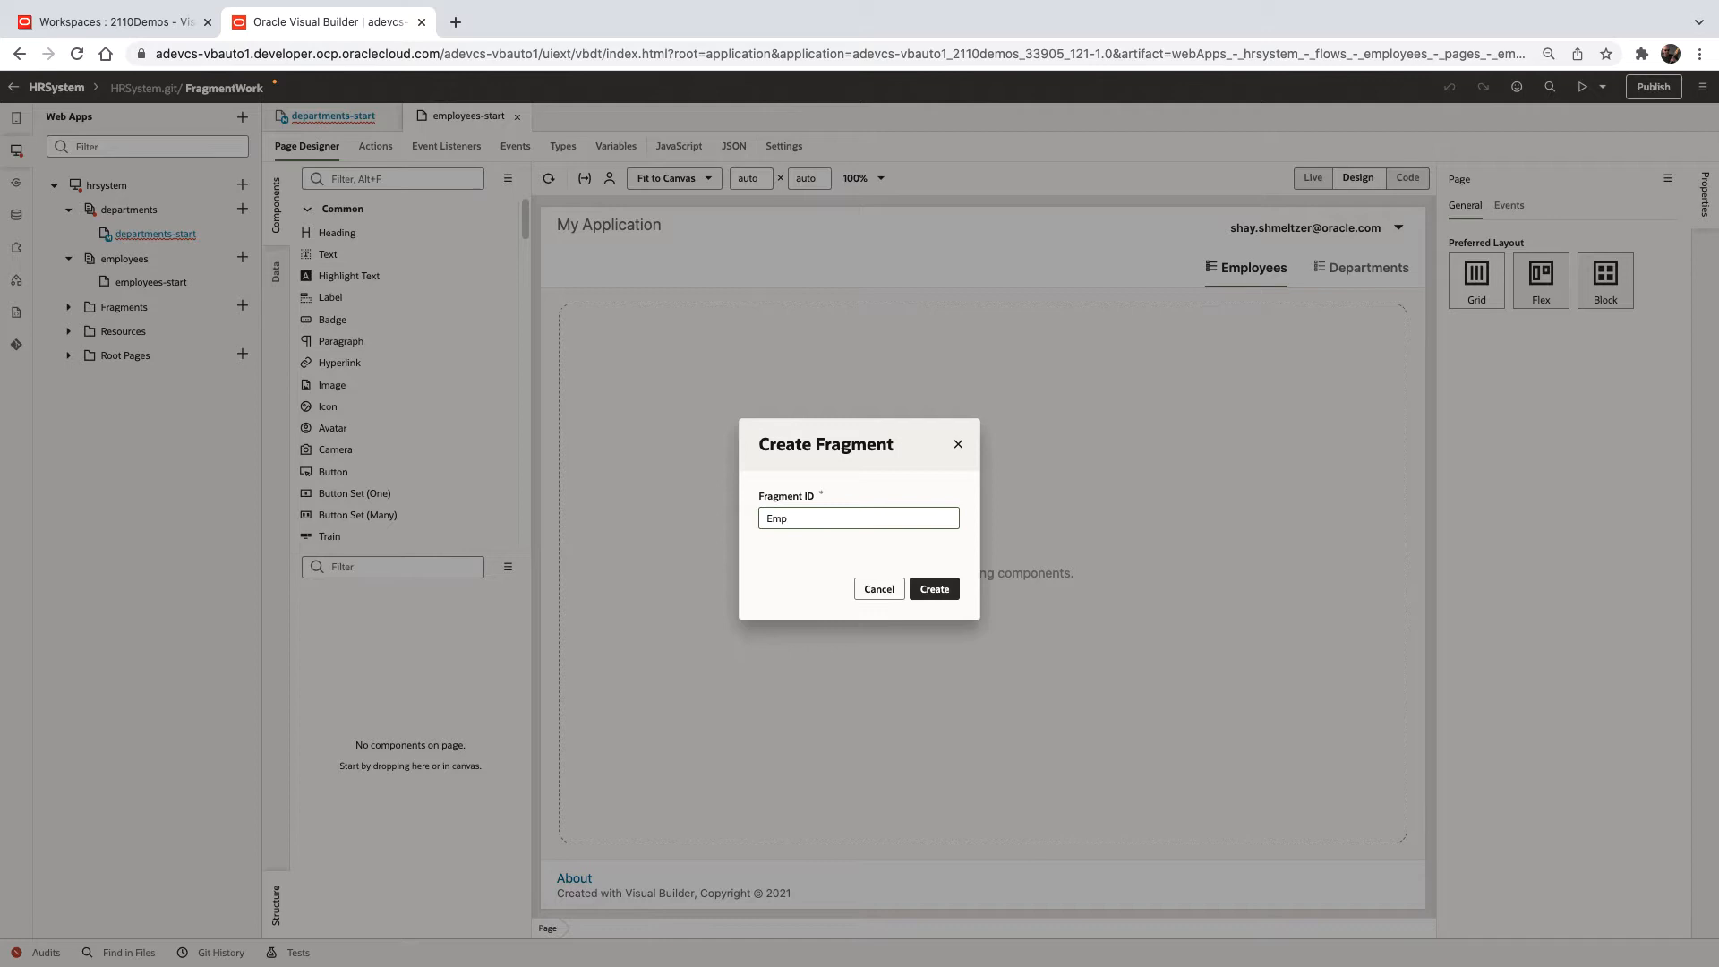
pyautogui.write('Choice')
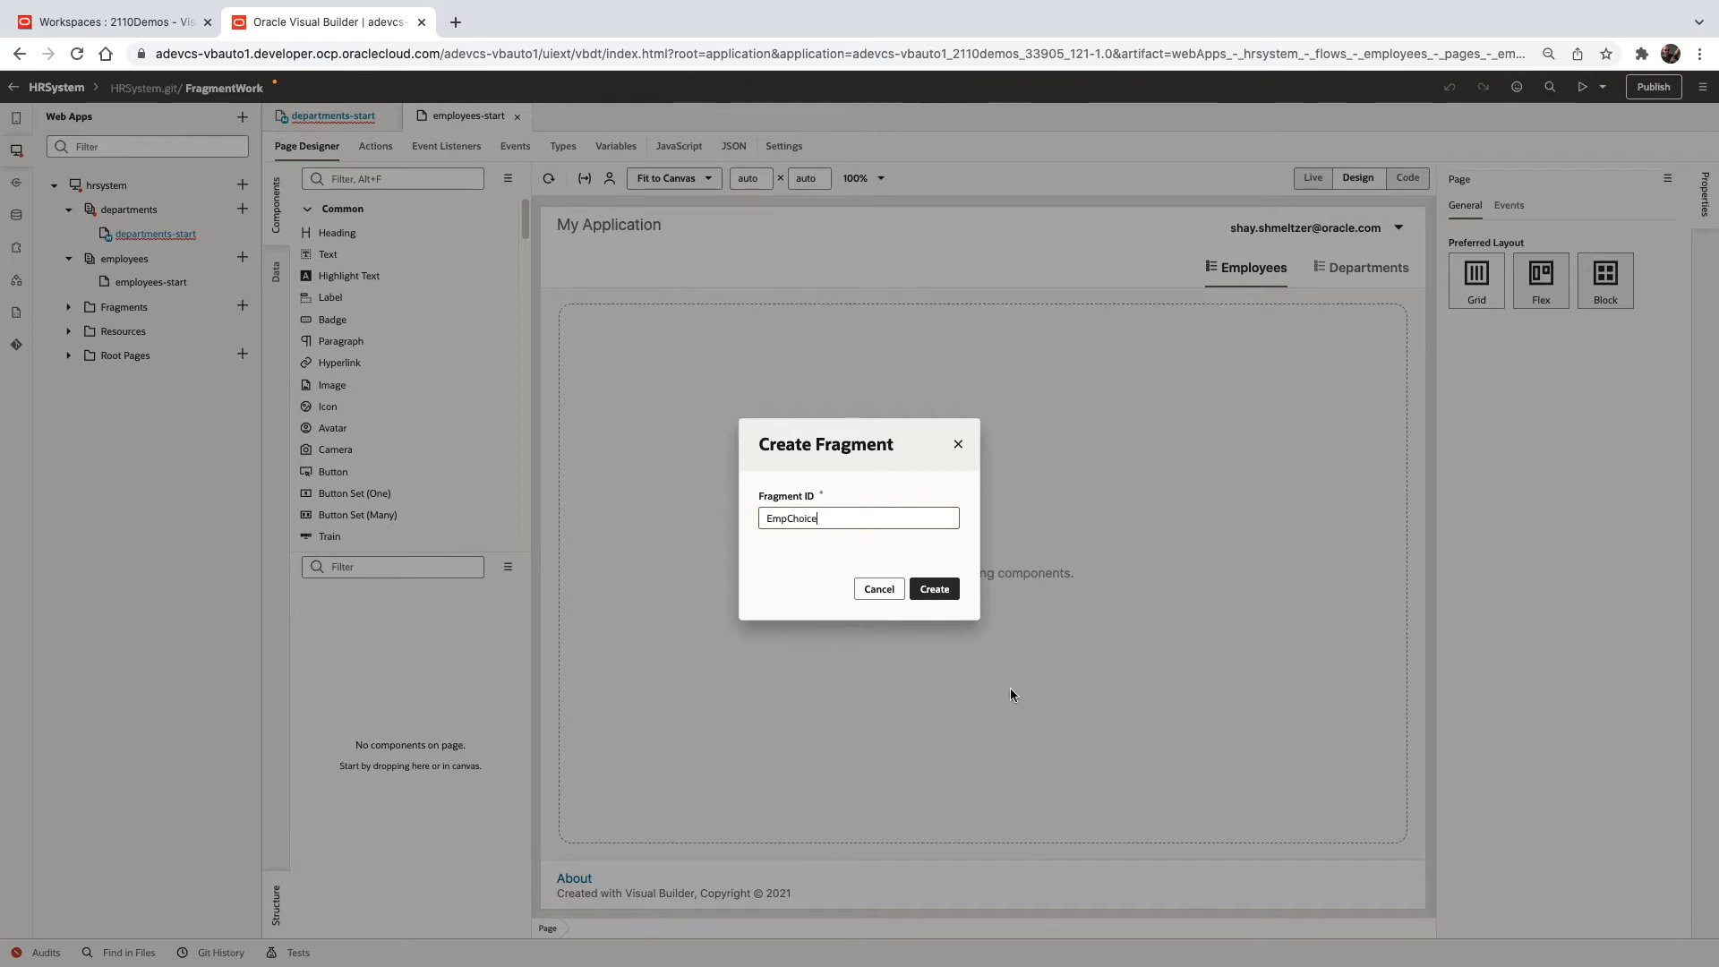
pyautogui.click(932, 589)
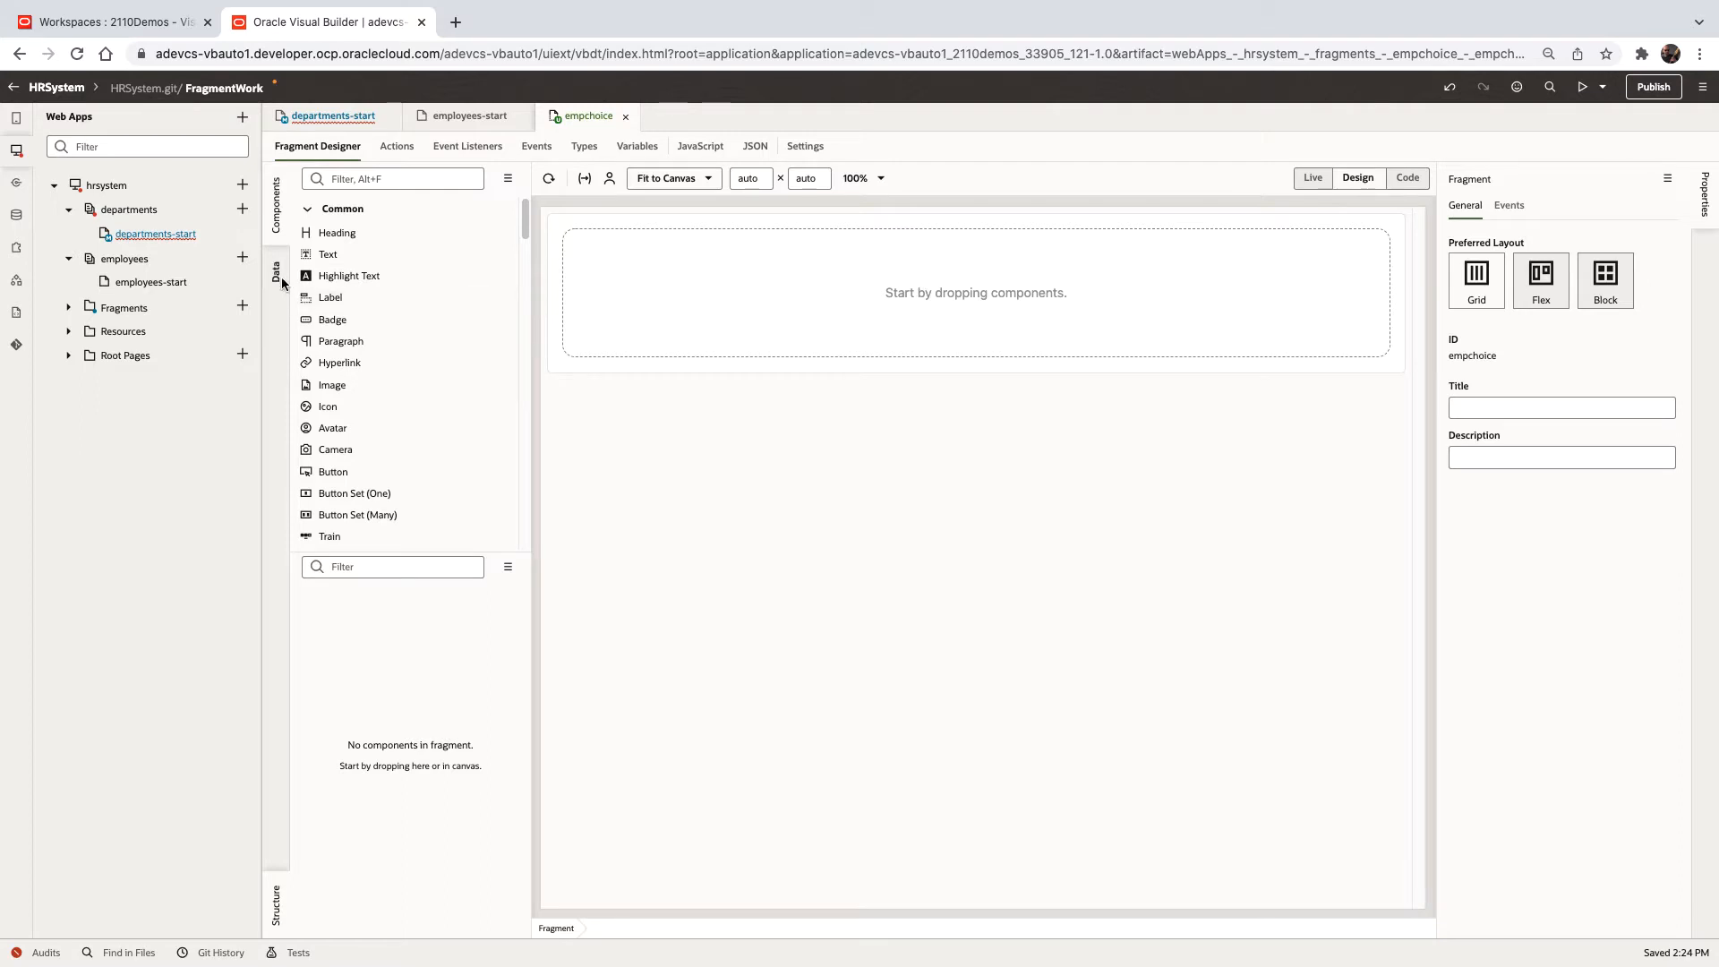
# Bind an Employees Get Many table showing name and picture columns, picture as Image
pyautogui.click(277, 268)
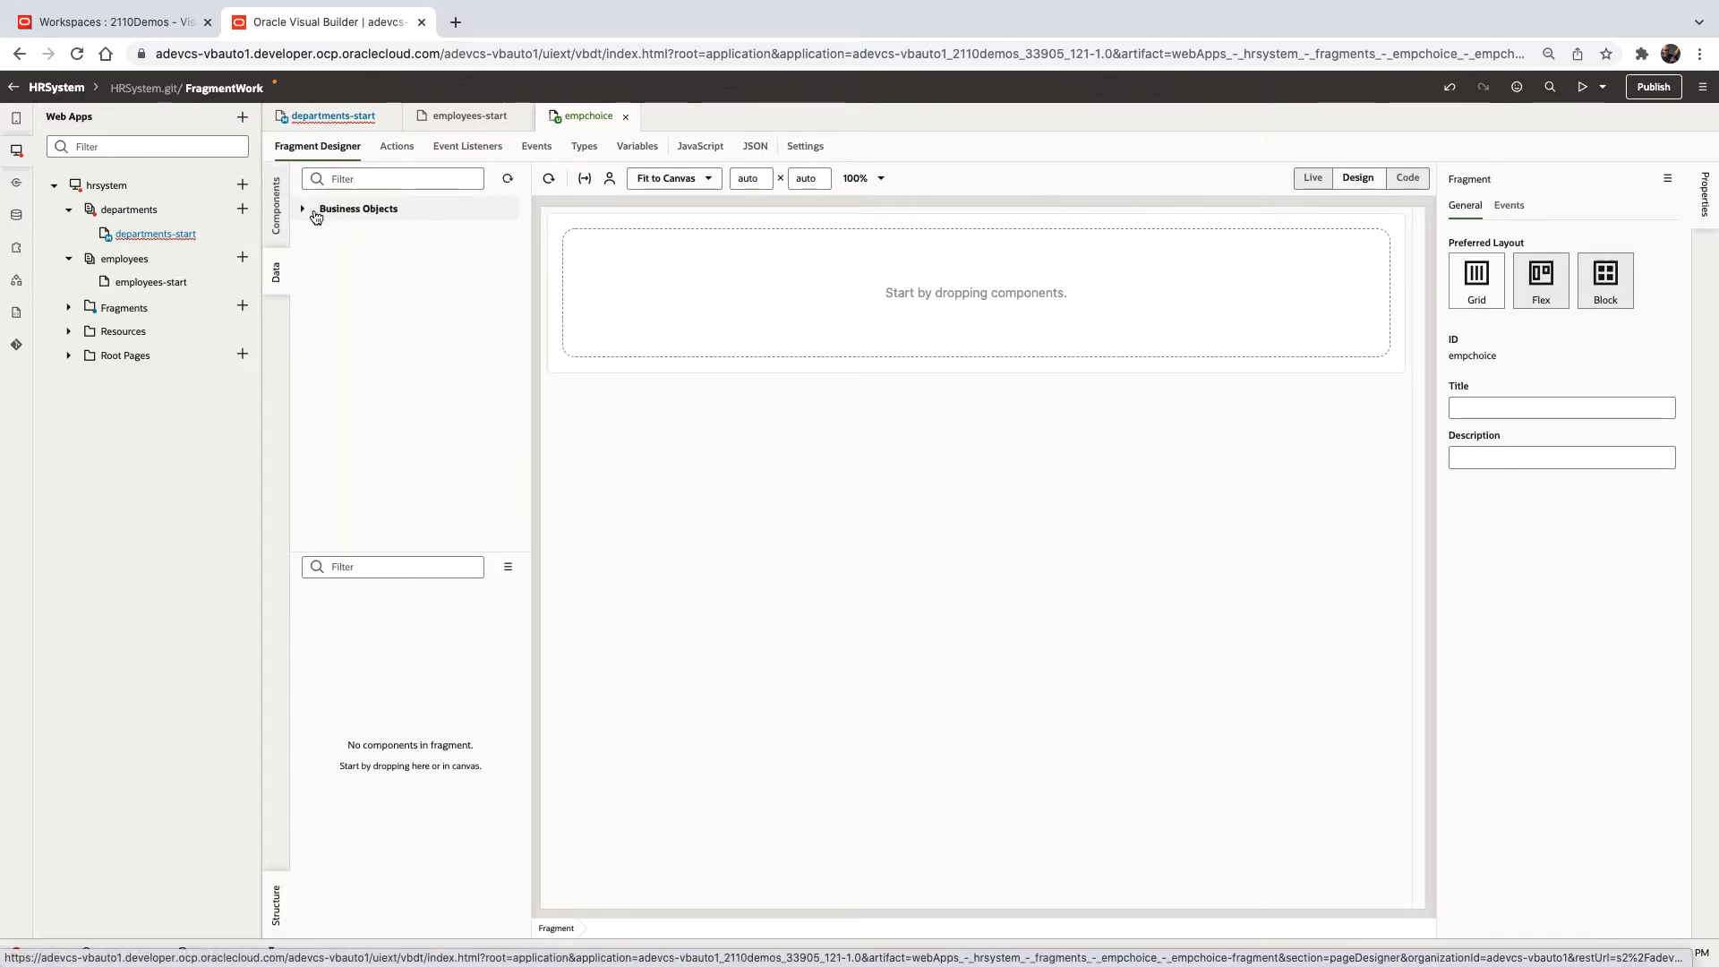
pyautogui.click(317, 209)
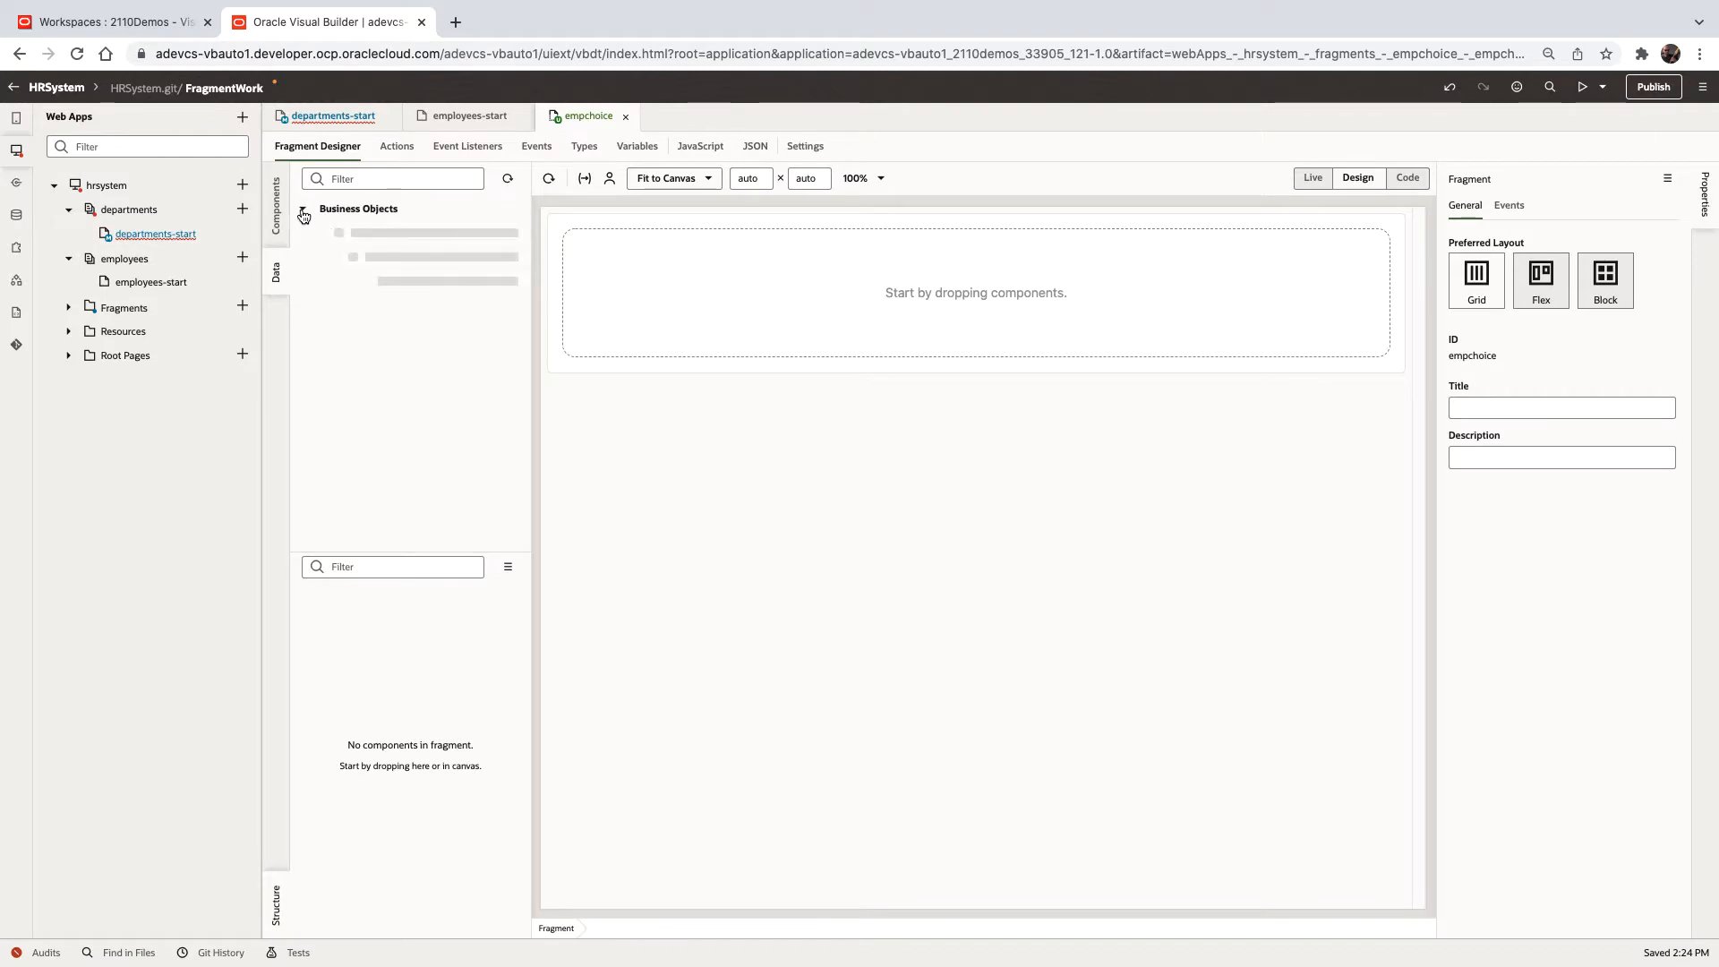
pyautogui.click(304, 216)
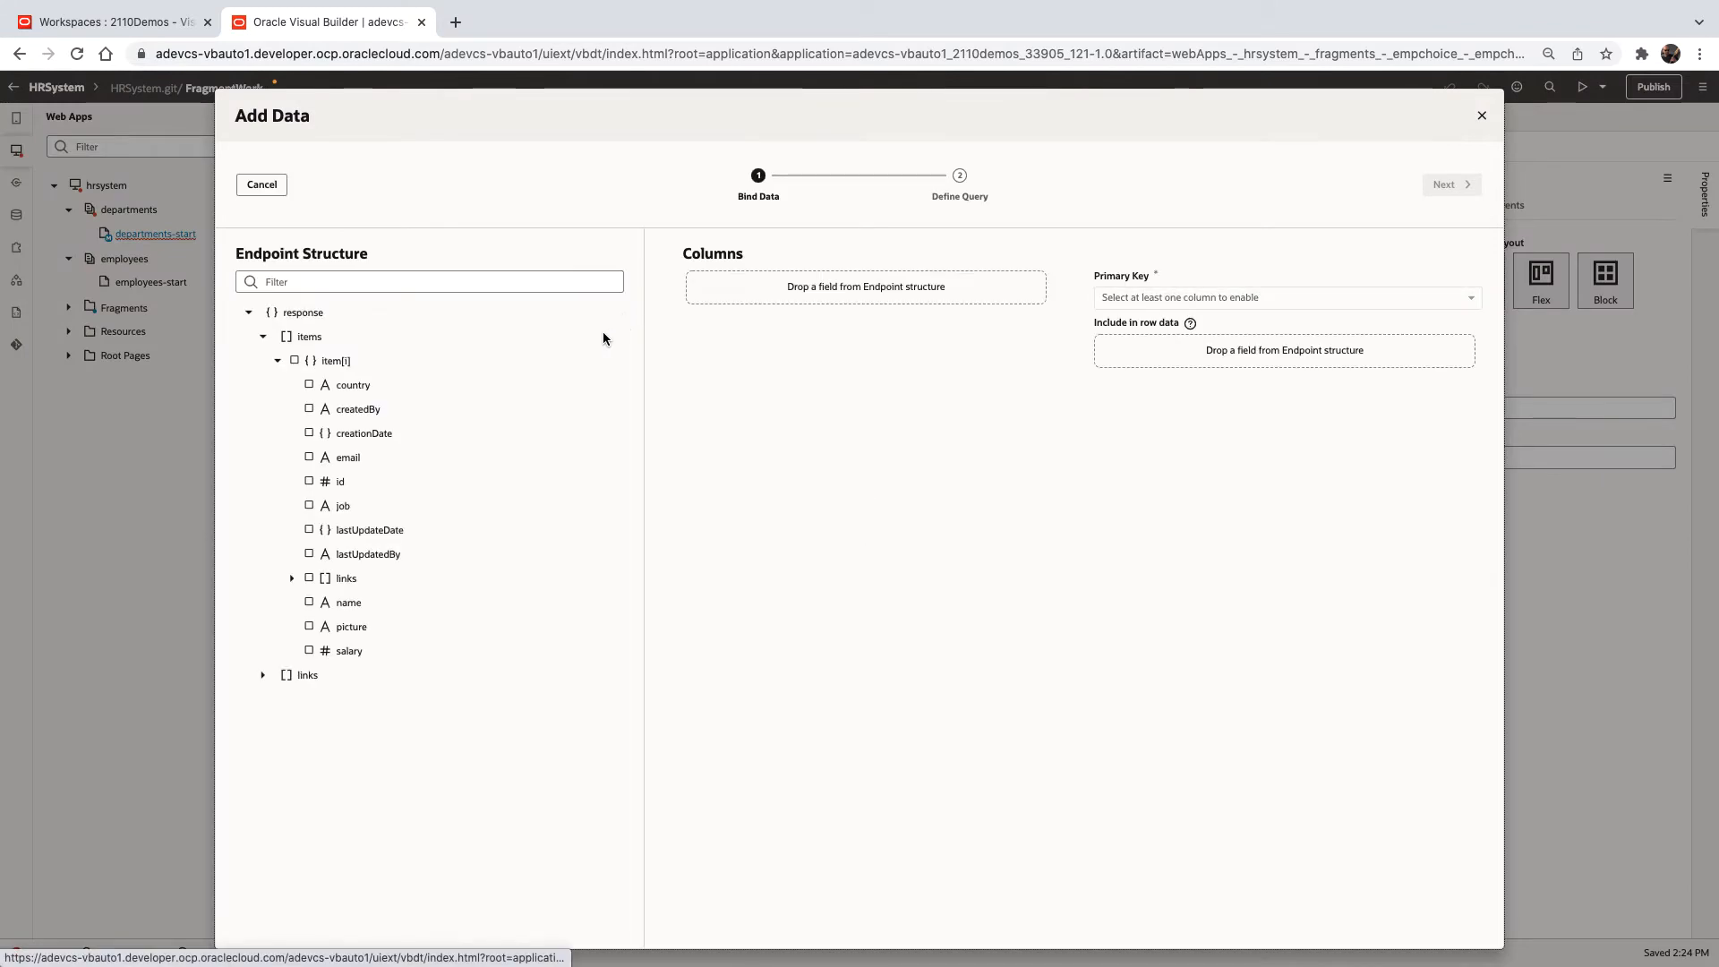
pyautogui.click(309, 602)
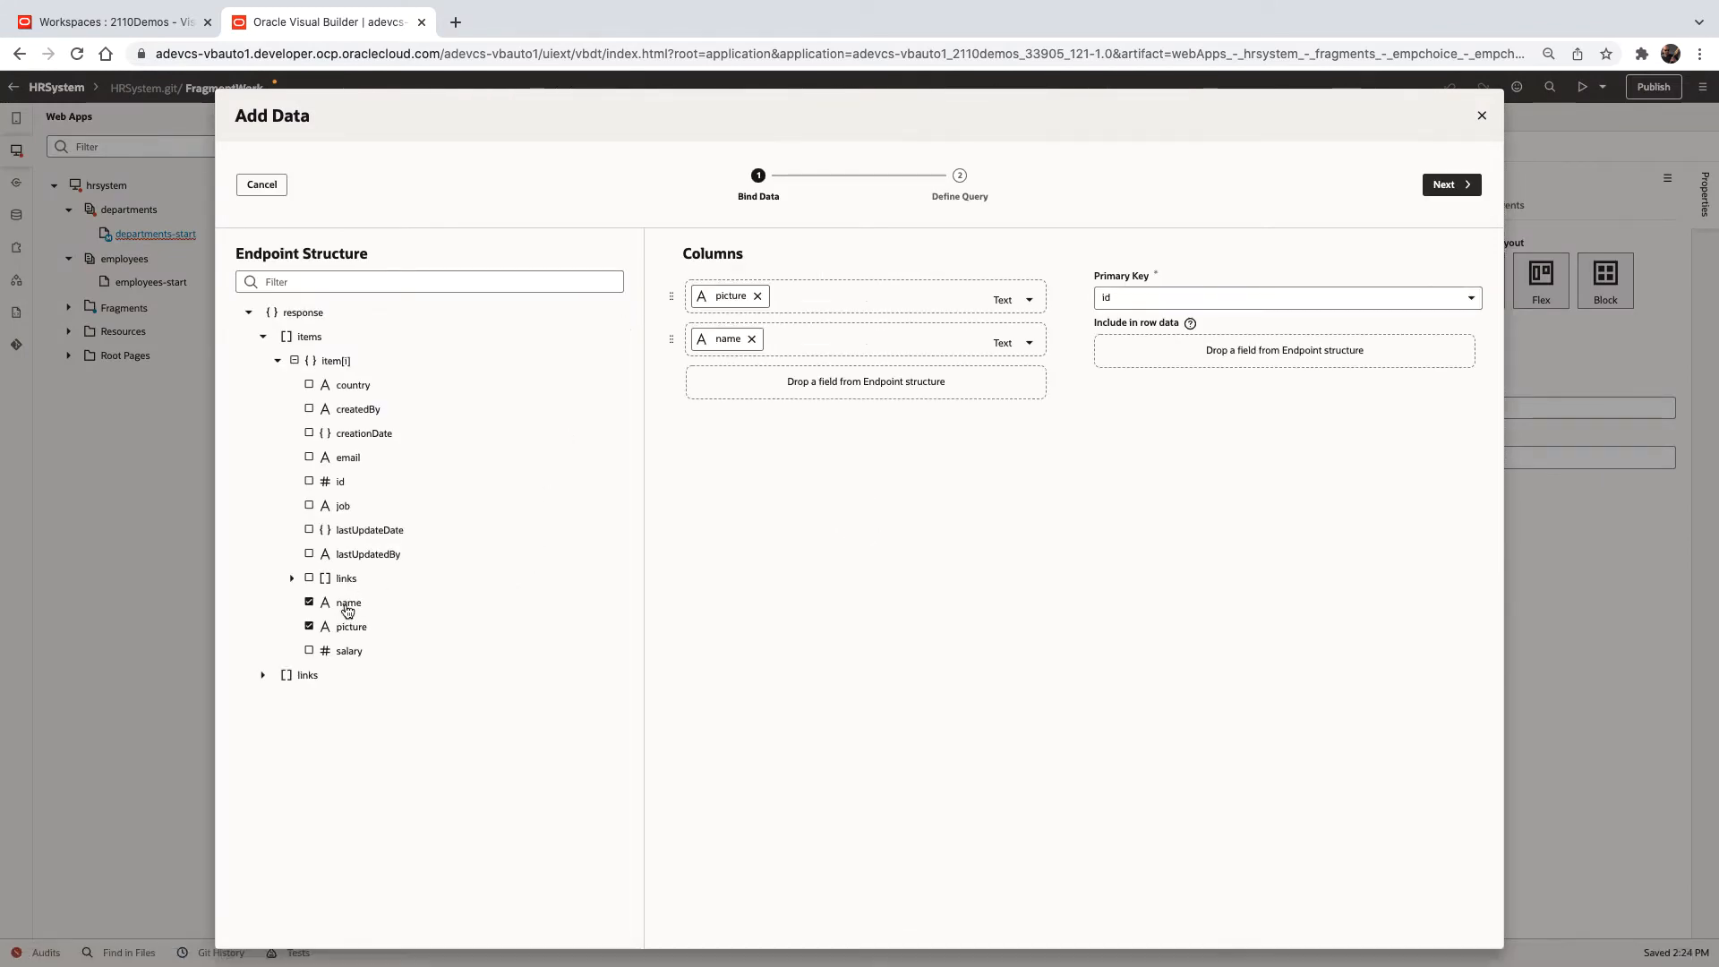
pyautogui.click(1022, 342)
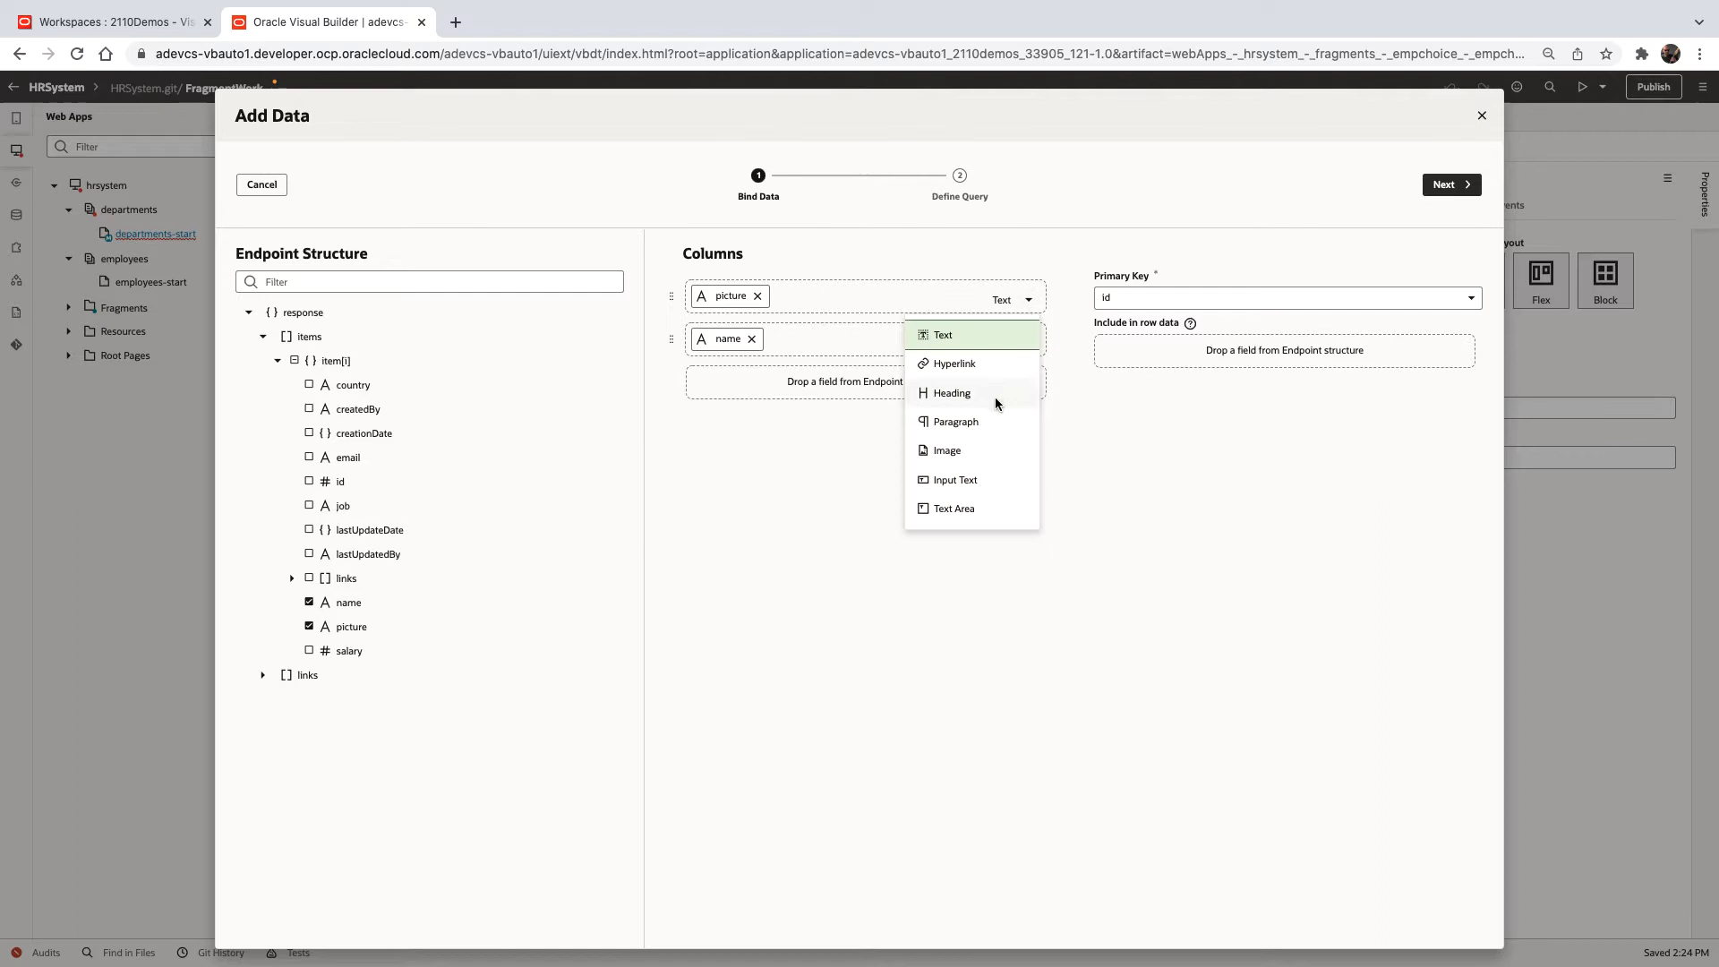
pyautogui.click(945, 449)
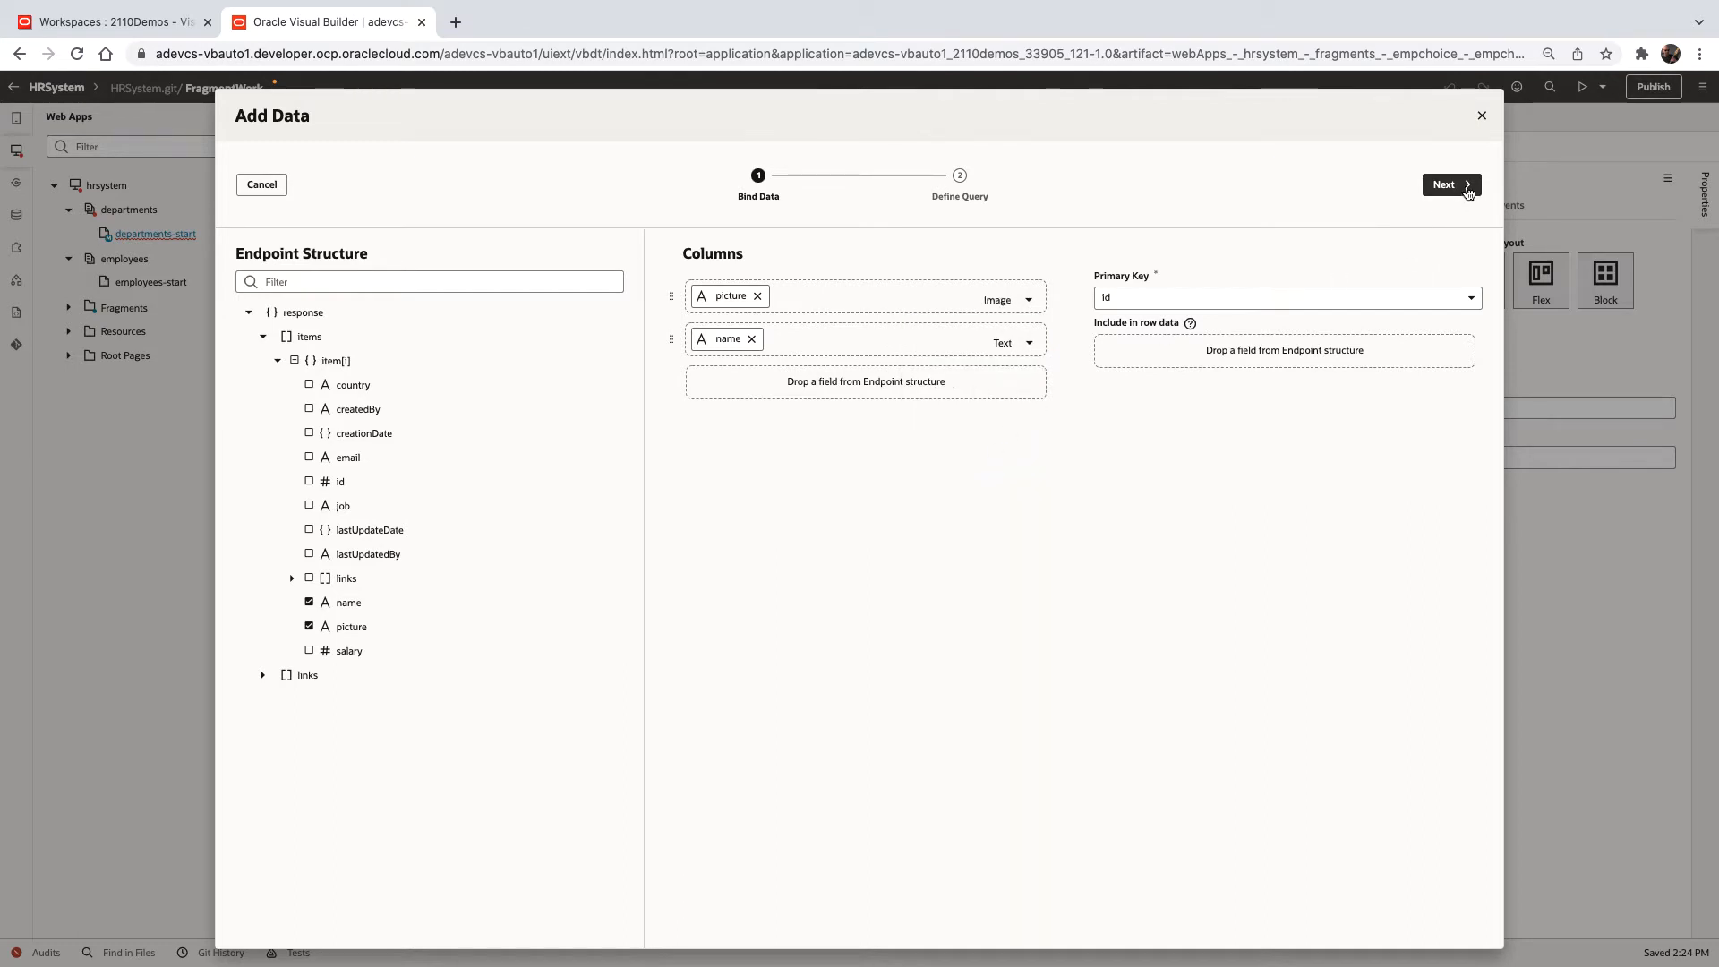
pyautogui.click(1442, 183)
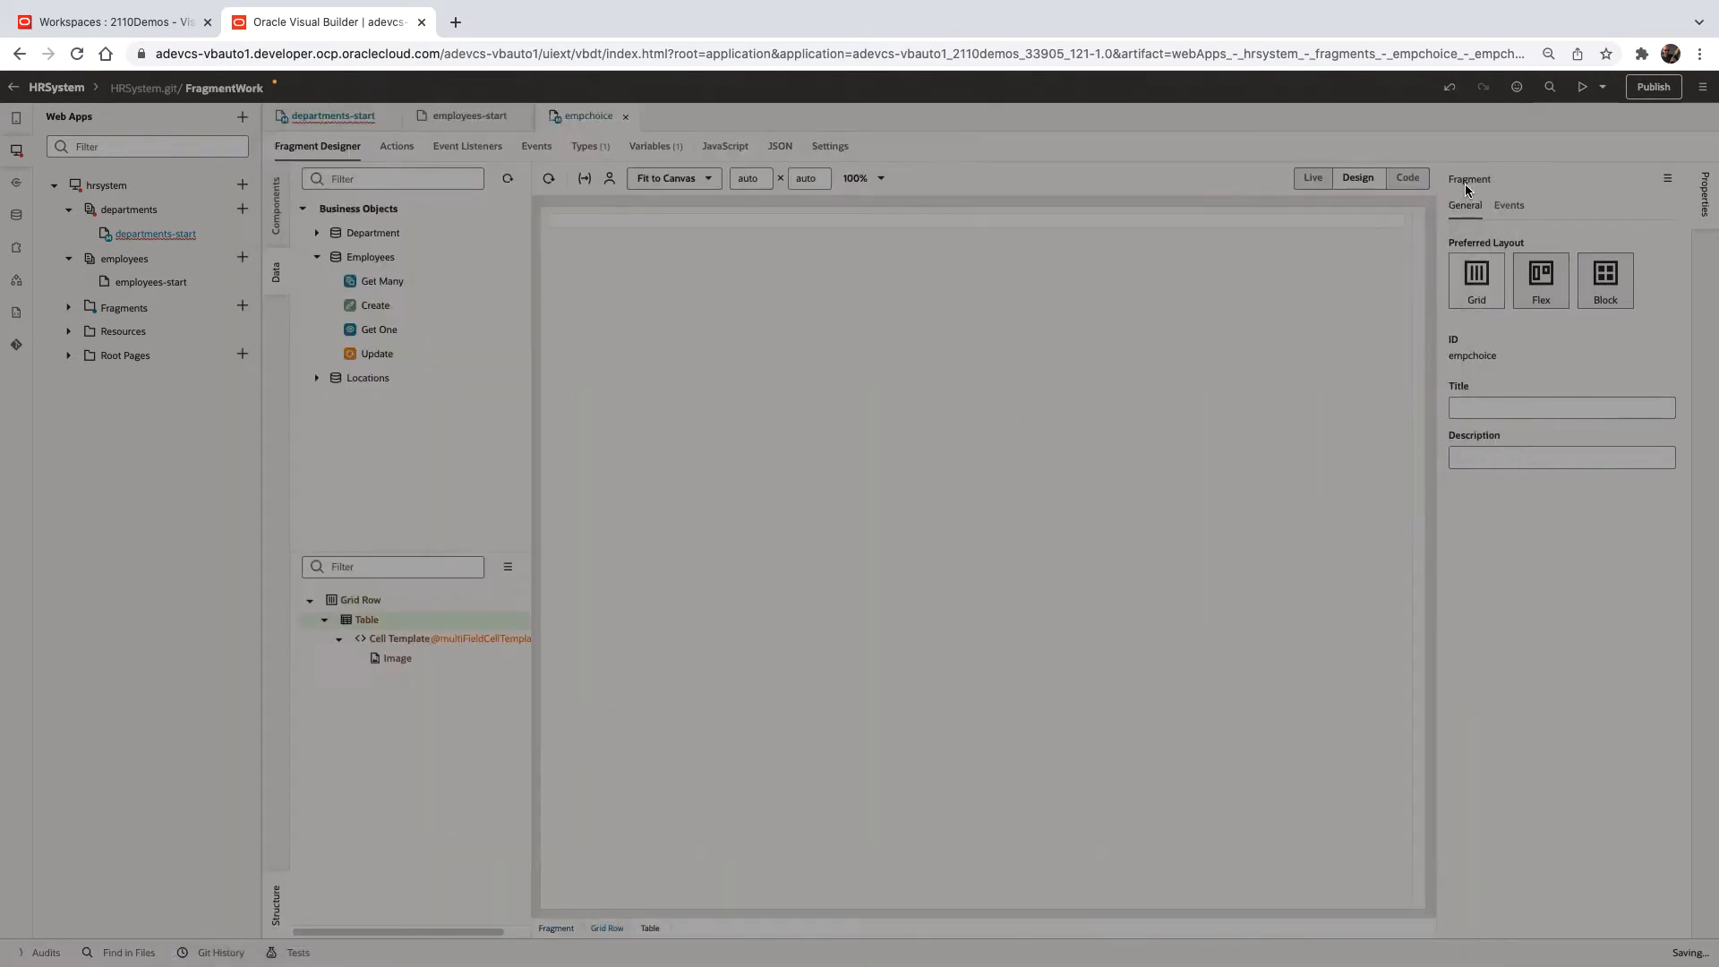
pyautogui.click(365, 619)
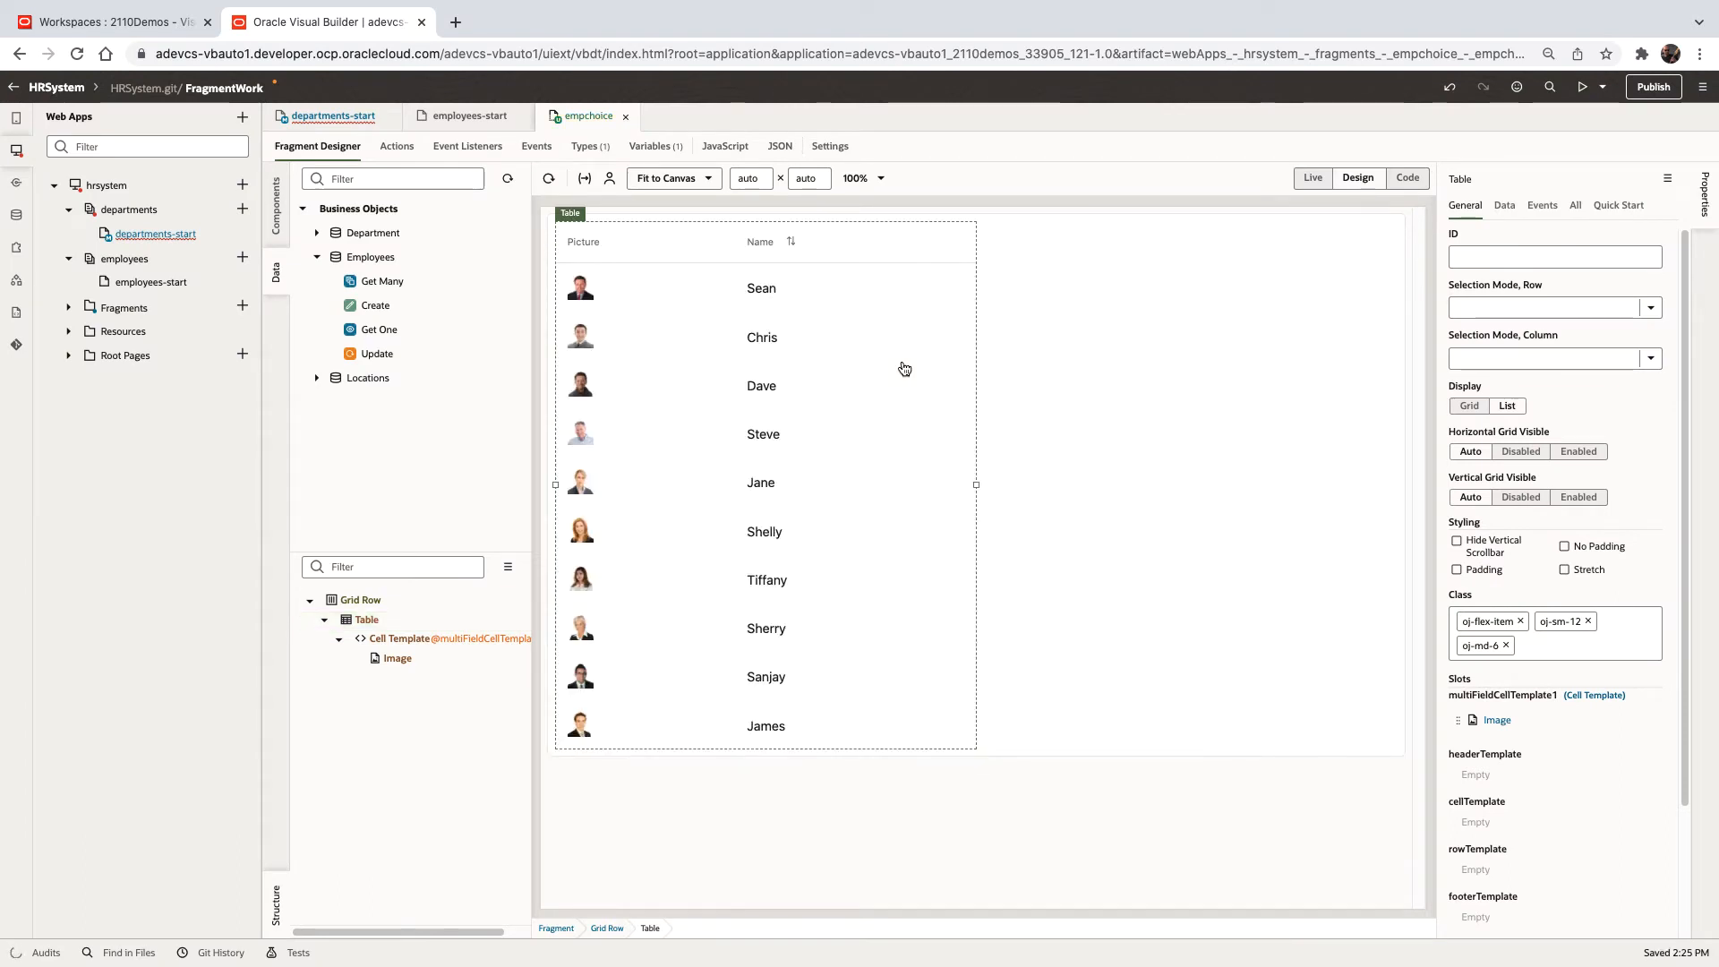
pyautogui.moveTo(836, 456)
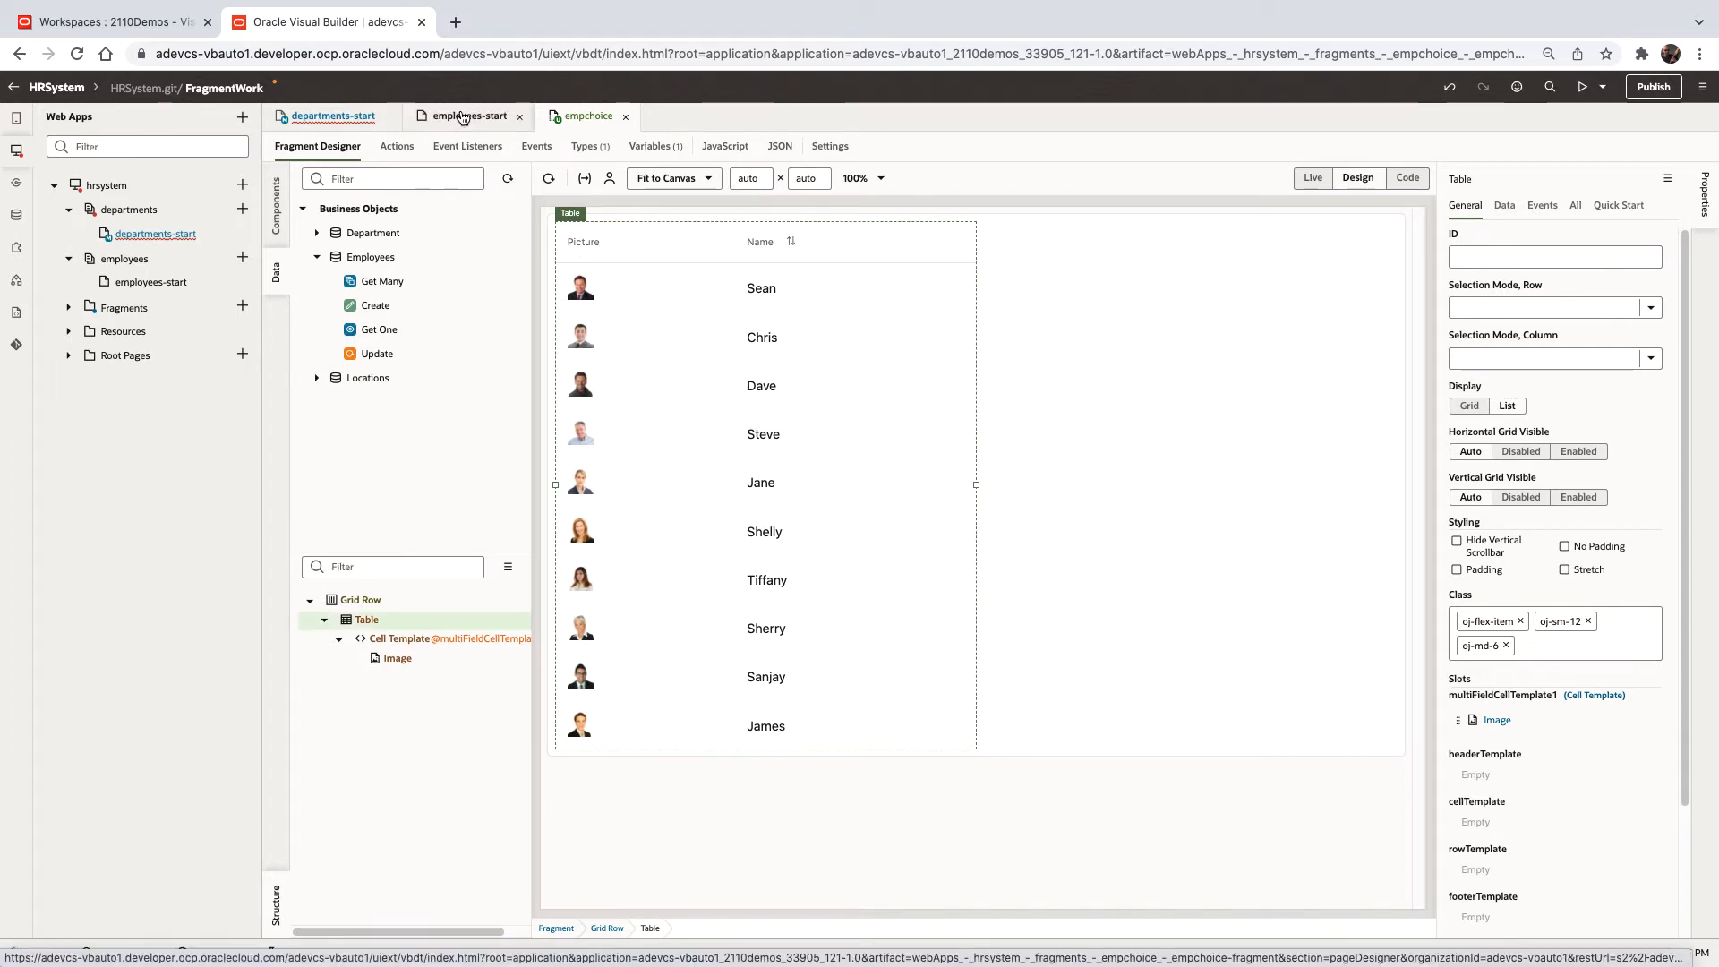
# Drop a Fragment Container named empchoice onto employees-start, then return to the fragment
pyautogui.click(468, 116)
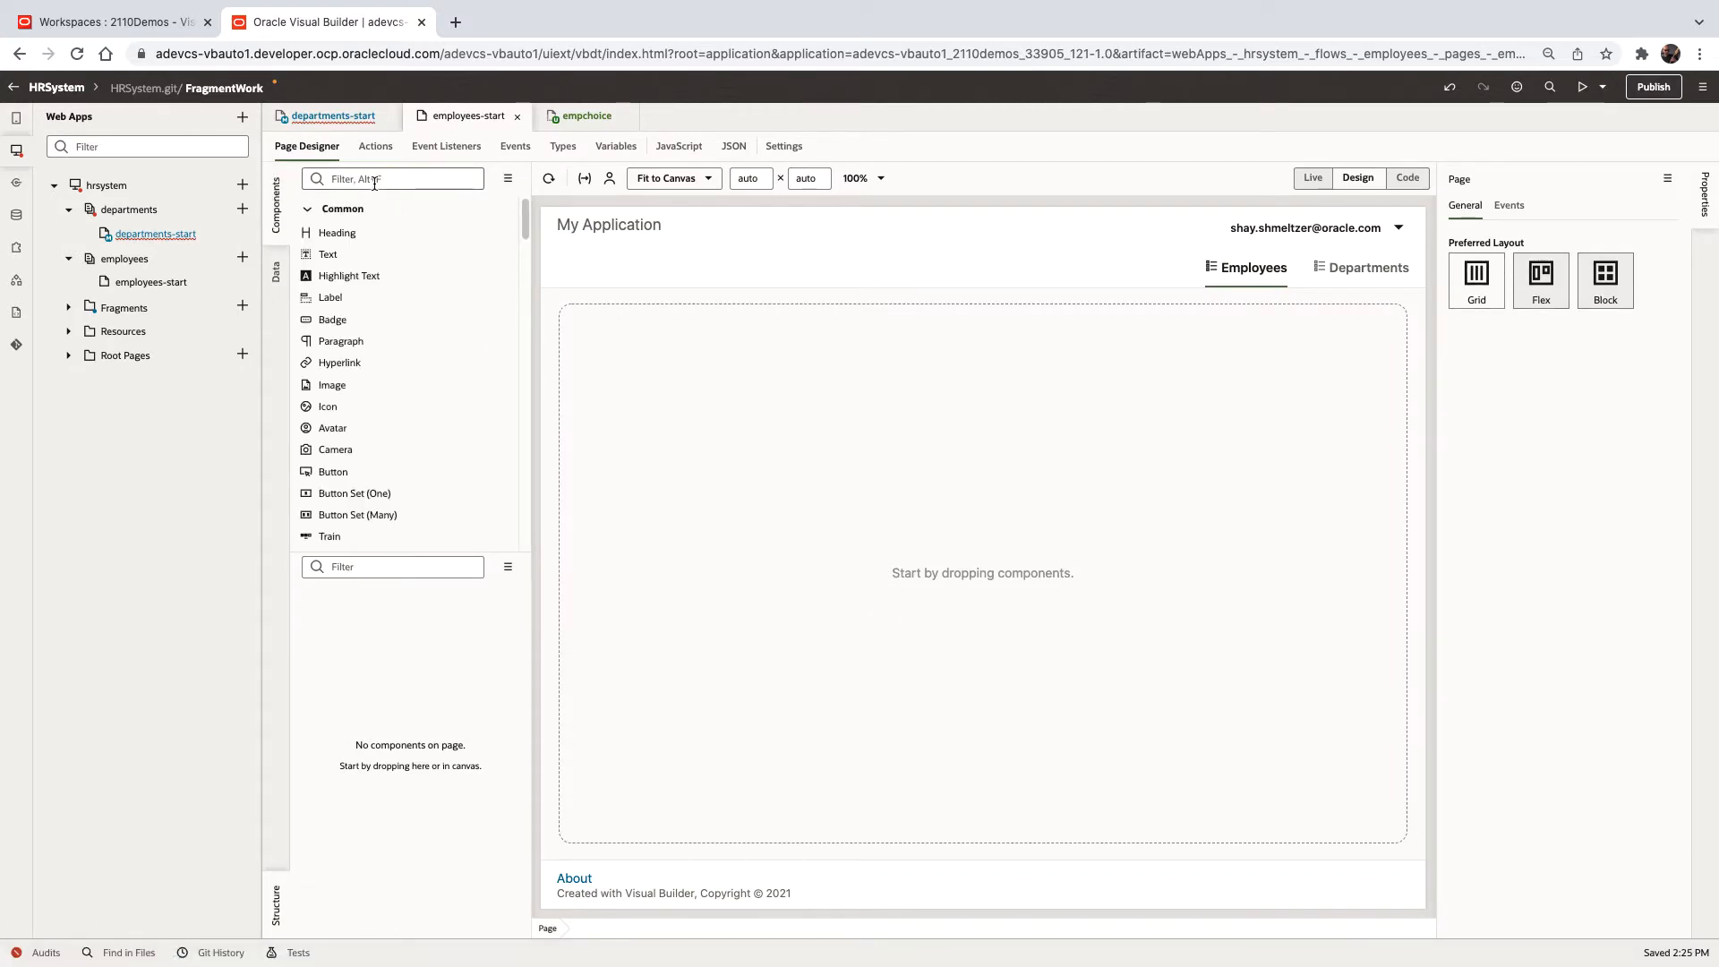
pyautogui.write('frag')
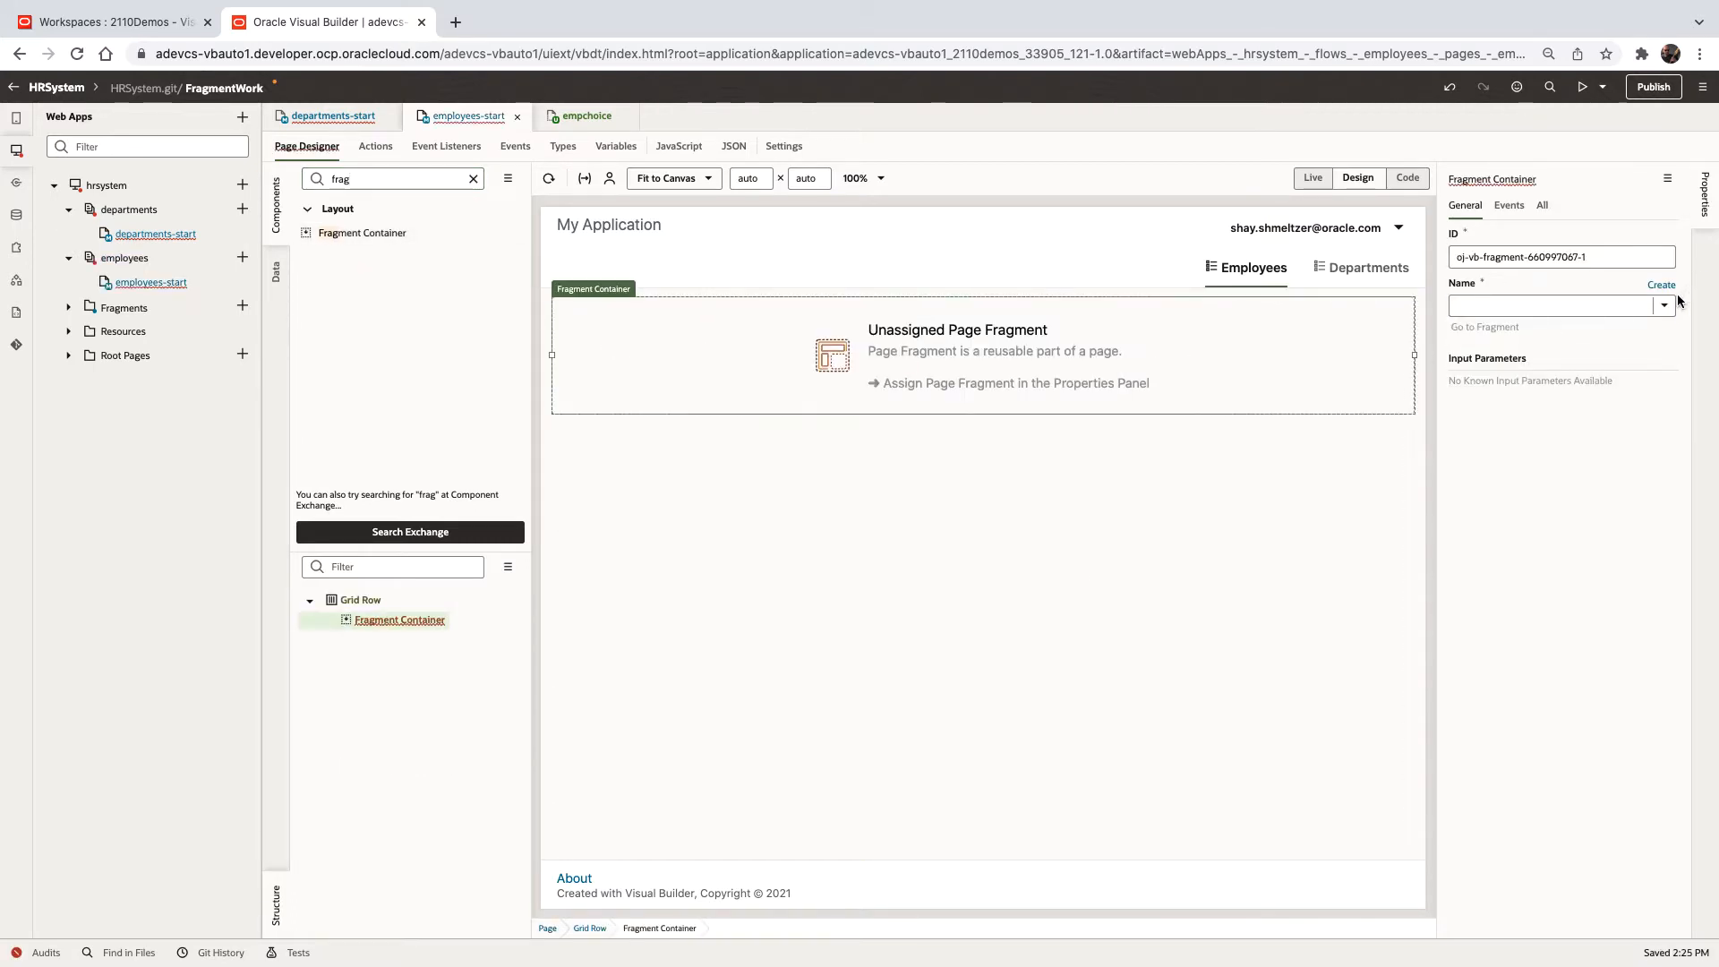
pyautogui.write('empchoice')
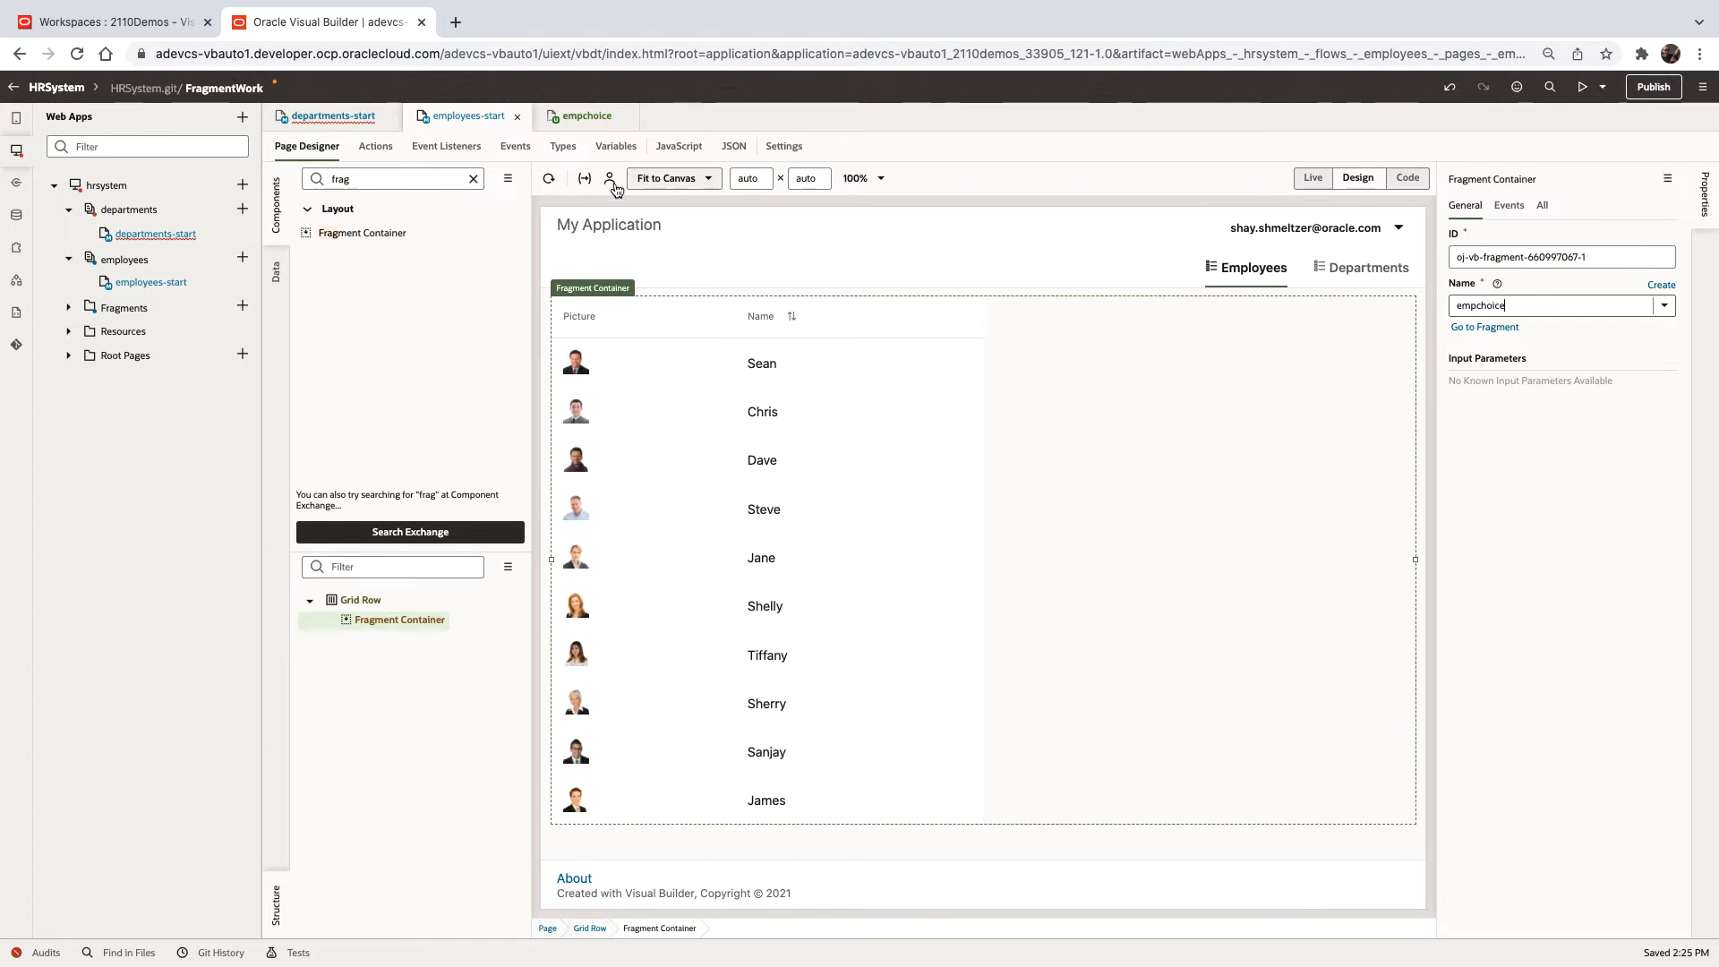
pyautogui.click(587, 116)
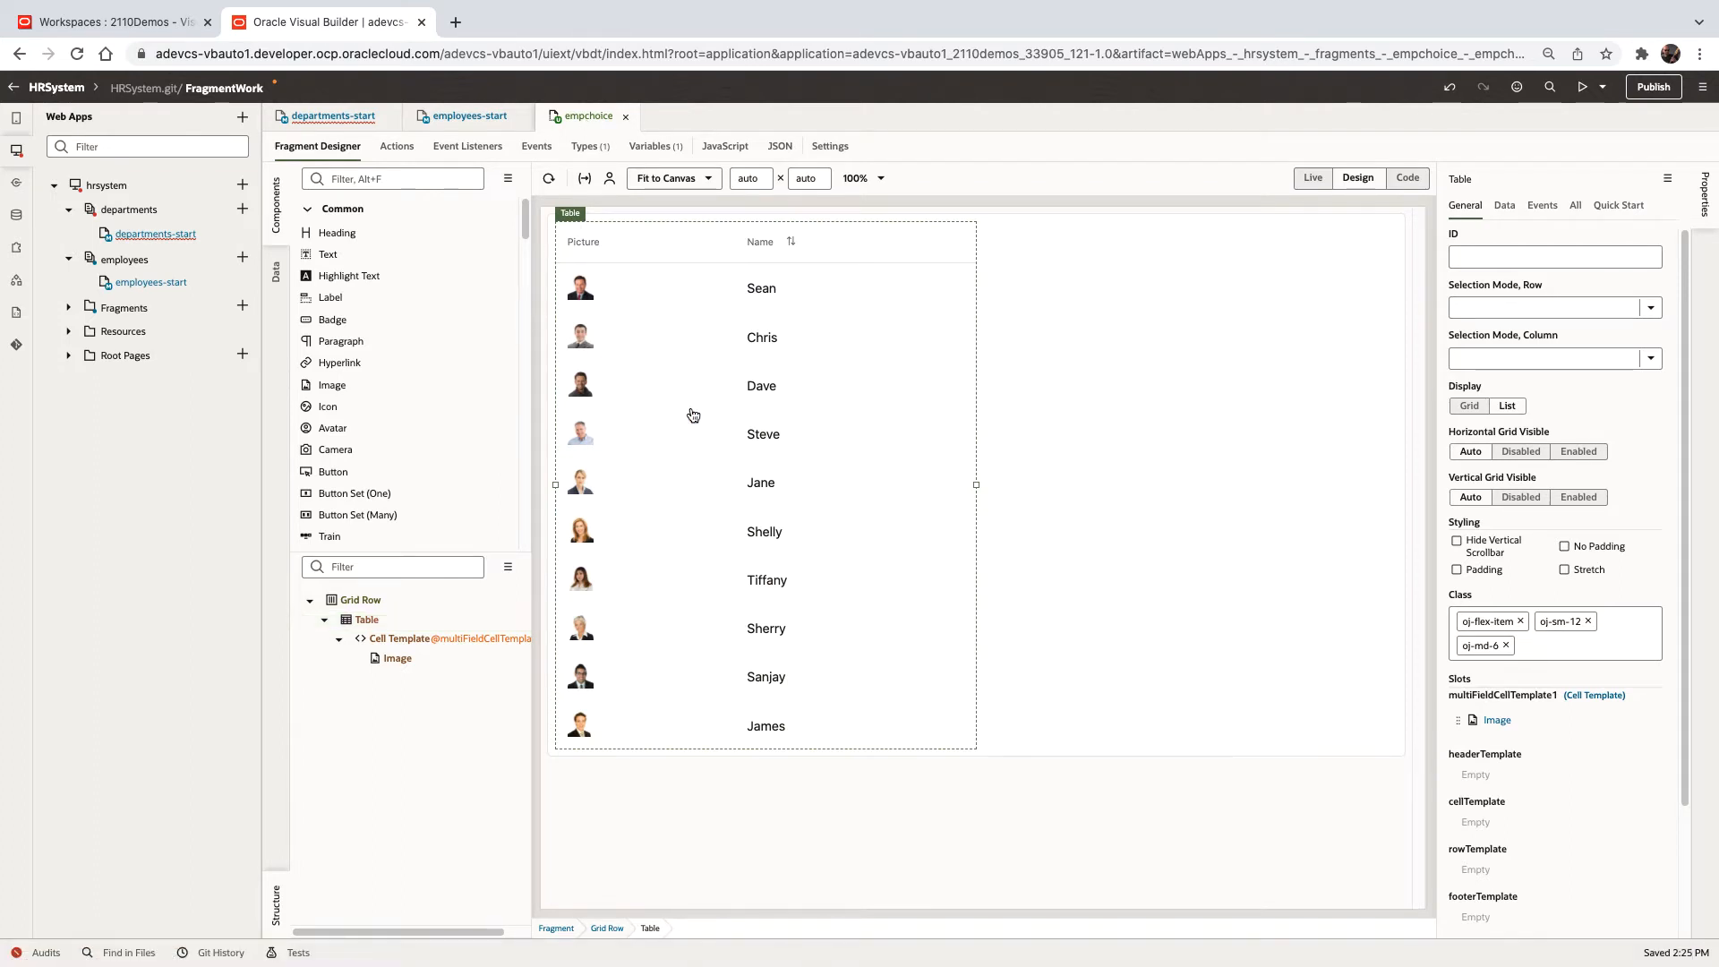
# Add a table column of hyperlinks with link text and header text 'Select'
pyautogui.click(367, 619)
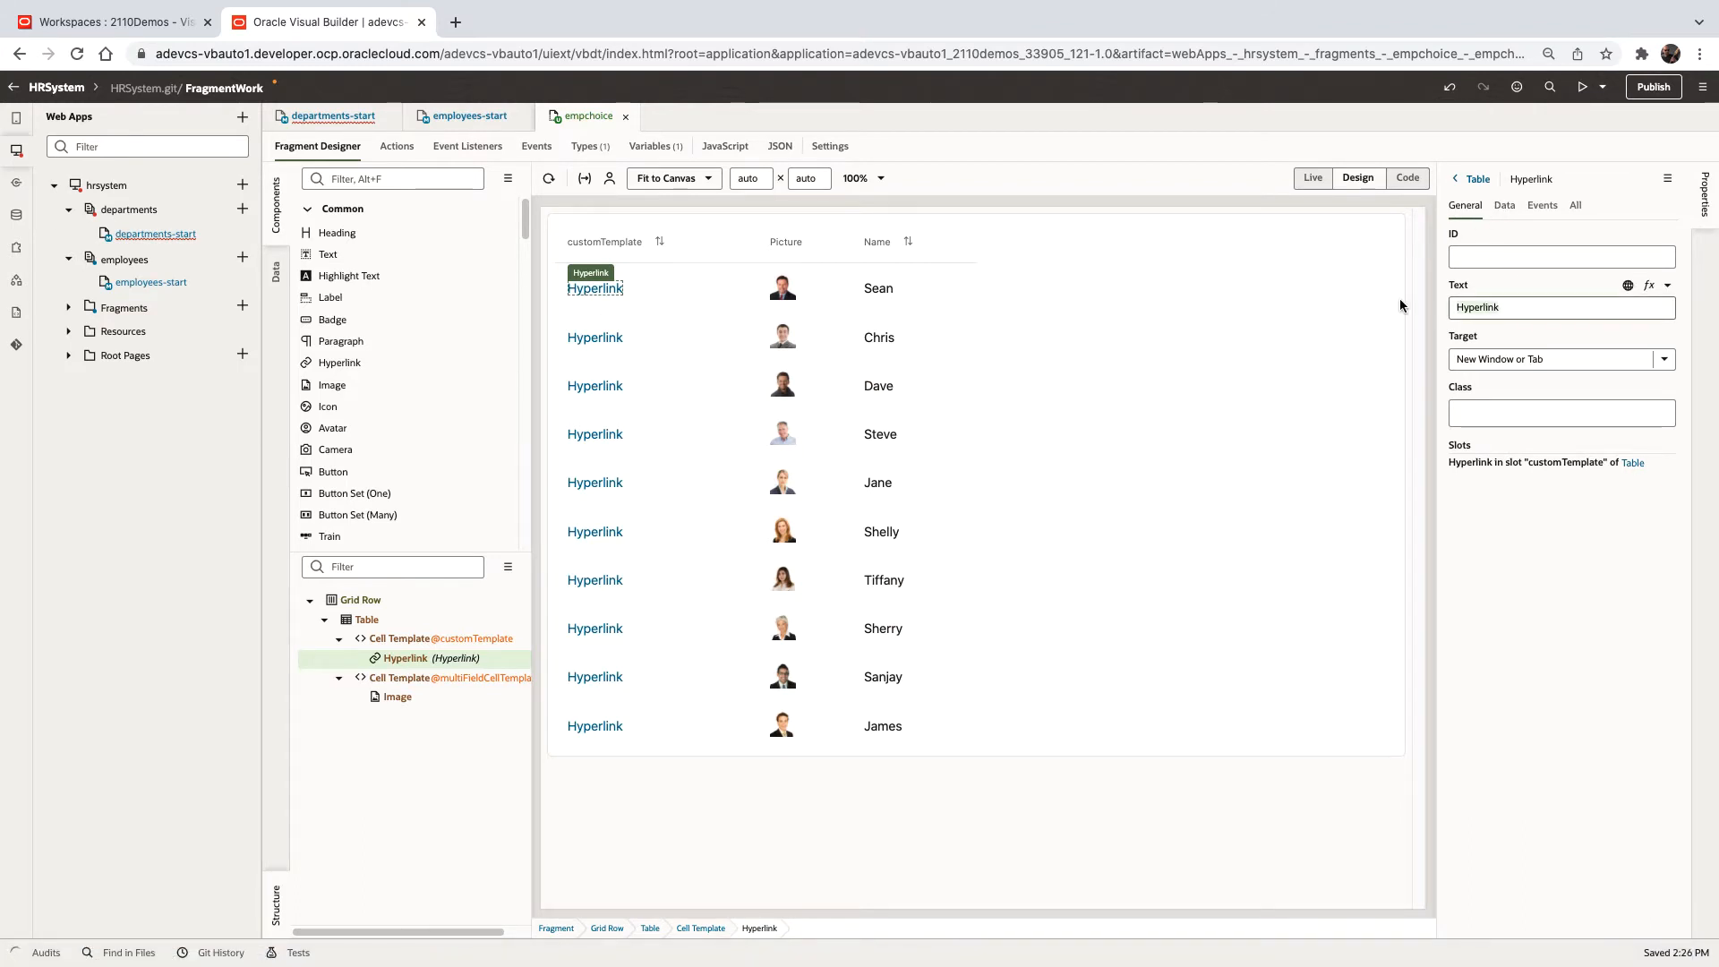
pyautogui.write('Select')
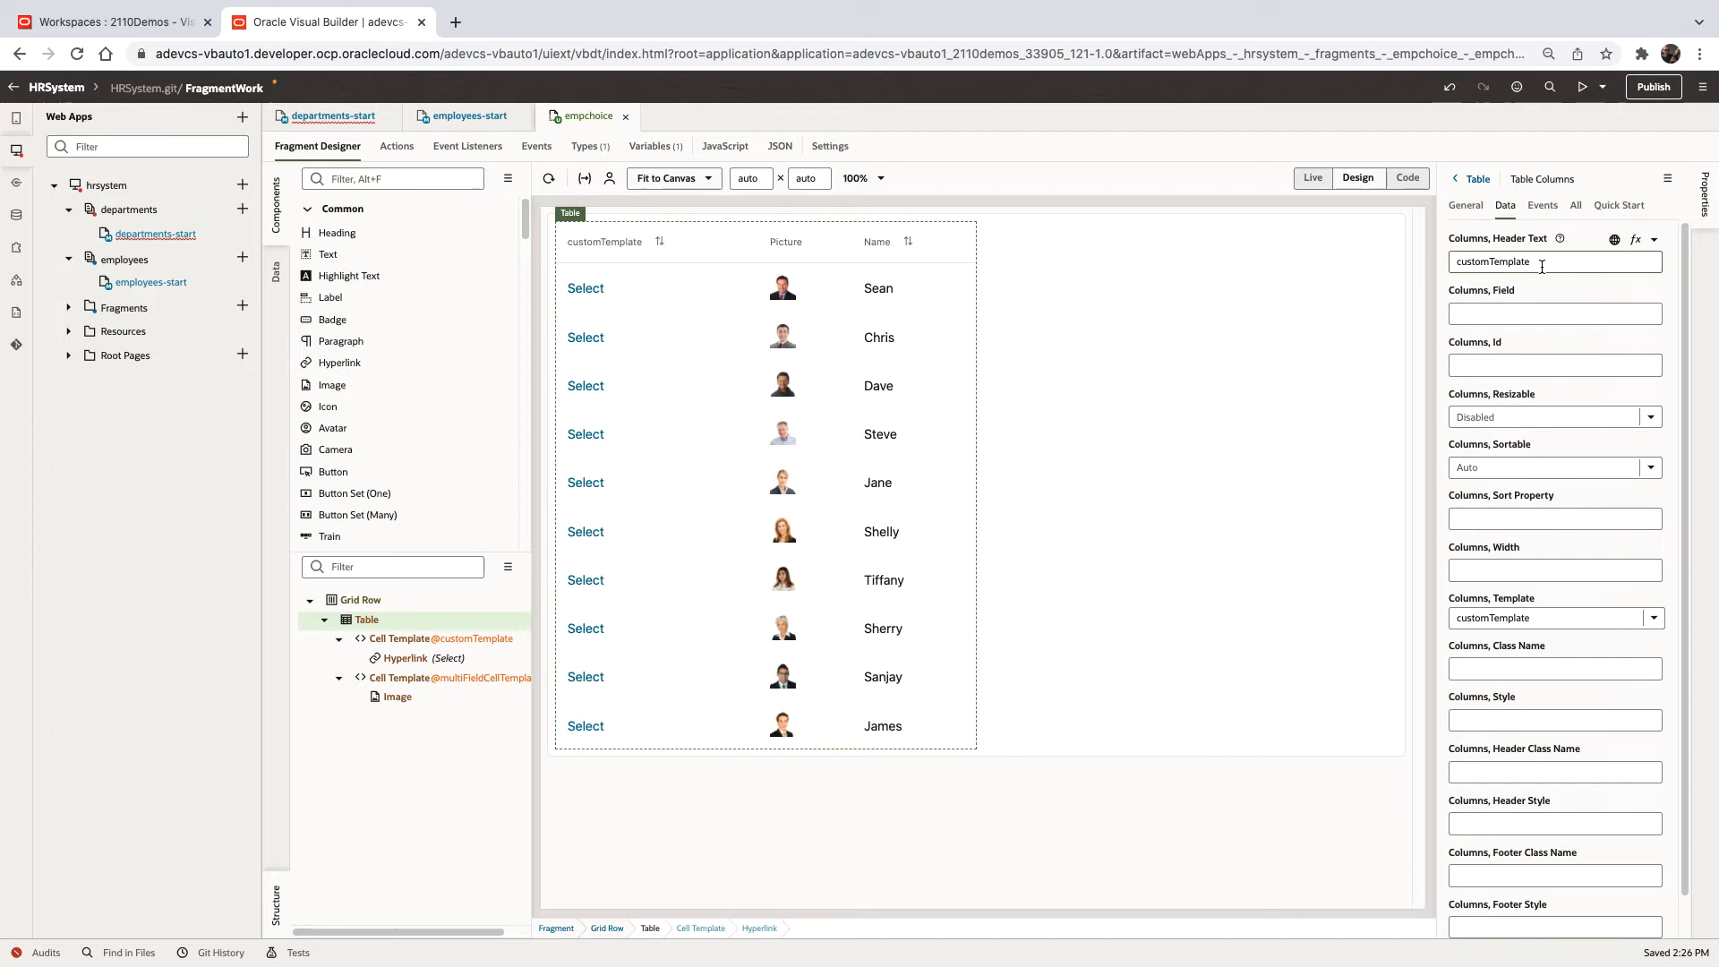
pyautogui.write('Sele')
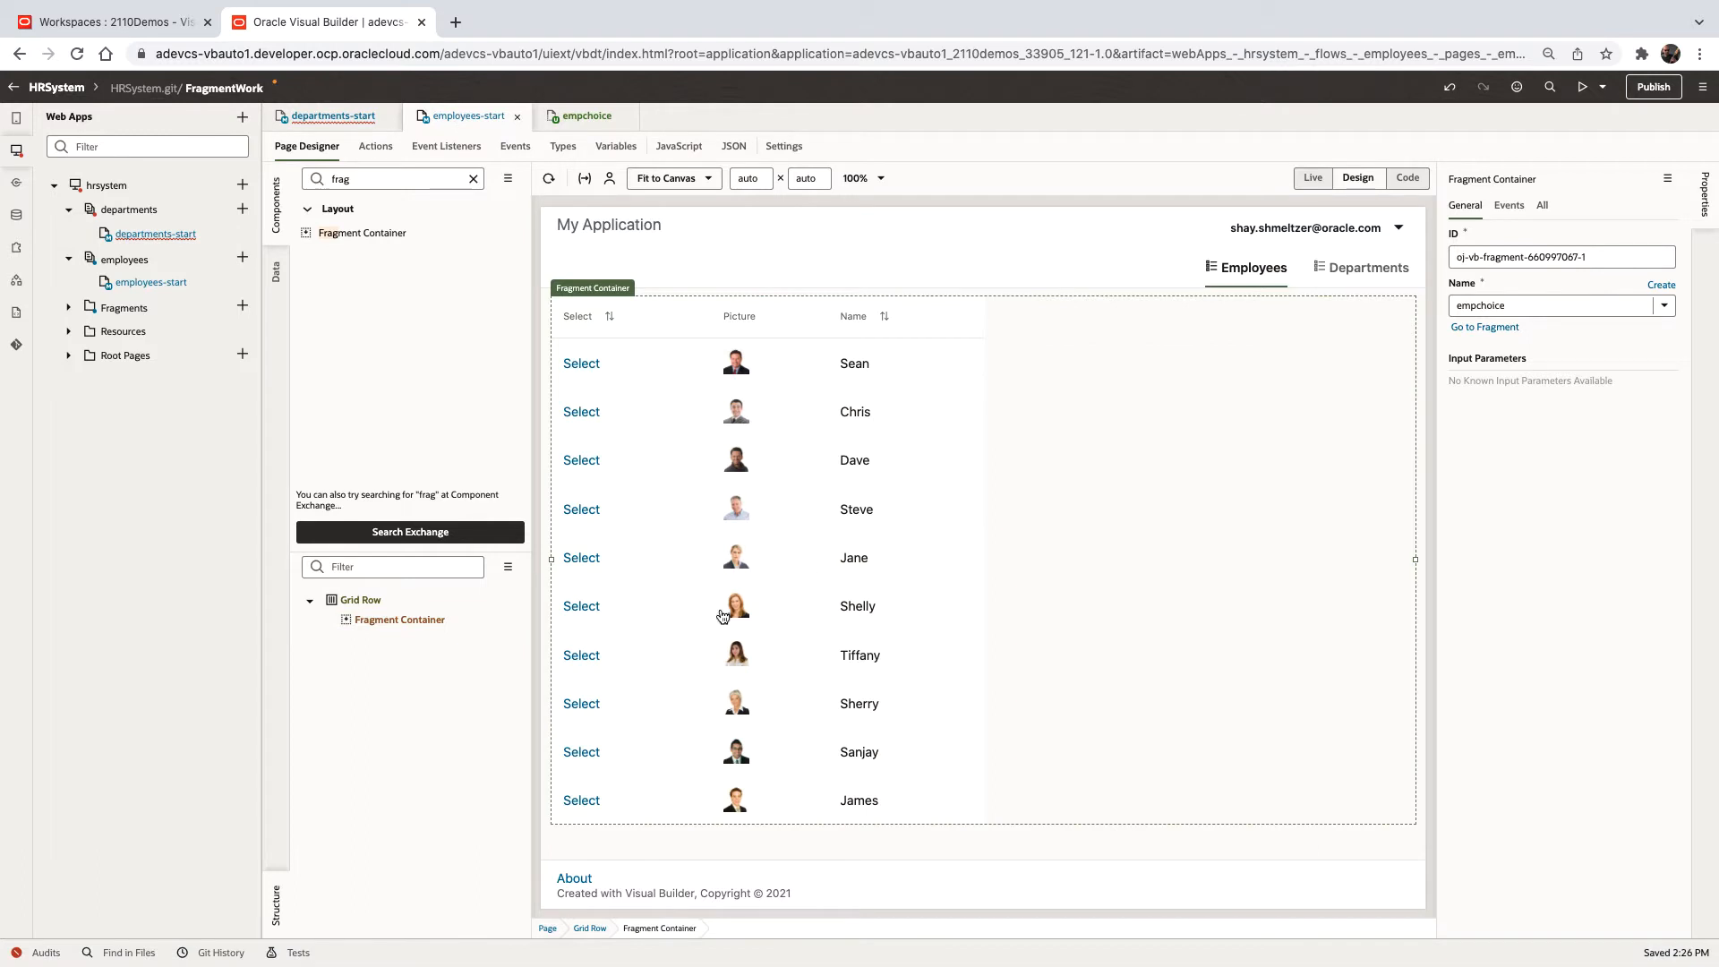
# Refresh the designer and begin a new variable in the fragment's Variables tab
pyautogui.click(399, 619)
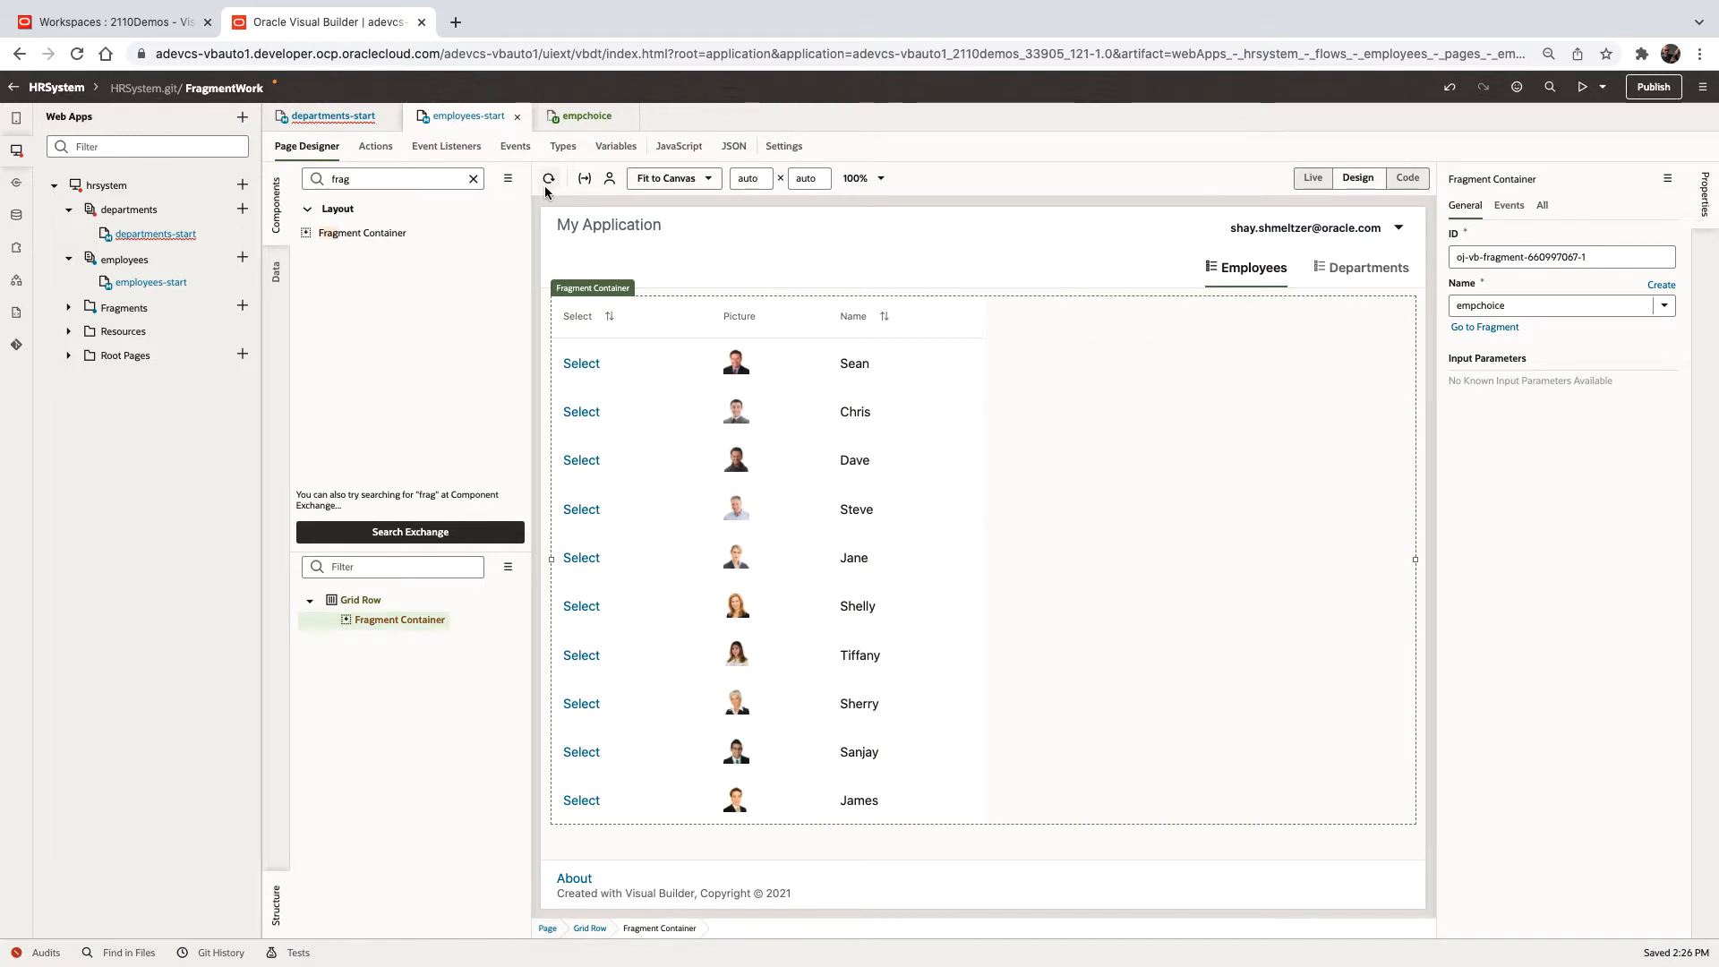
pyautogui.moveTo(582, 115)
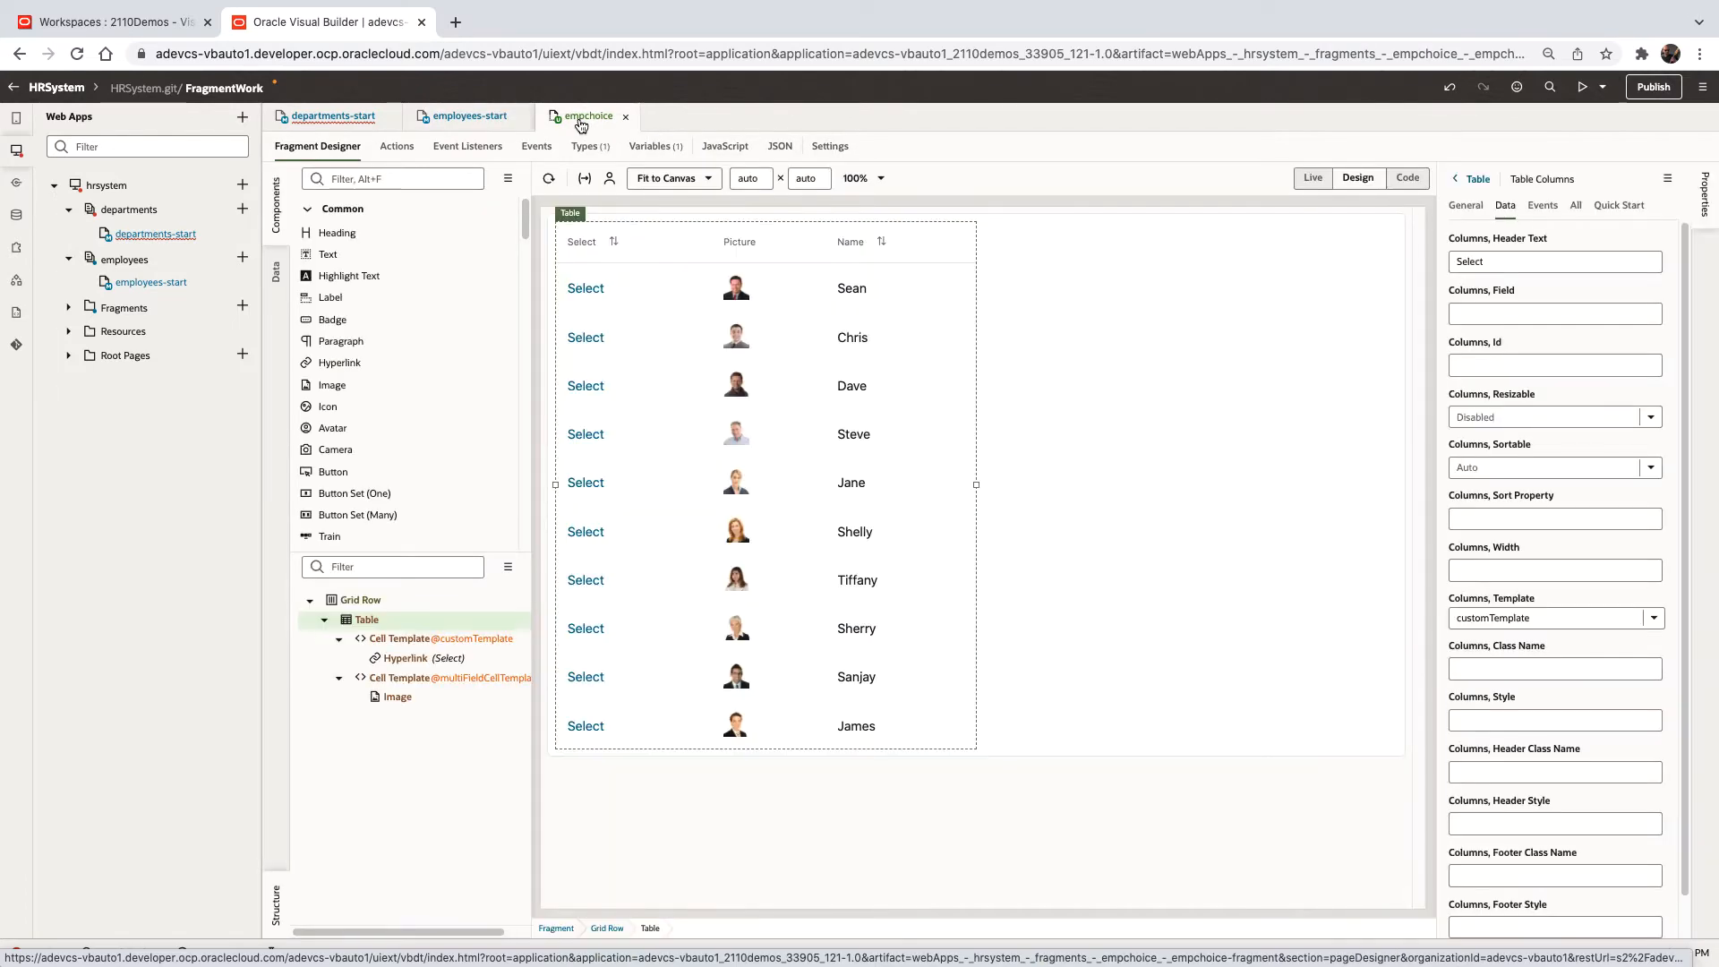
pyautogui.click(651, 146)
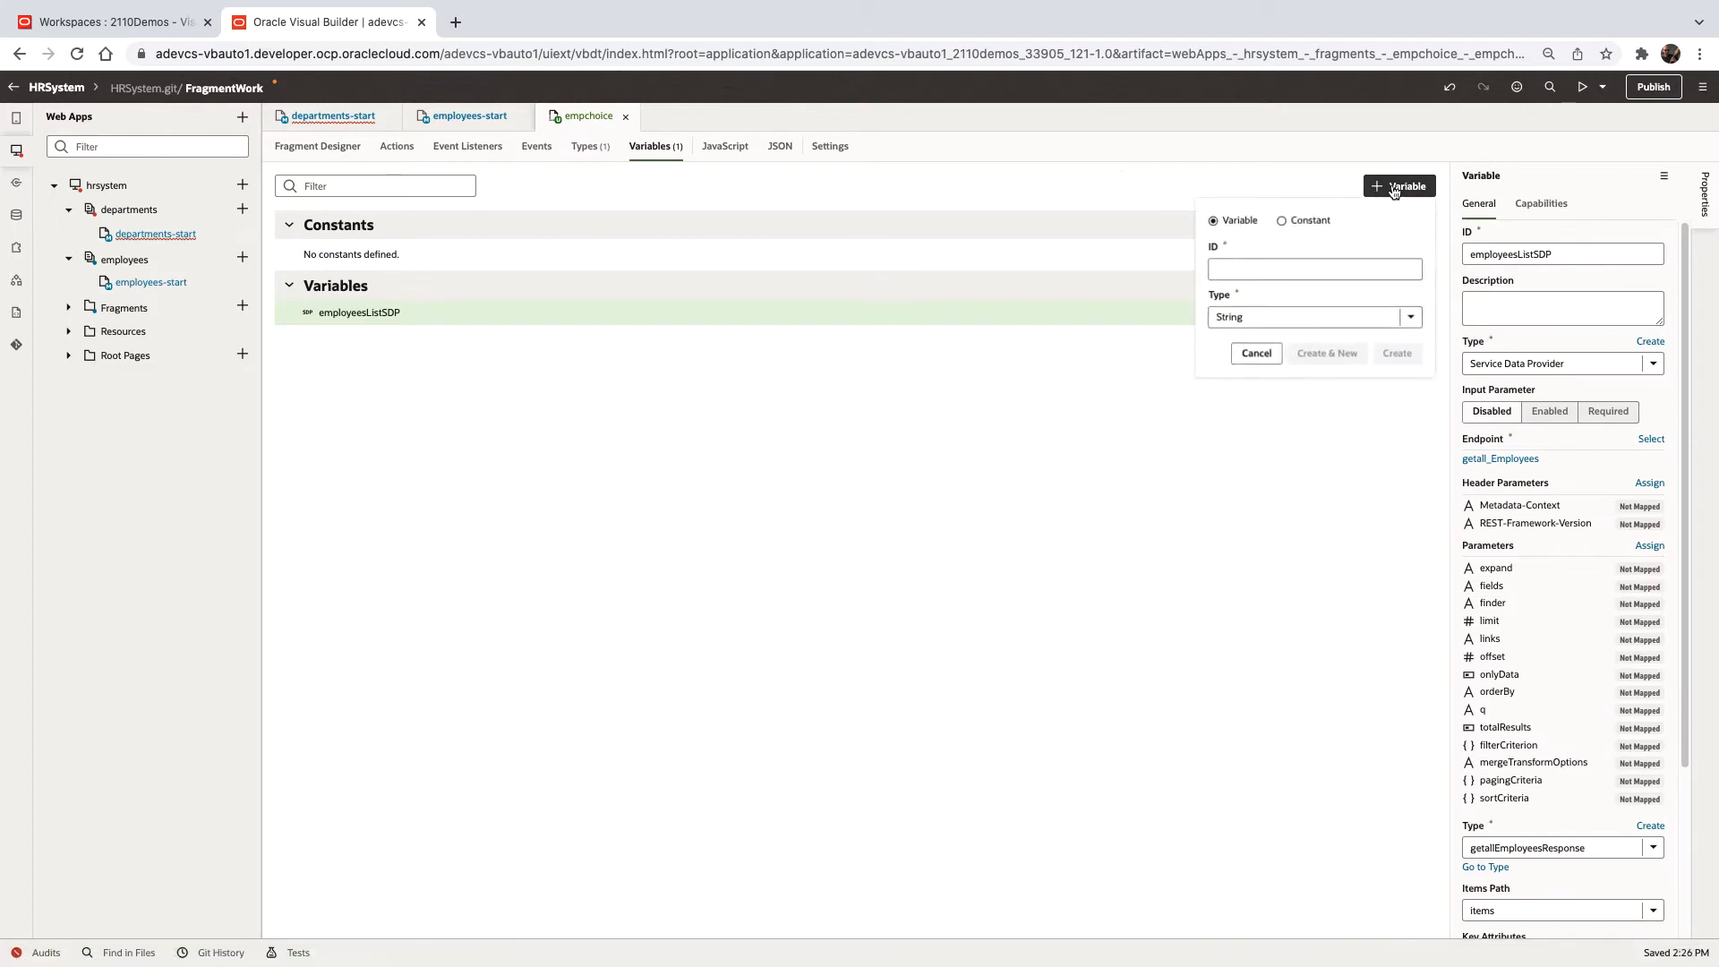
# Define Boolean variable showSelect as a required input parameter with default true
pyautogui.write('showSelect')
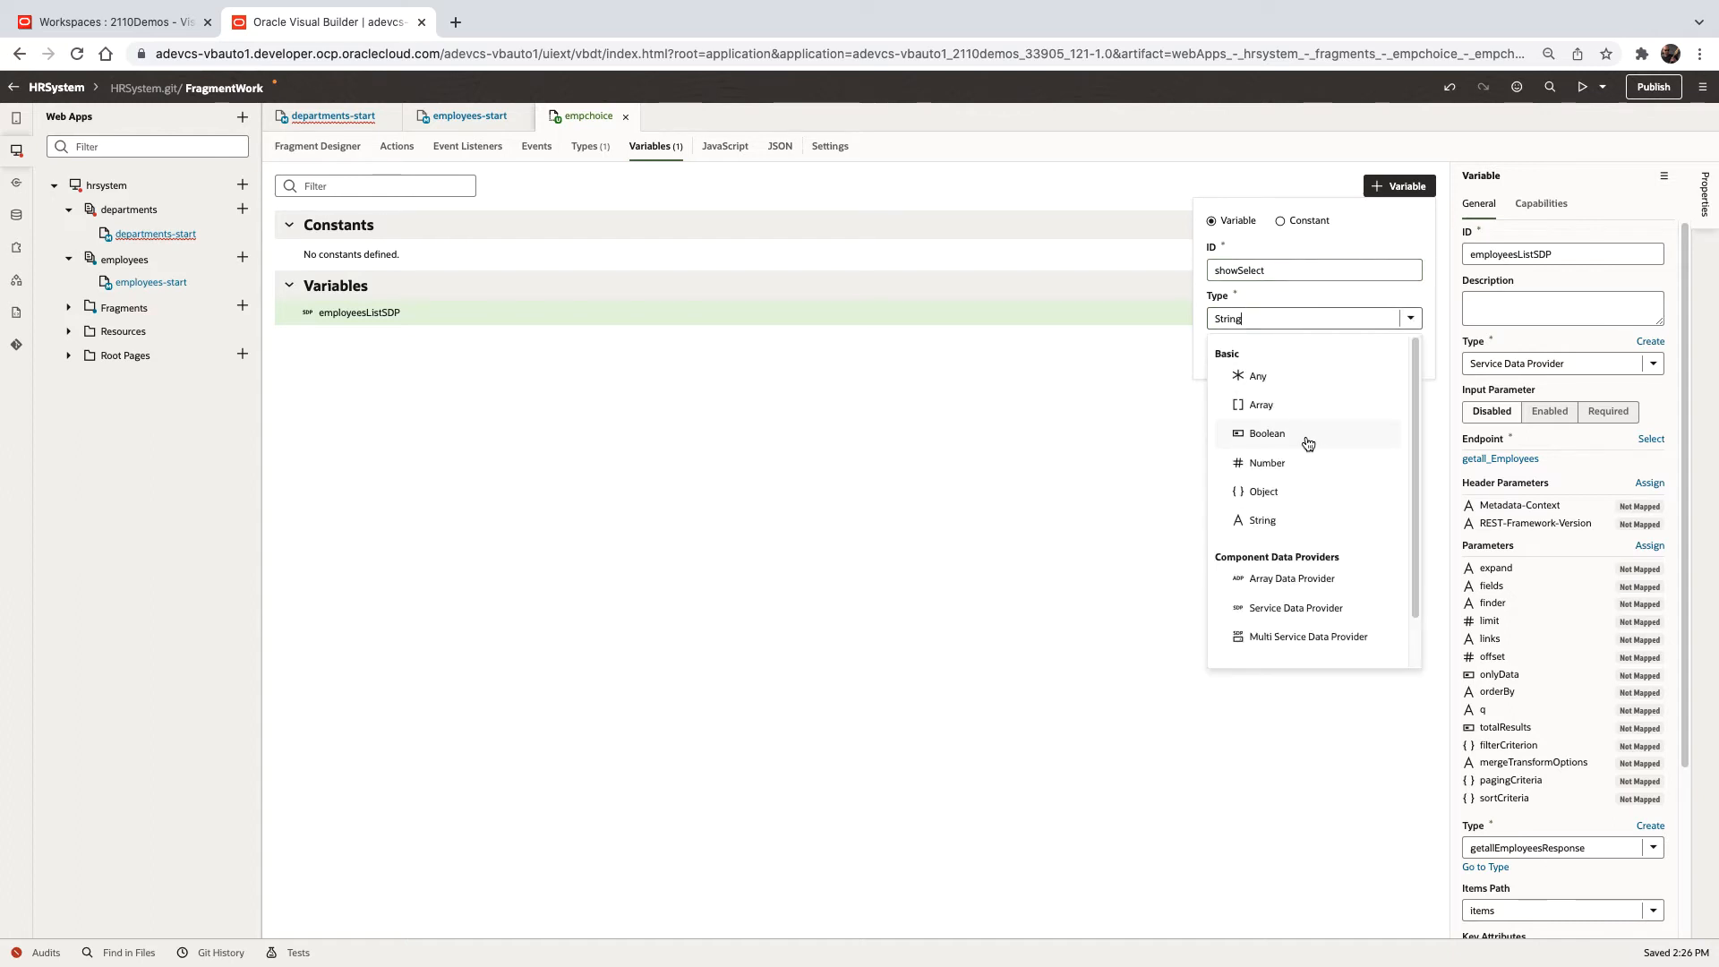
pyautogui.click(1266, 433)
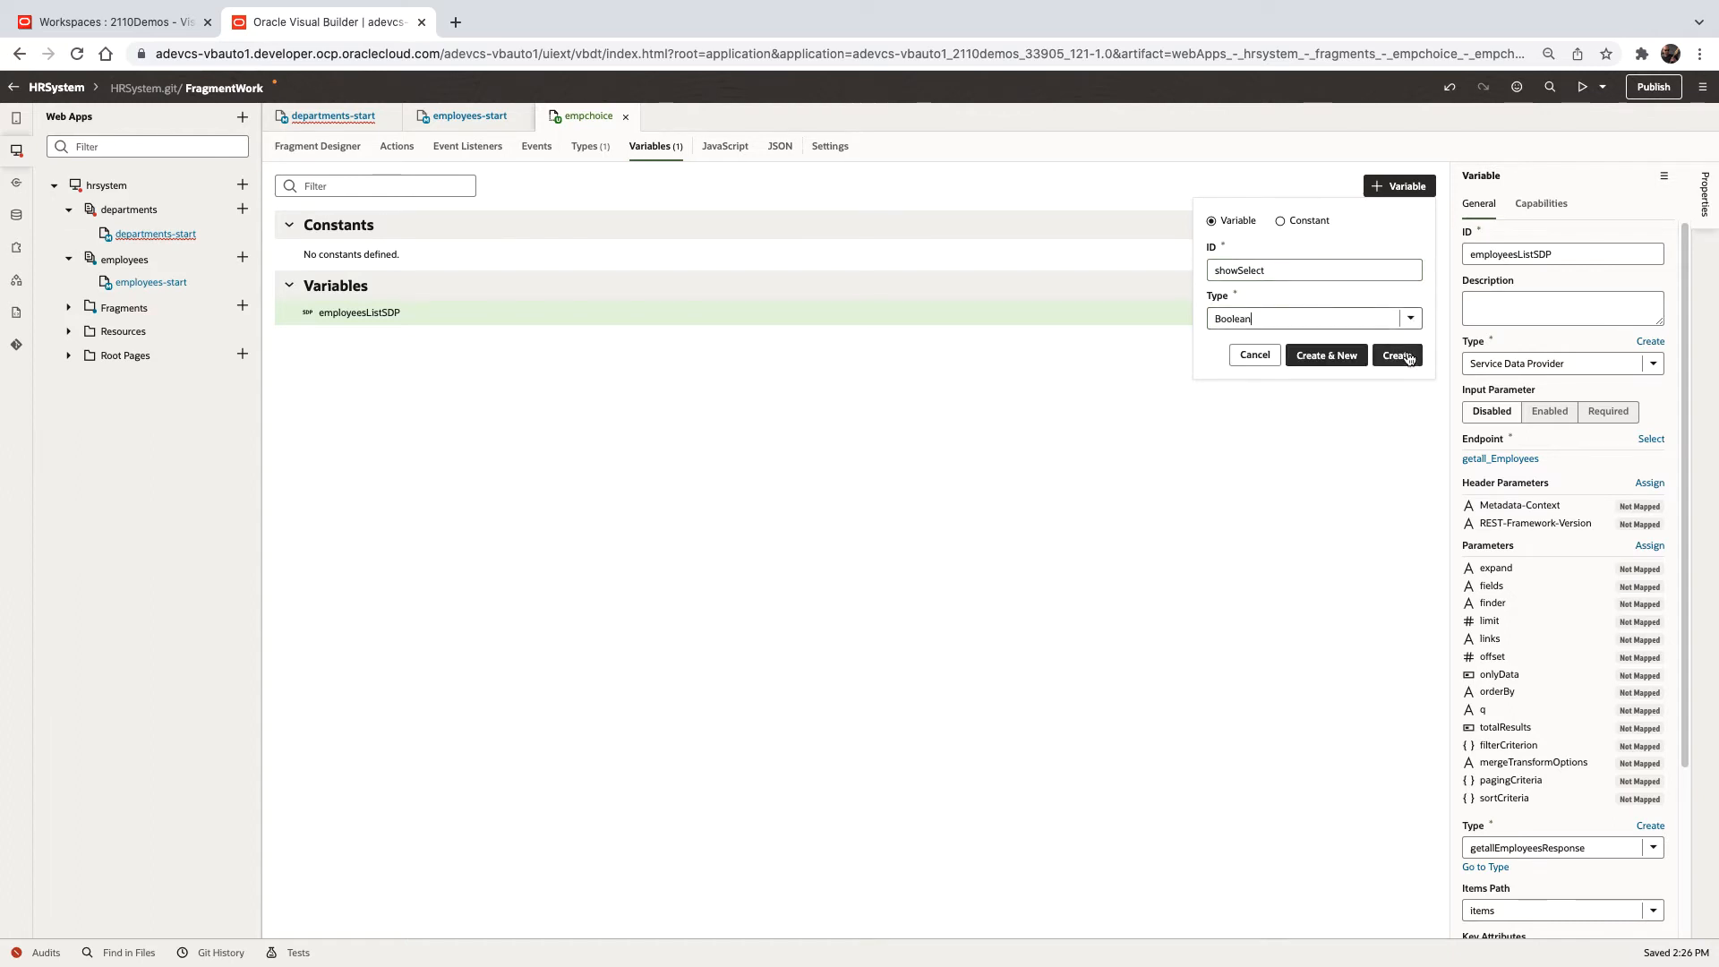
pyautogui.click(1397, 354)
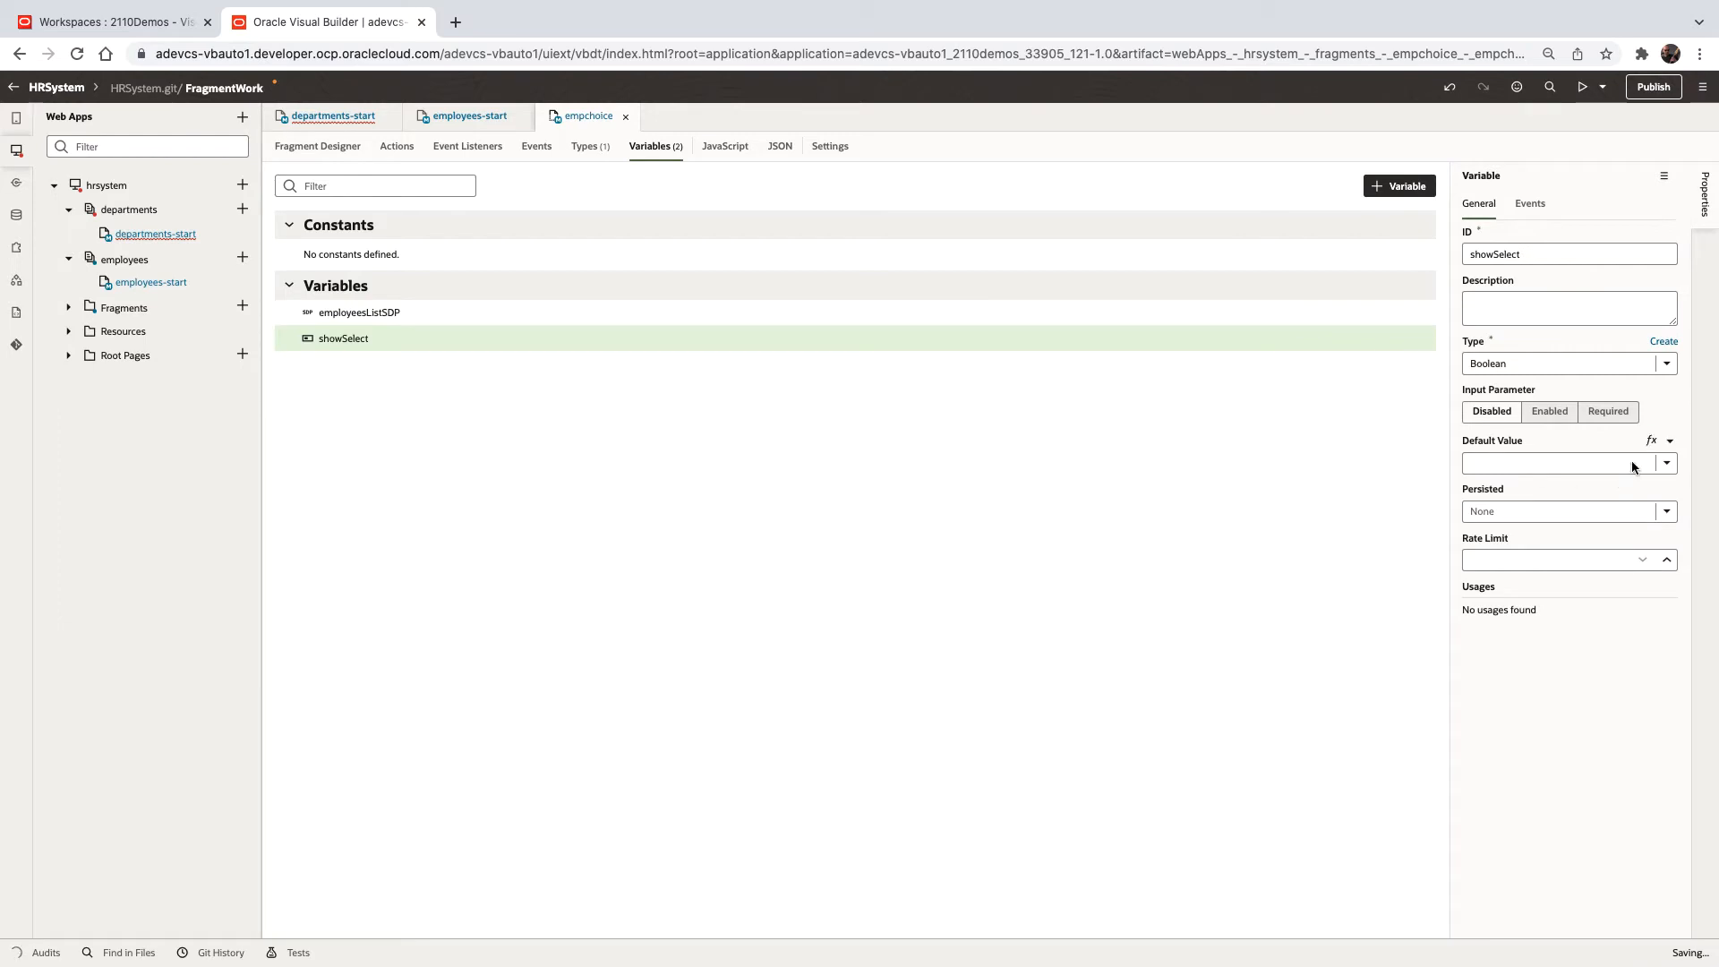
pyautogui.click(1607, 411)
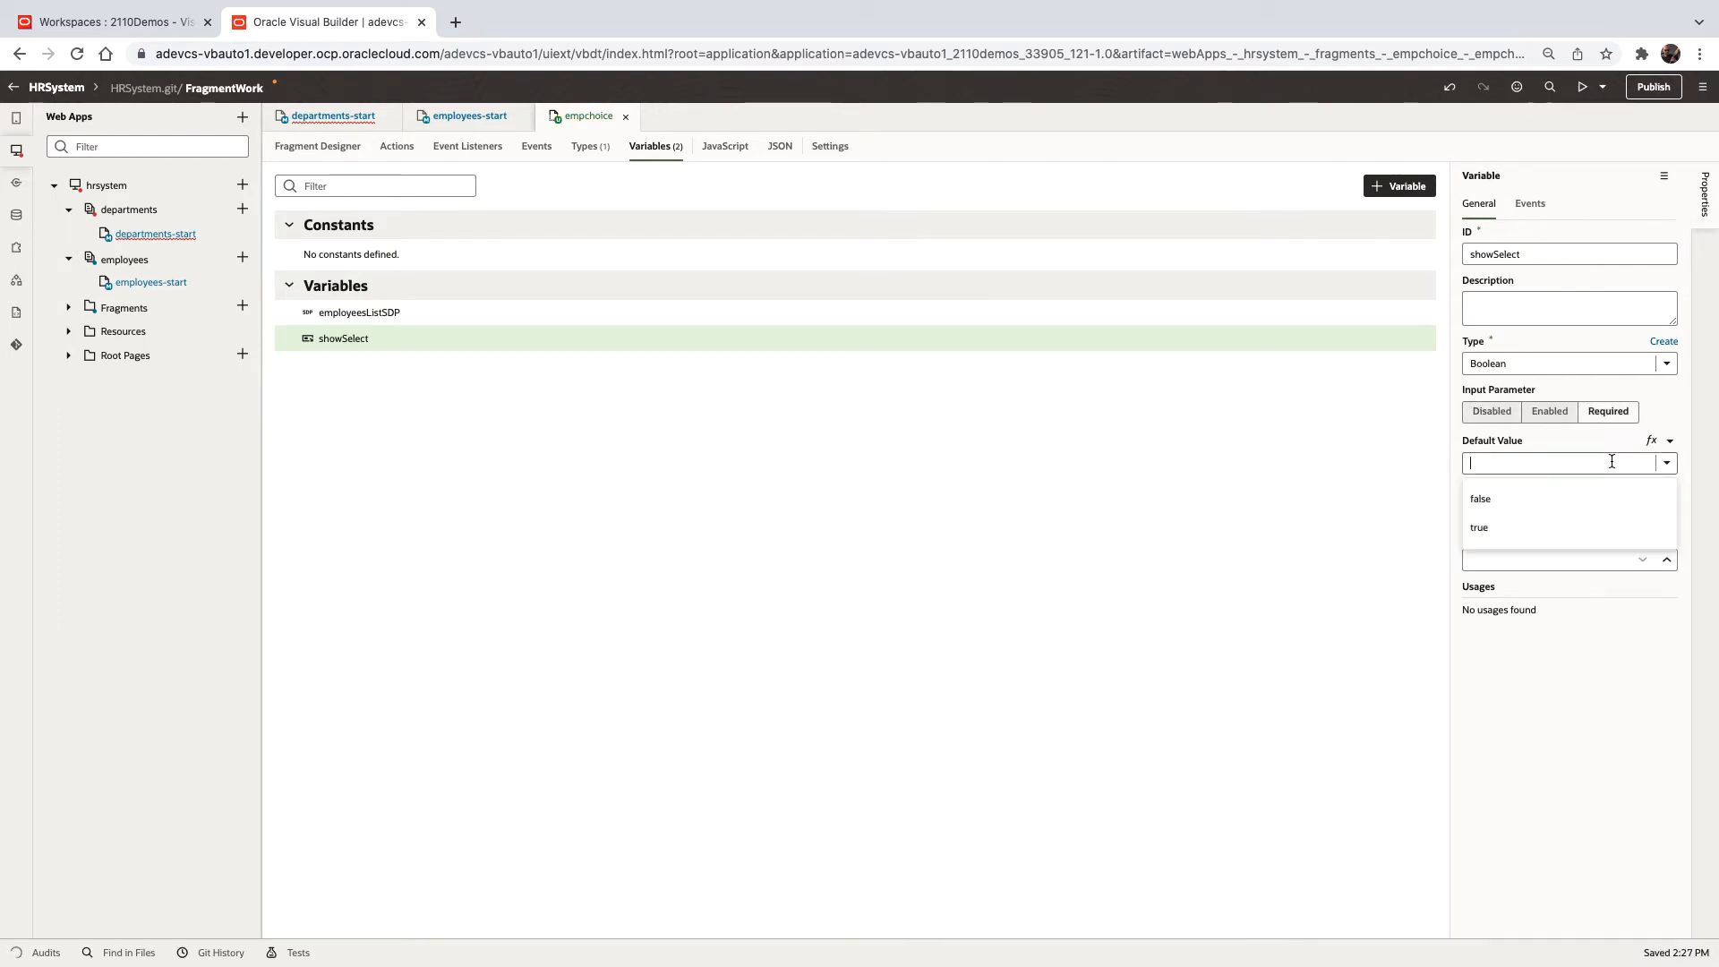
pyautogui.click(1479, 527)
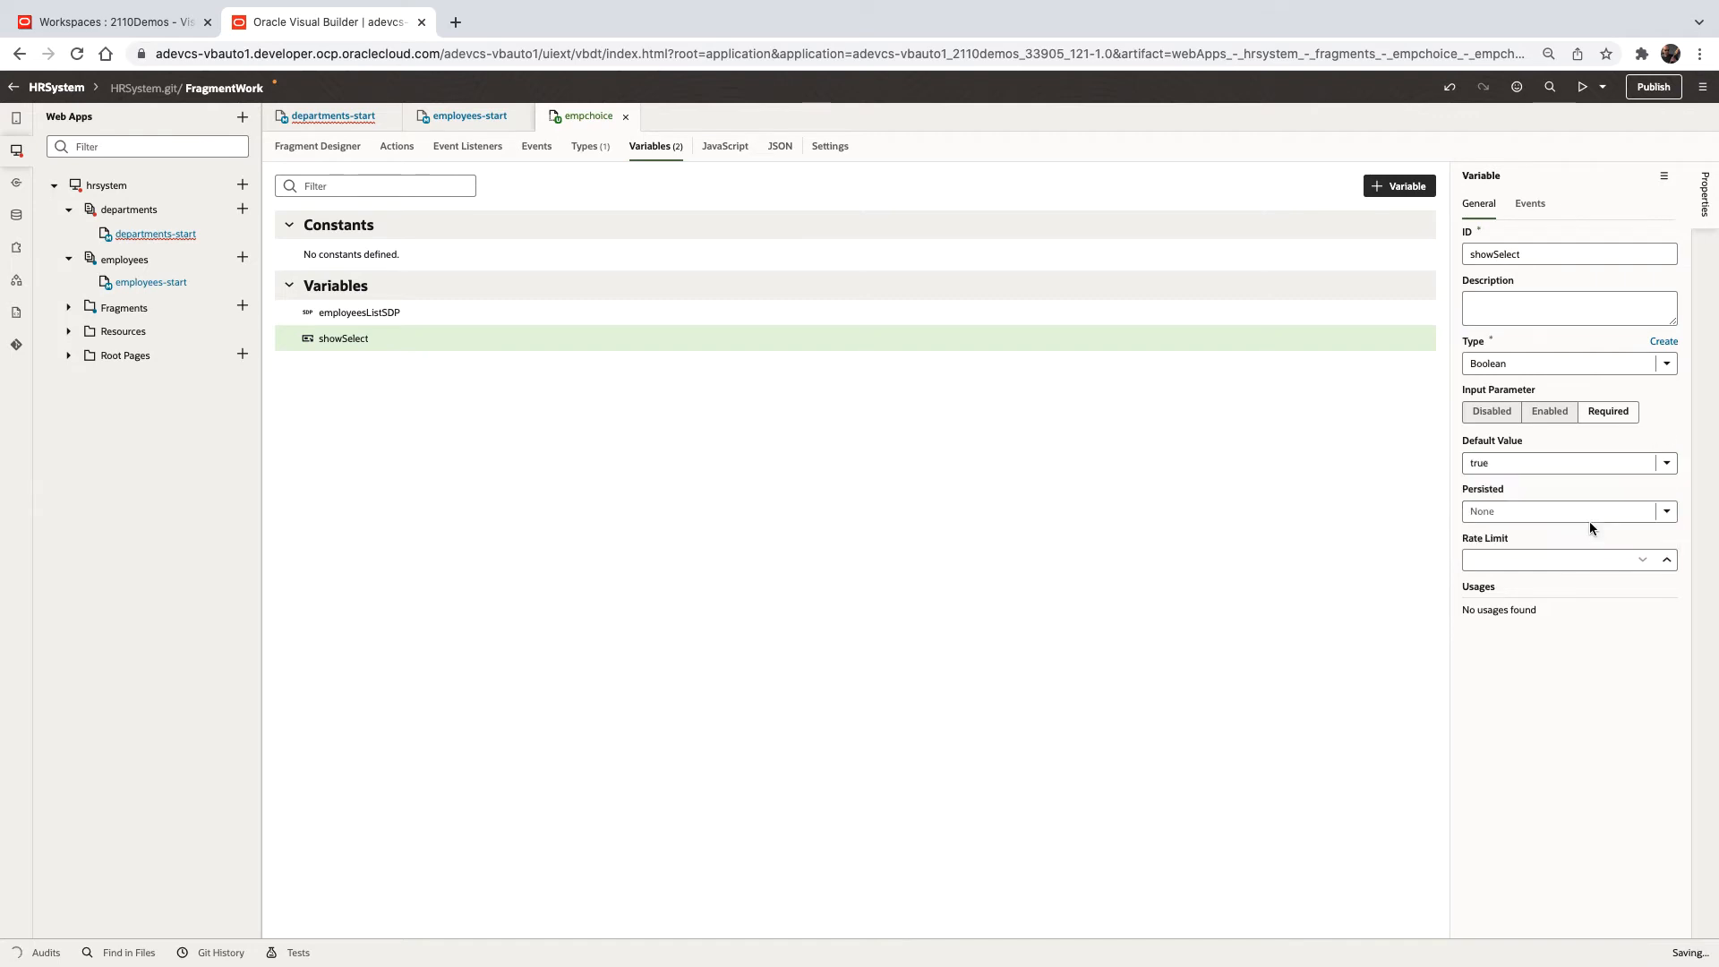
pyautogui.click(317, 146)
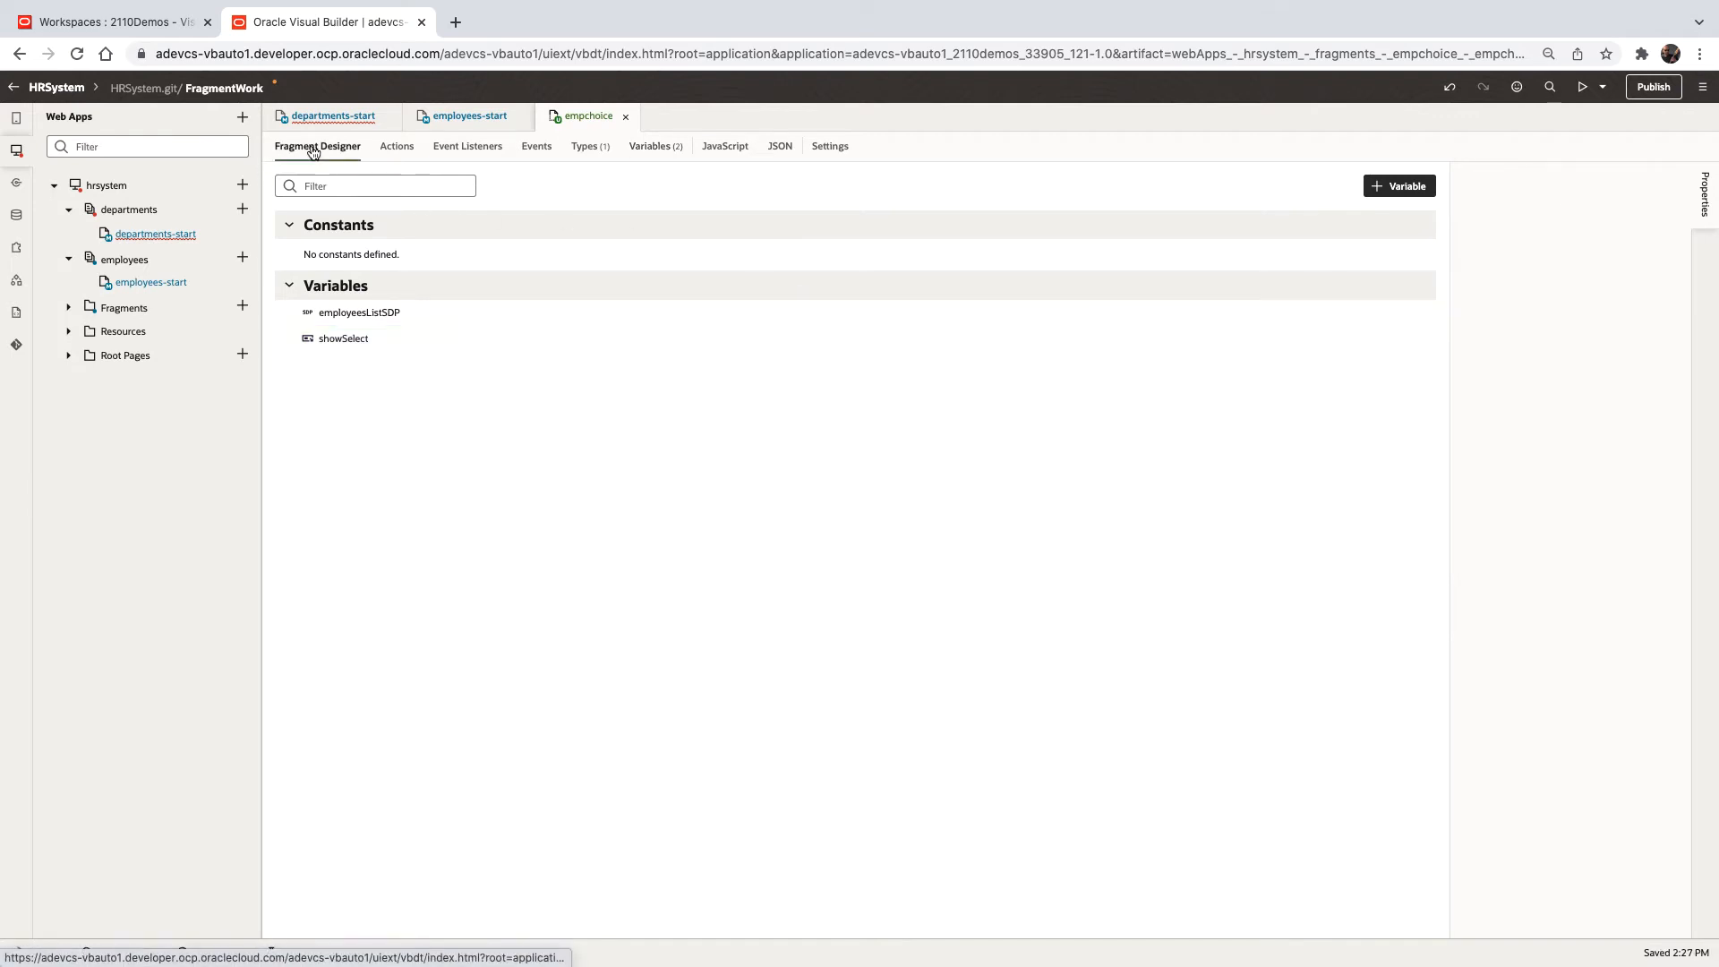
# Surround the Select hyperlink with an If whose test is $variables.showSelect
pyautogui.click(317, 146)
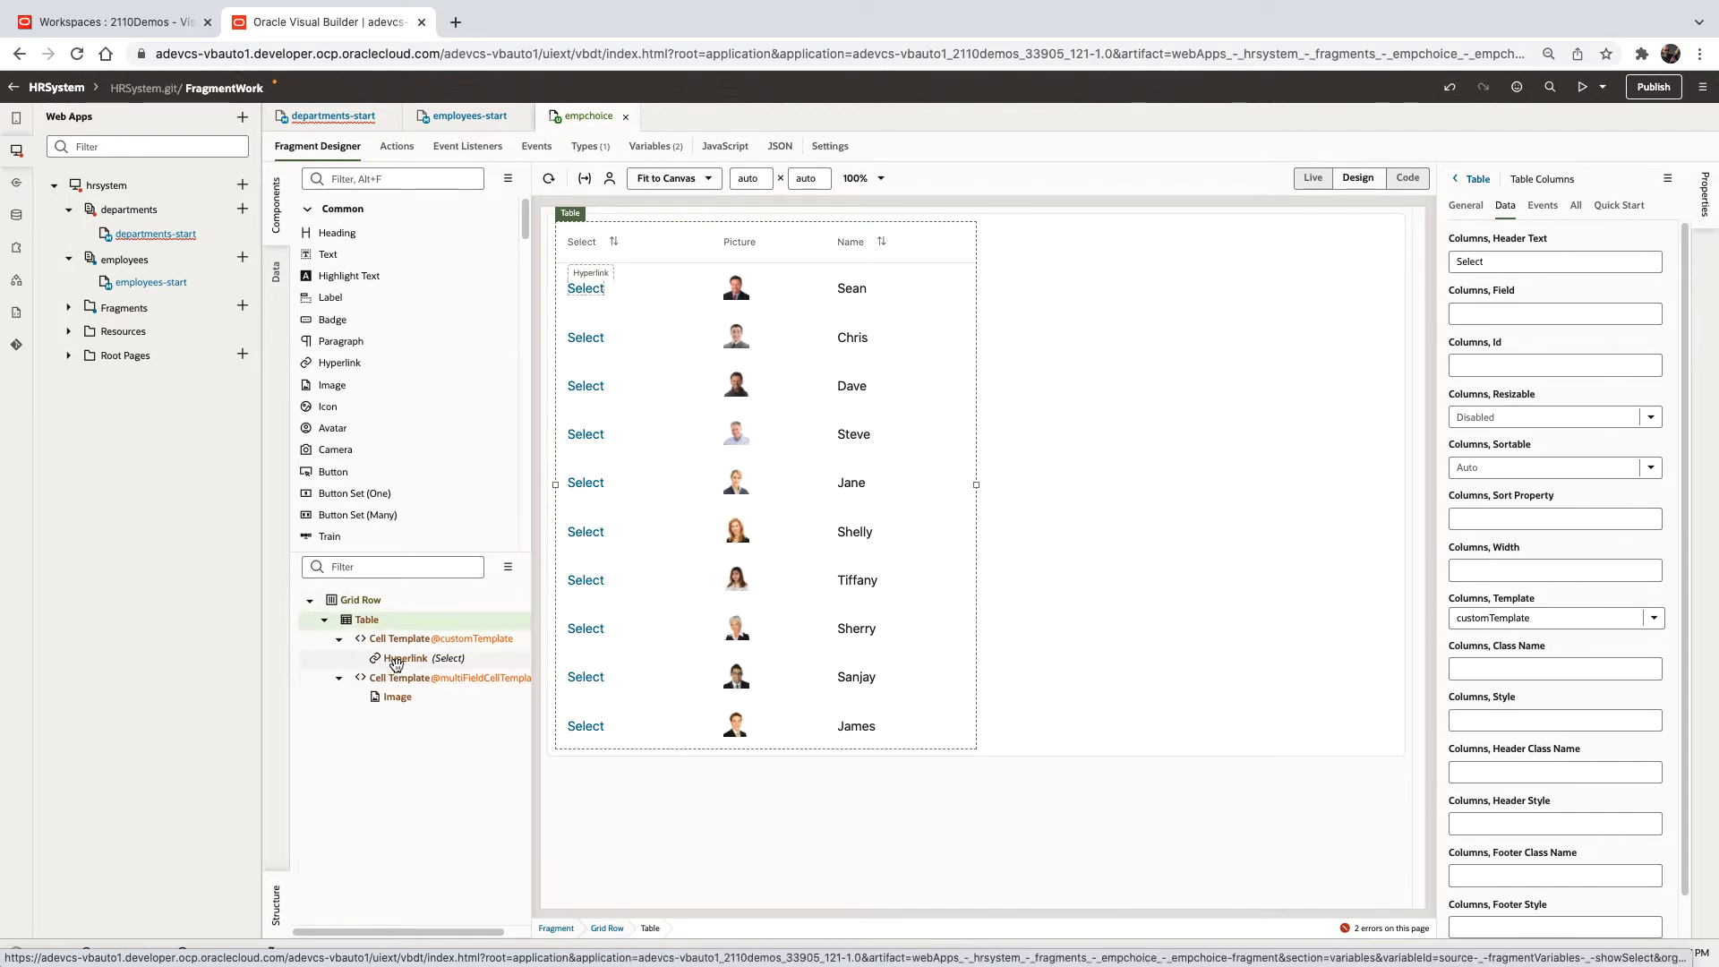
pyautogui.rightClick(420, 658)
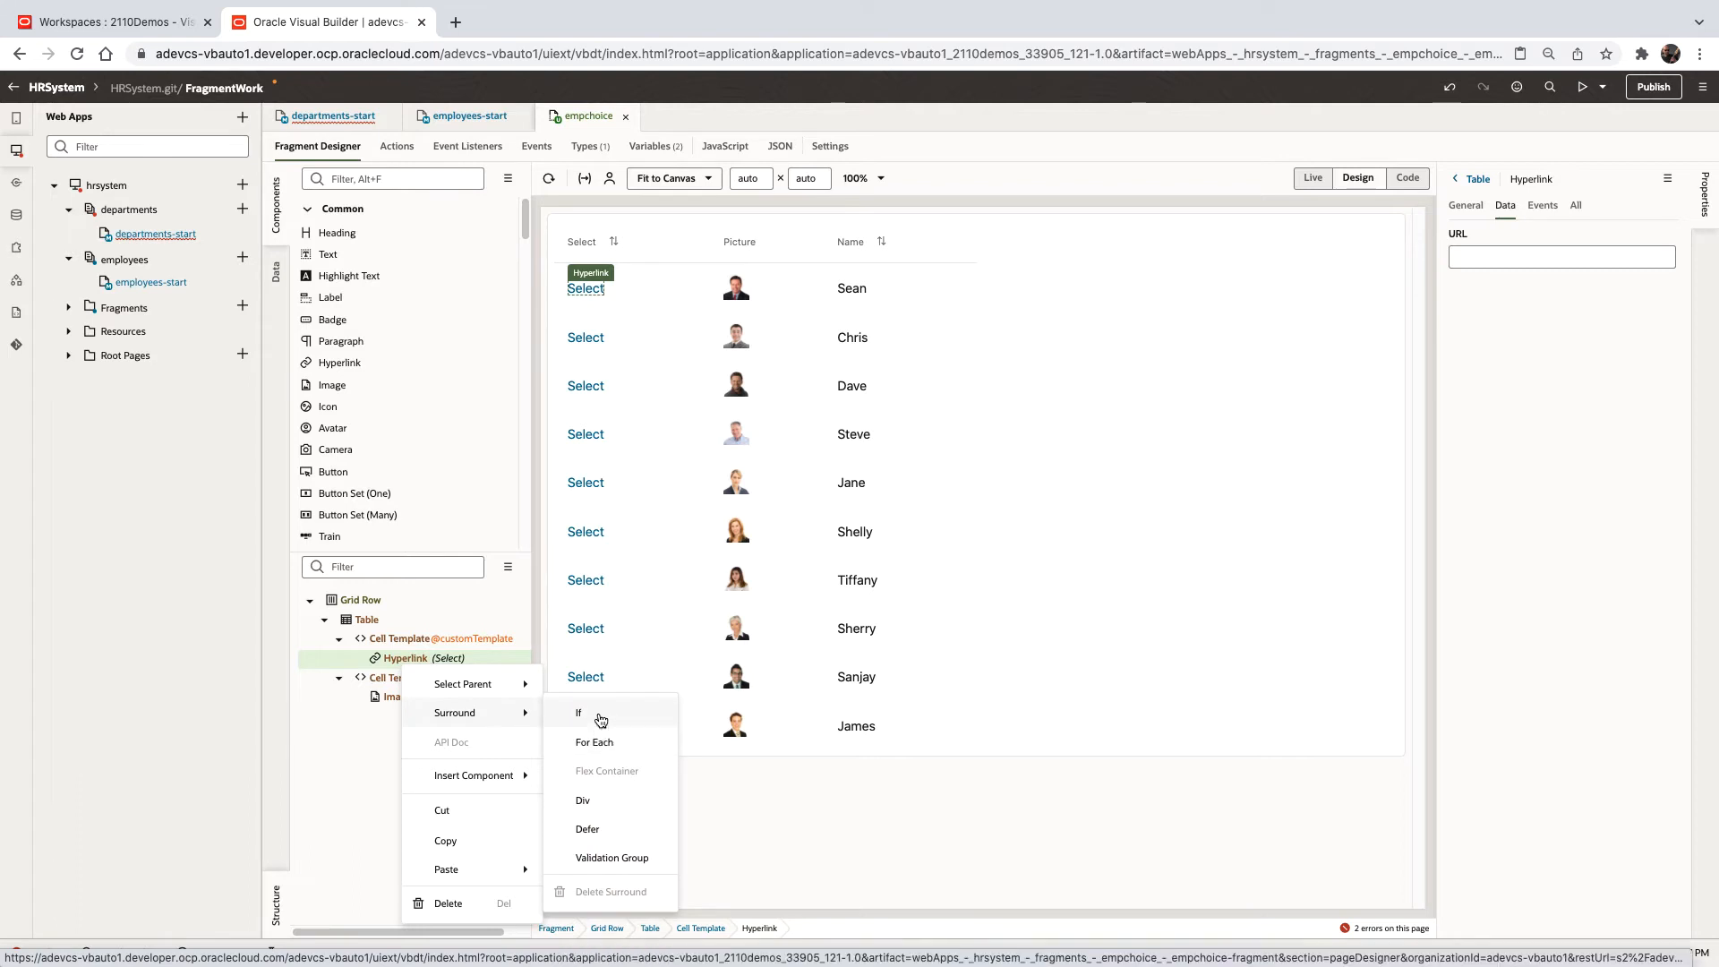
pyautogui.click(579, 713)
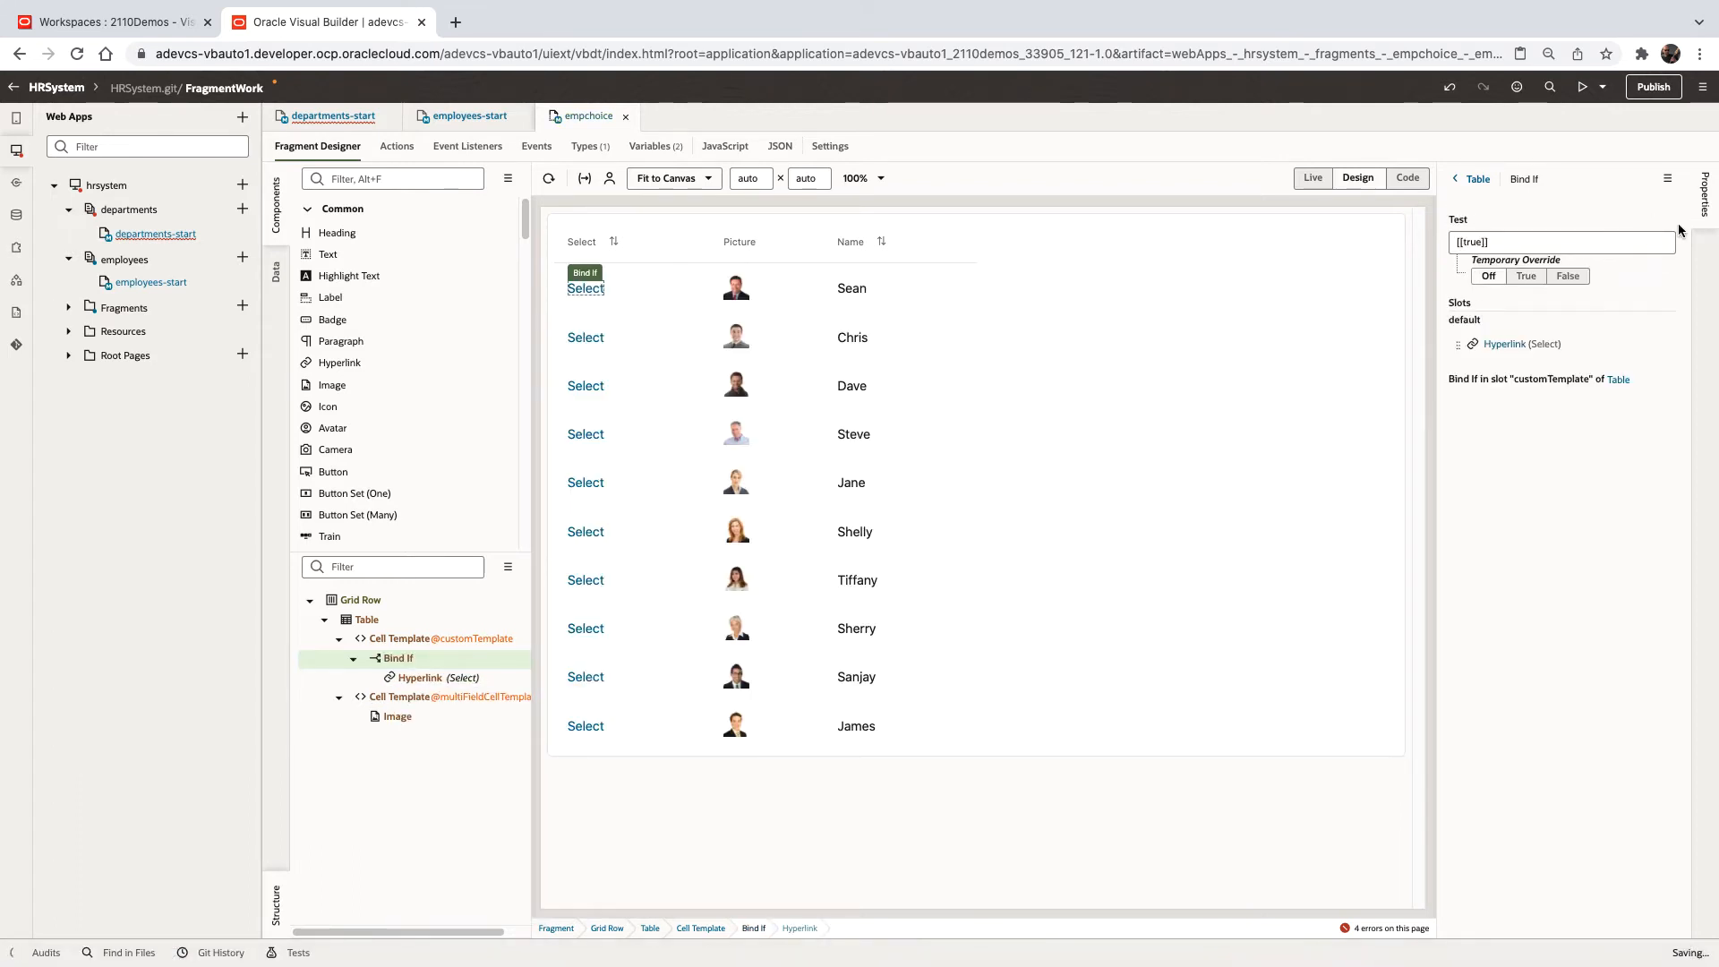
pyautogui.click(1556, 241)
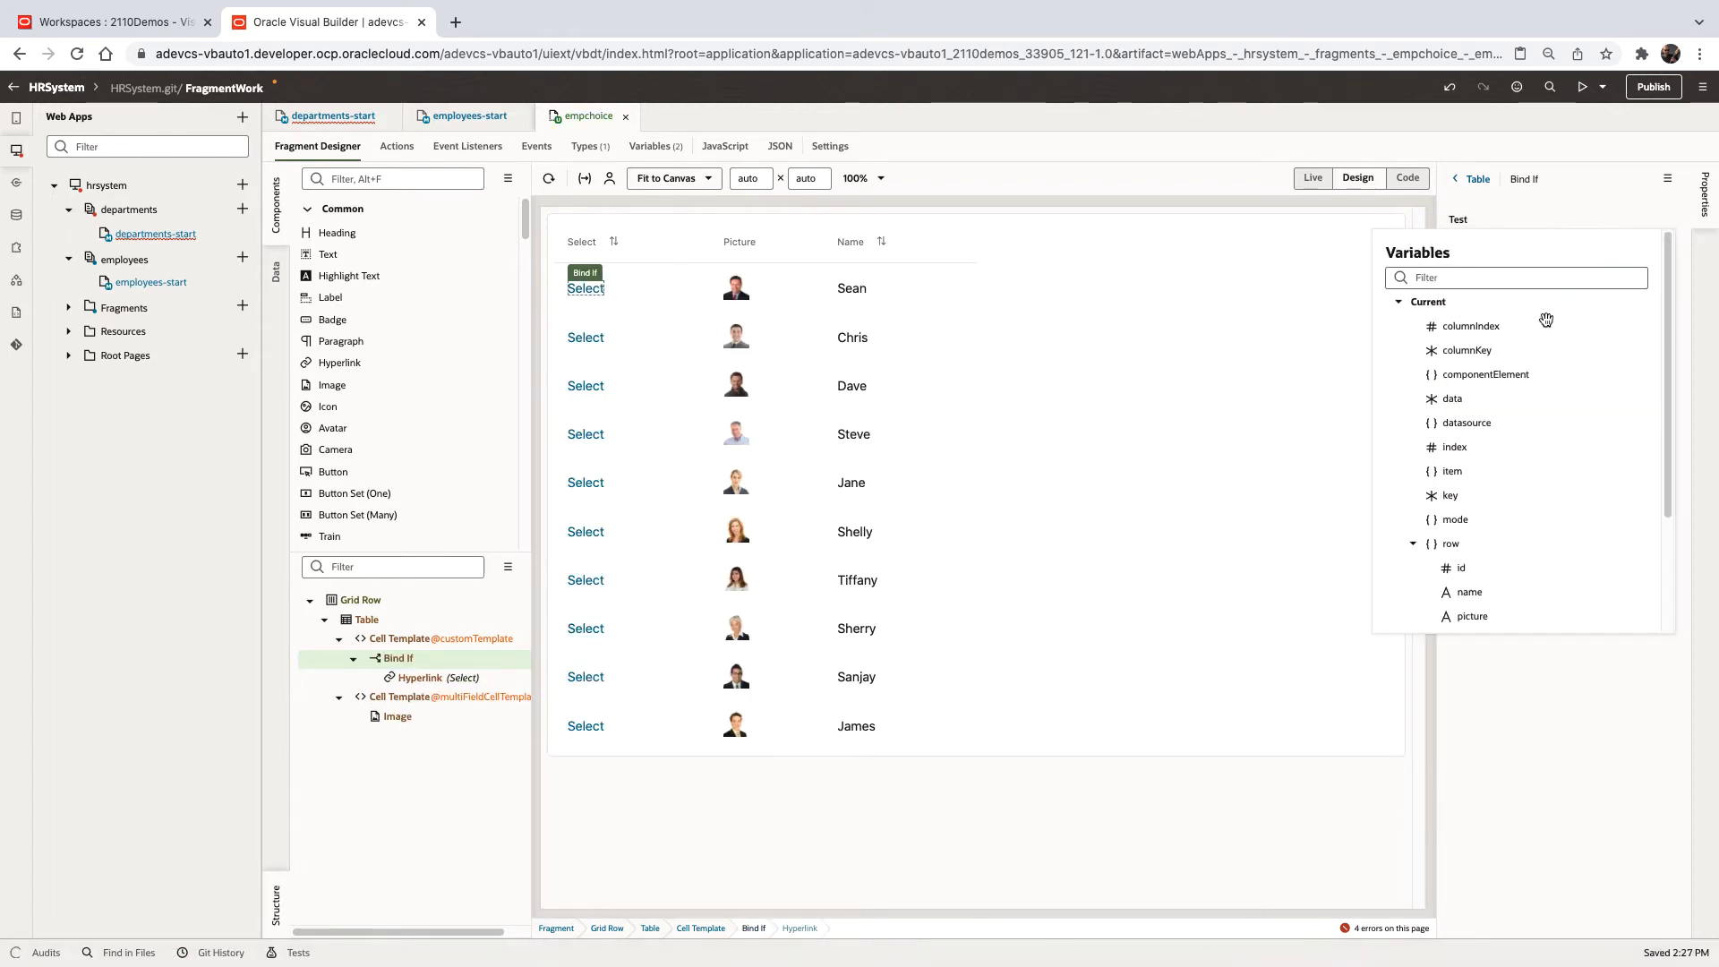
pyautogui.scroll(-3)
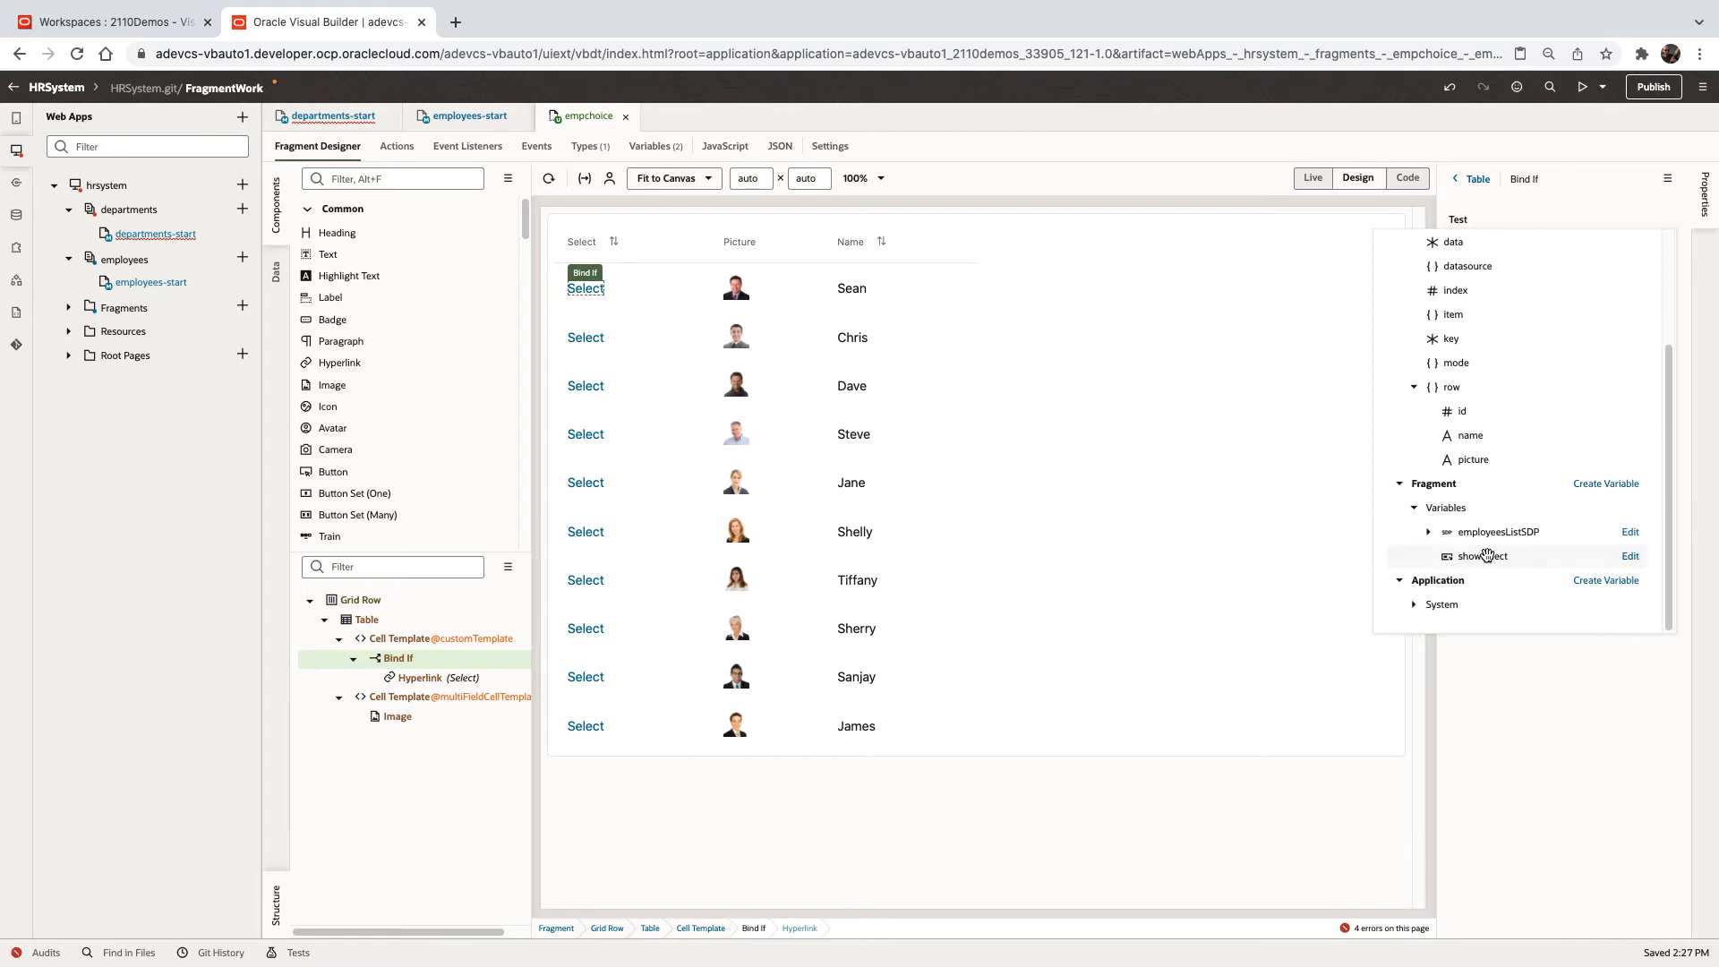
pyautogui.click(1483, 556)
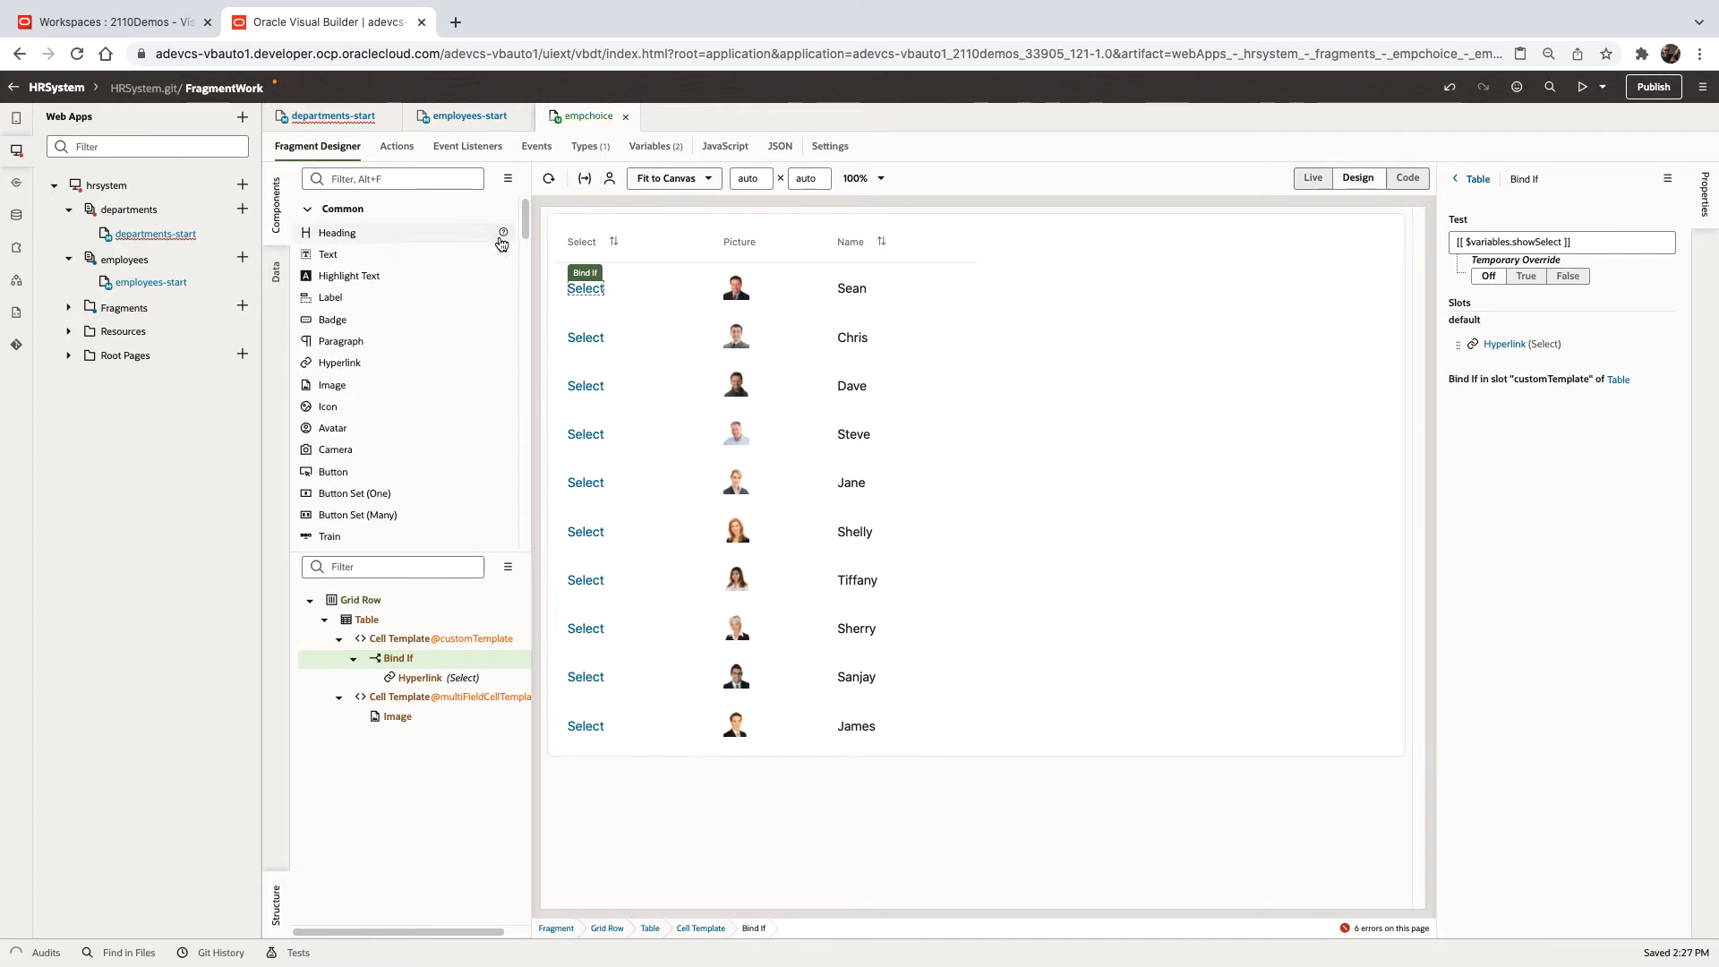
pyautogui.moveTo(469, 116)
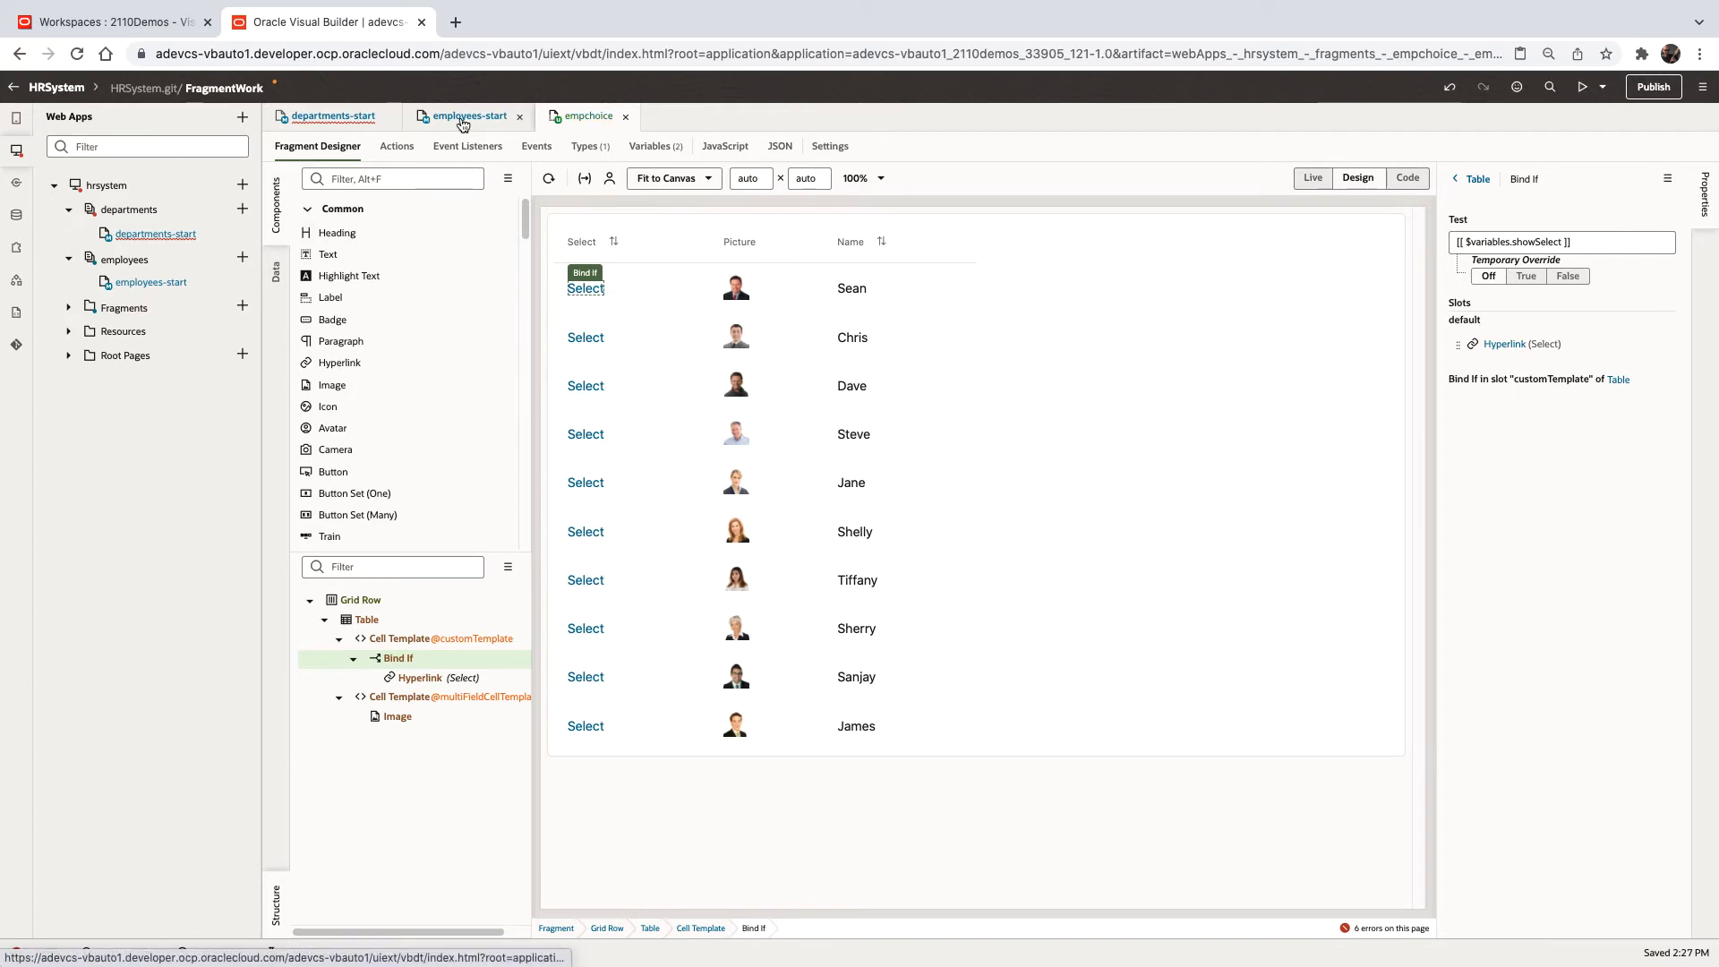
# On employees-start, edit the Fragment Container's showSelect input parameter value
pyautogui.click(468, 115)
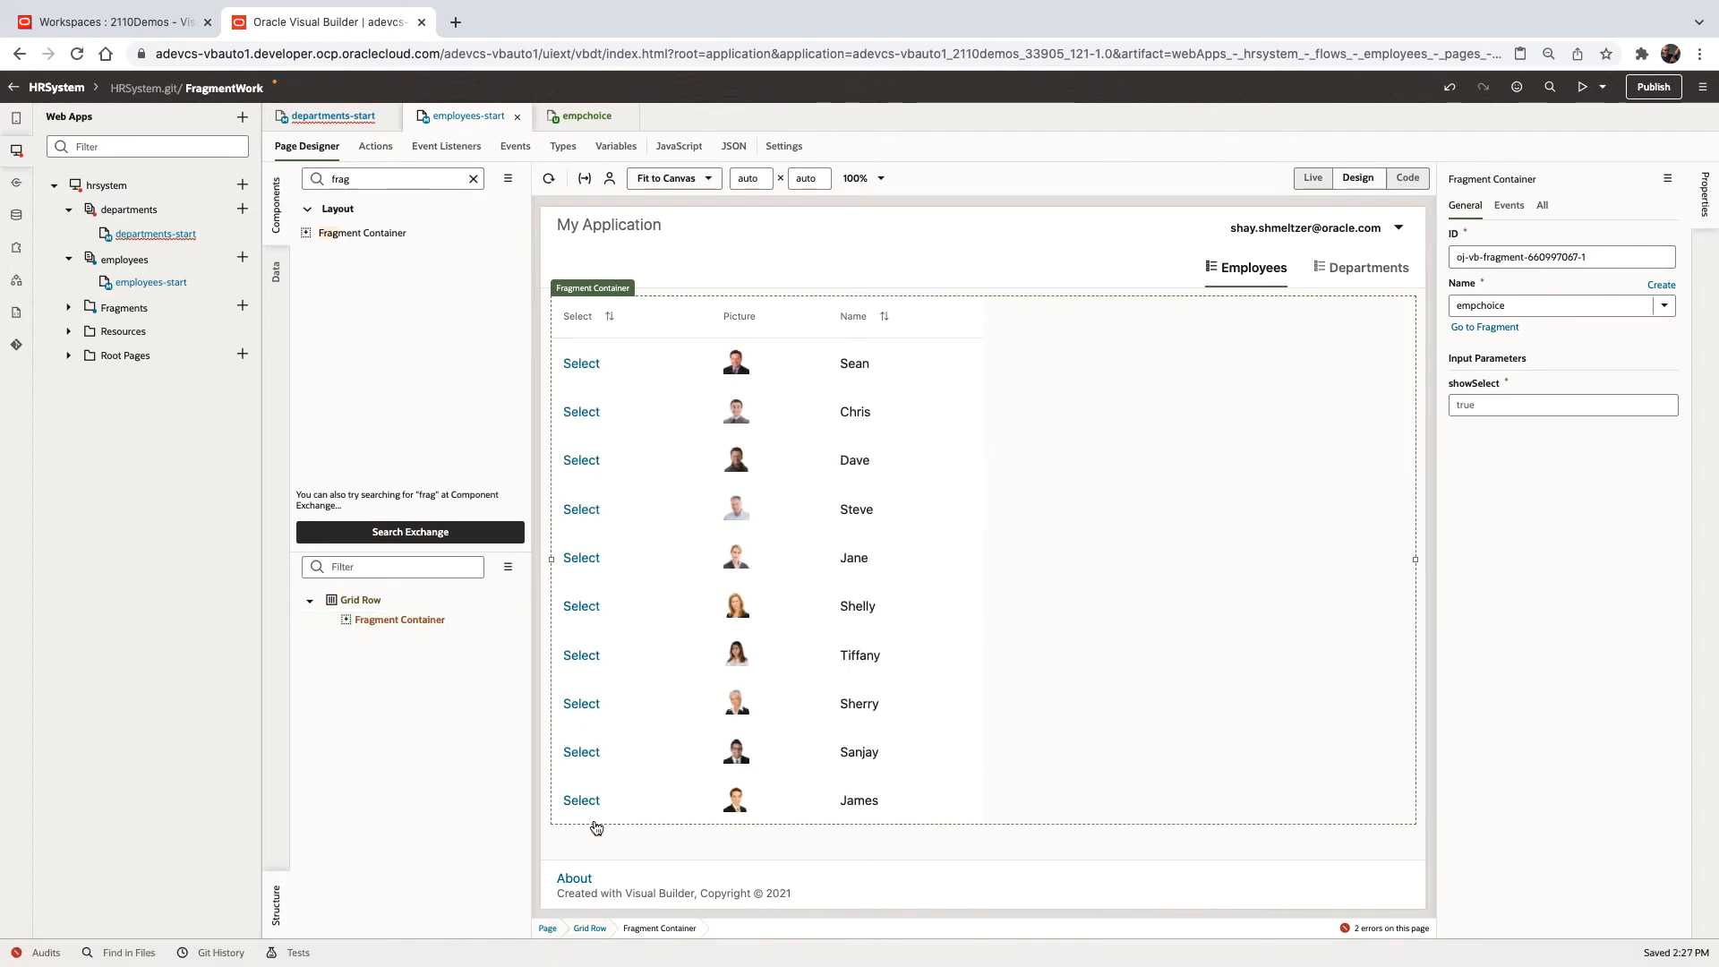
pyautogui.click(1556, 405)
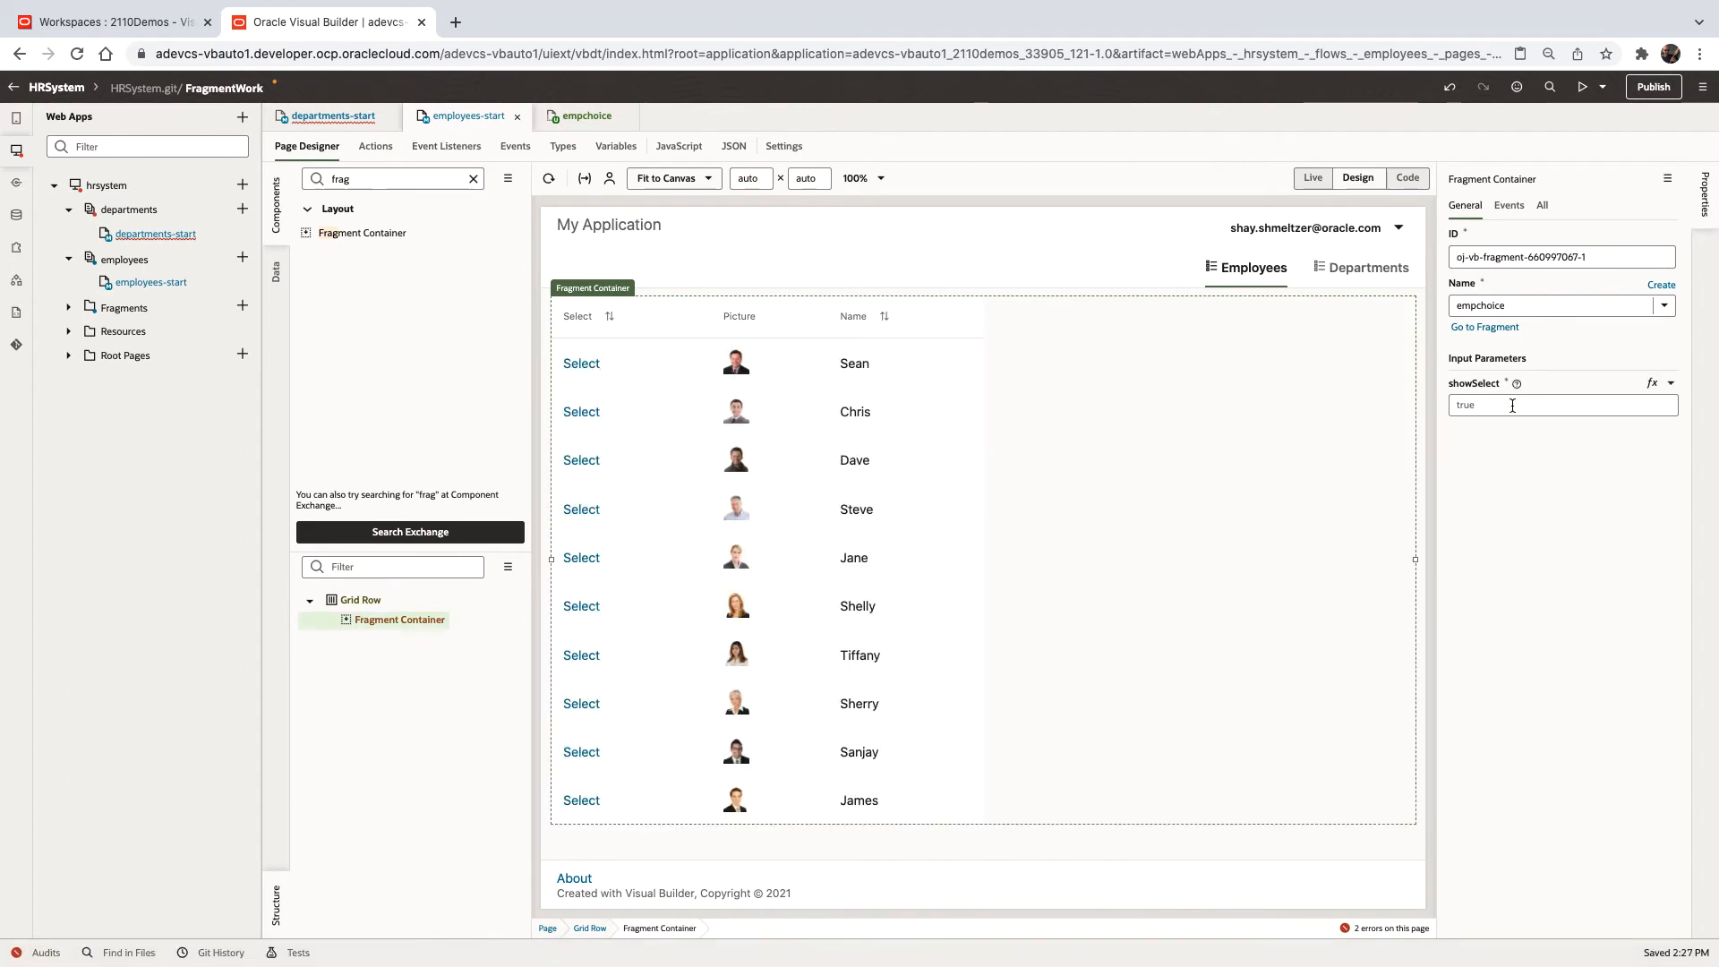
pyautogui.write('fals')
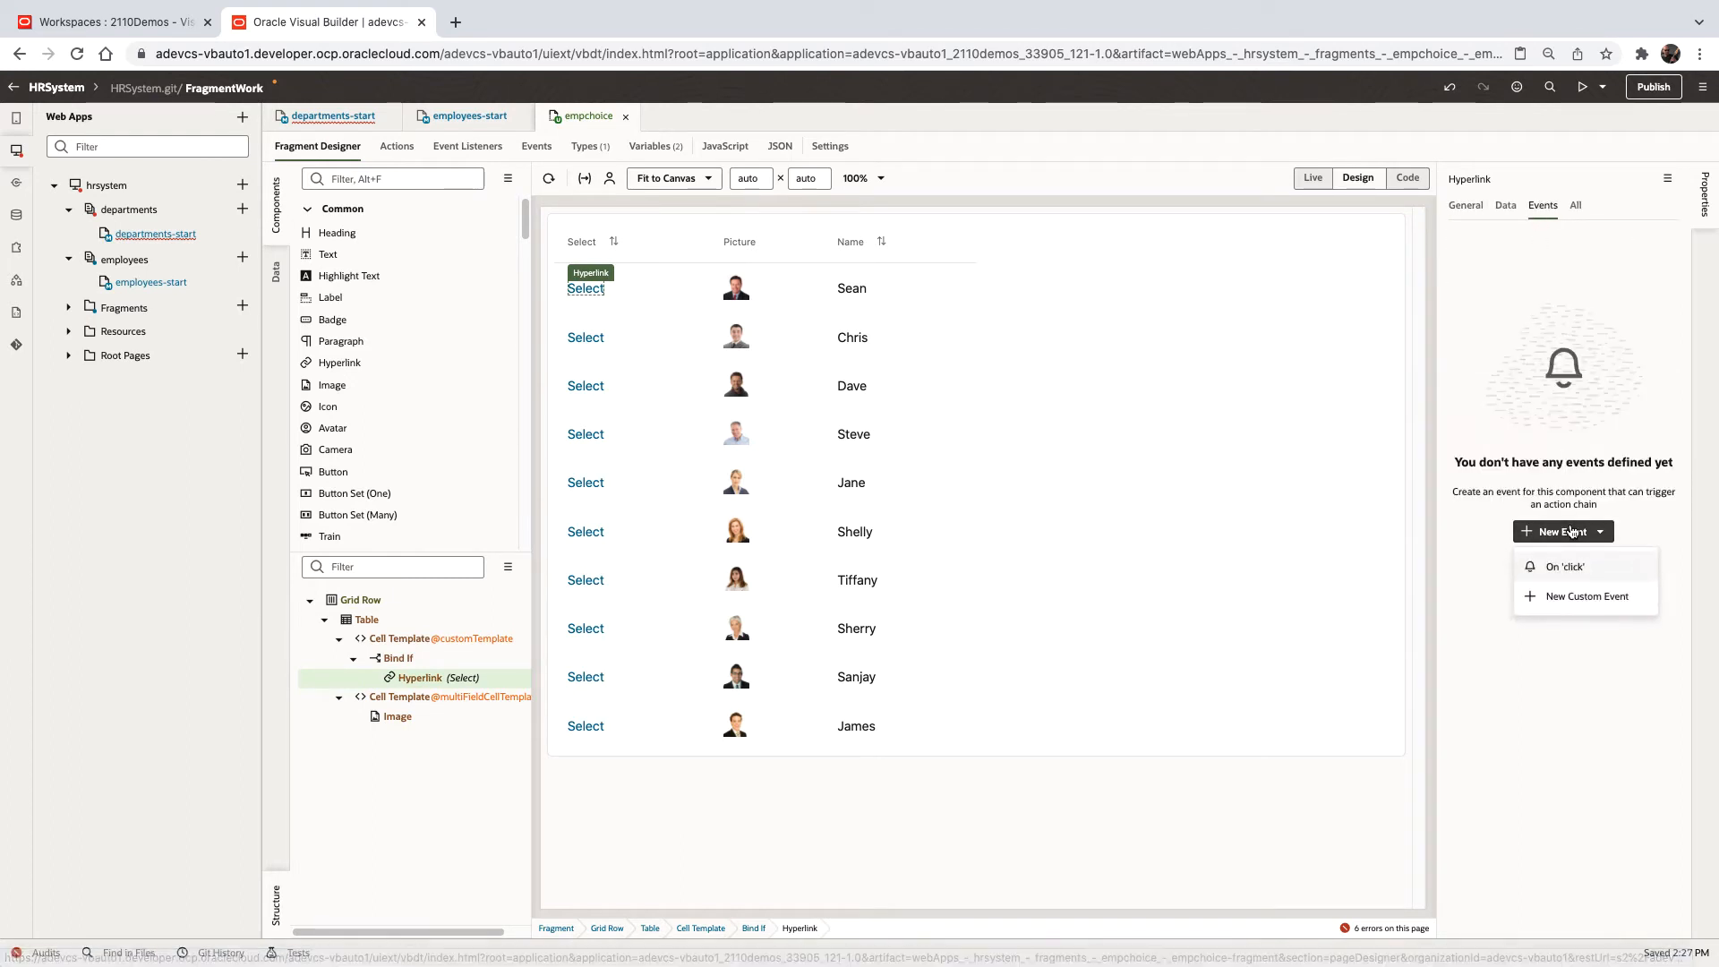
# Create an On 'click' action chain for the hyperlink with a Fire Event action
pyautogui.click(1564, 566)
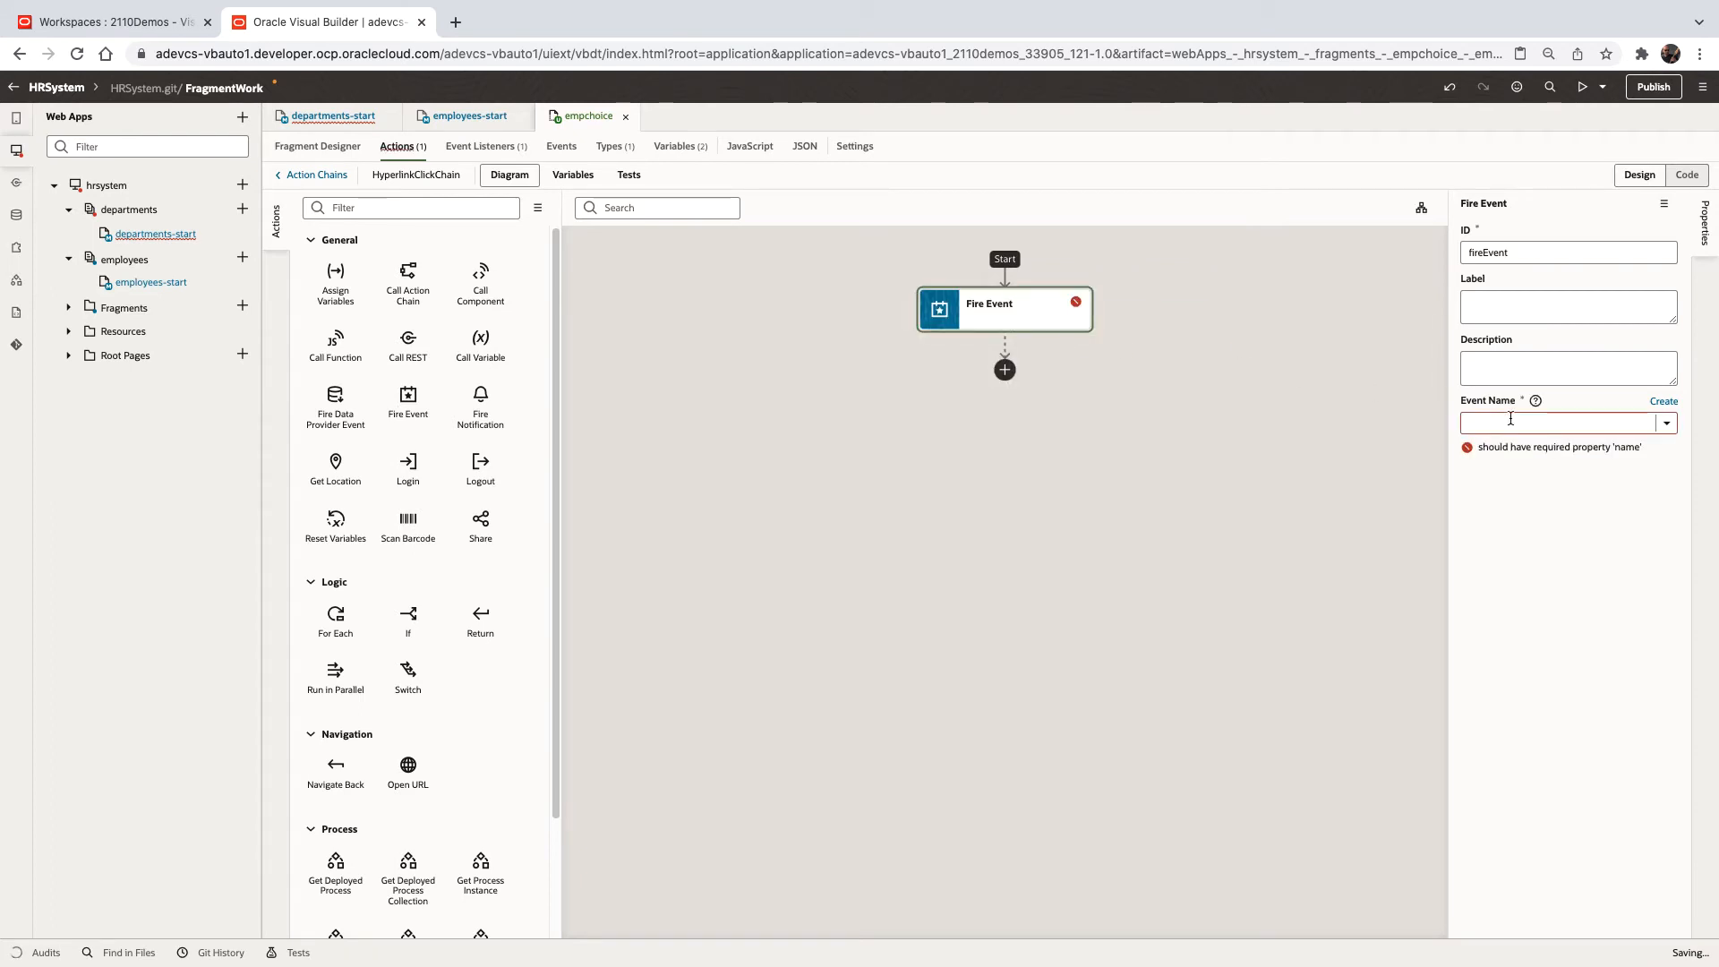
pyautogui.click(1663, 400)
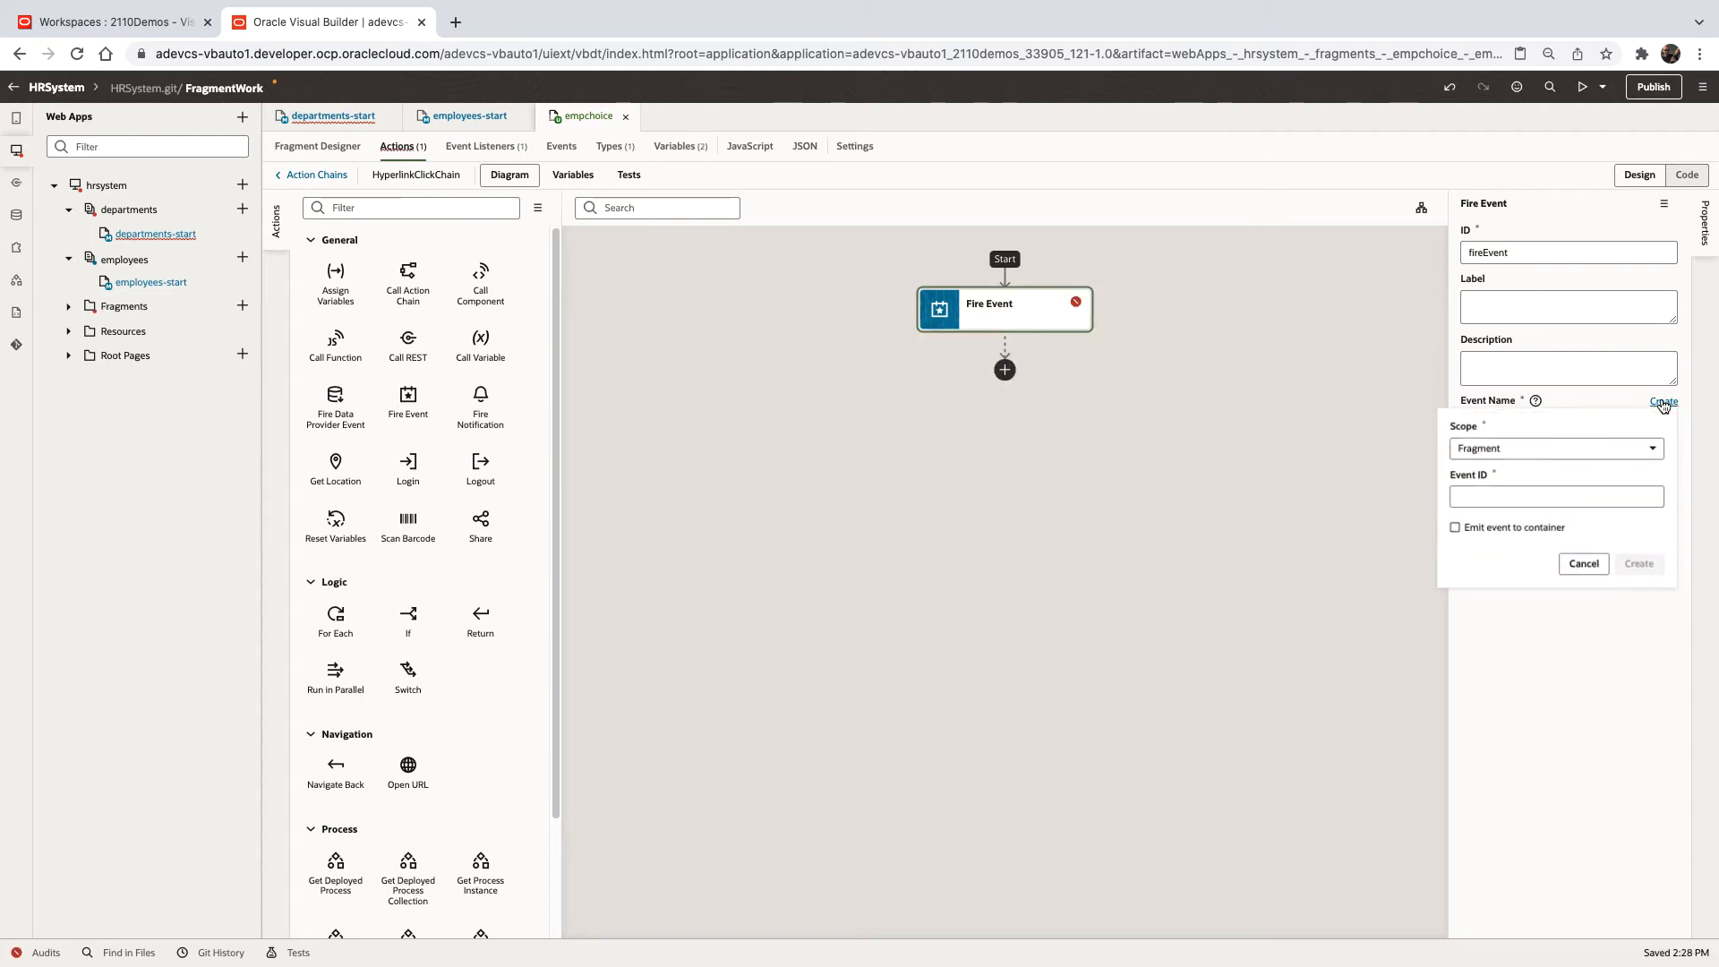
# Create empChosenEvent, select it as the fired event, and open its custom event definition
pyautogui.write('empChosenEvent')
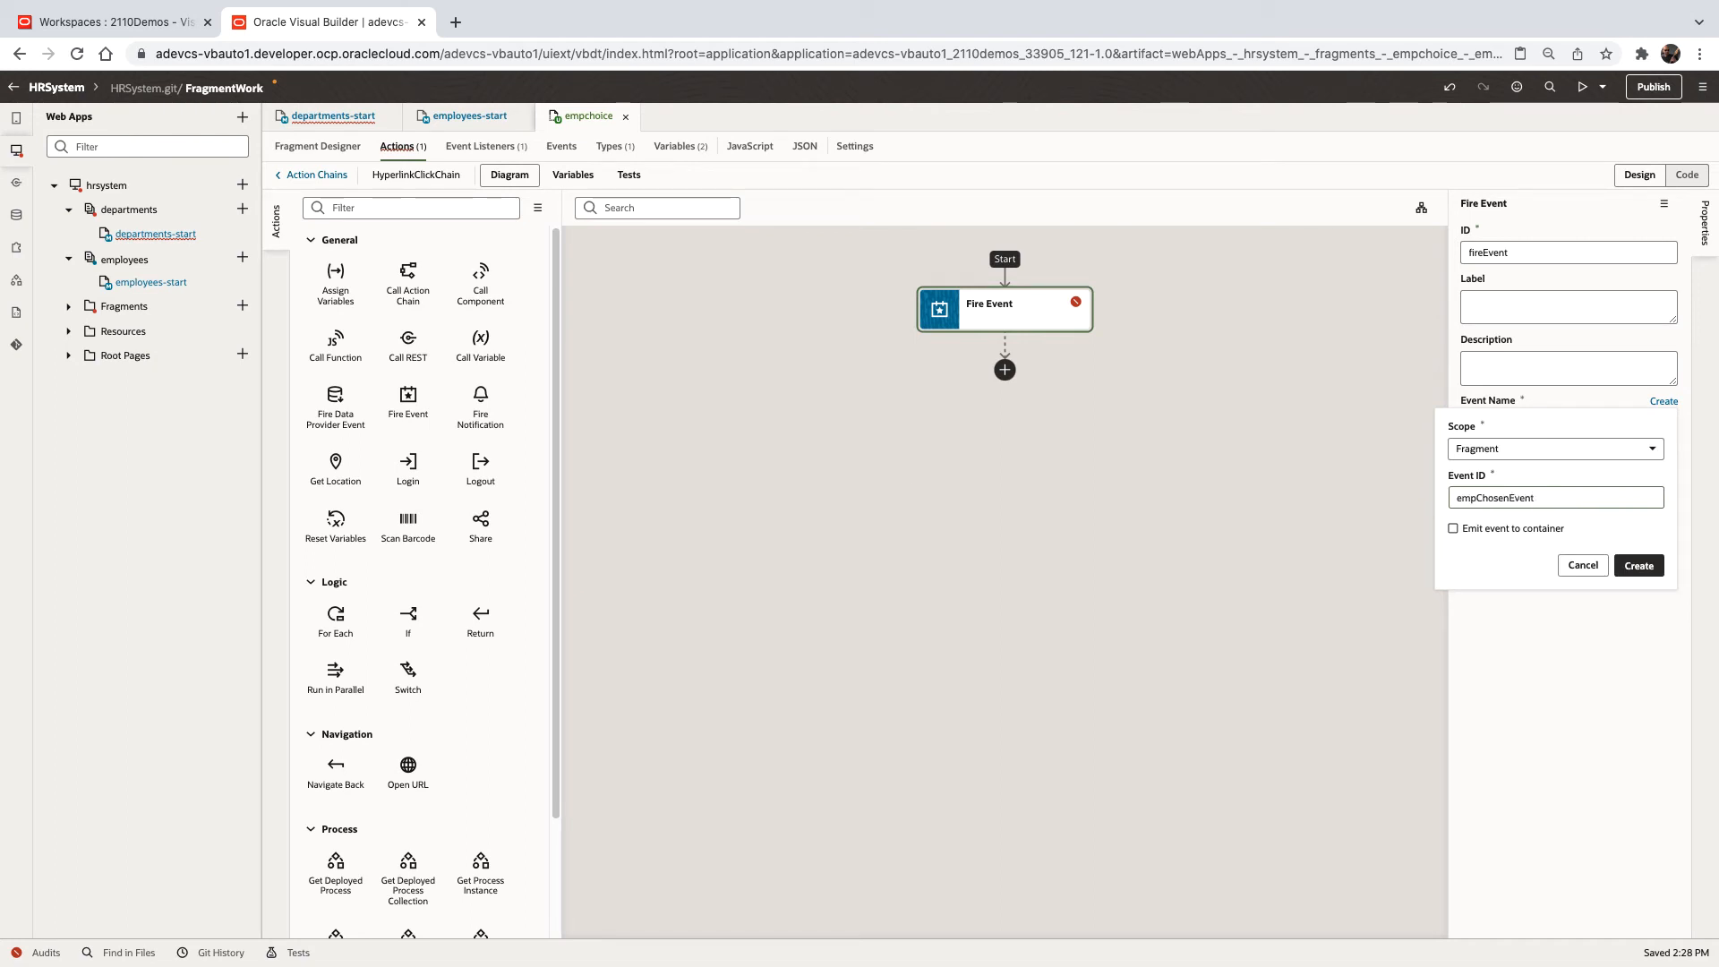
pyautogui.click(1637, 565)
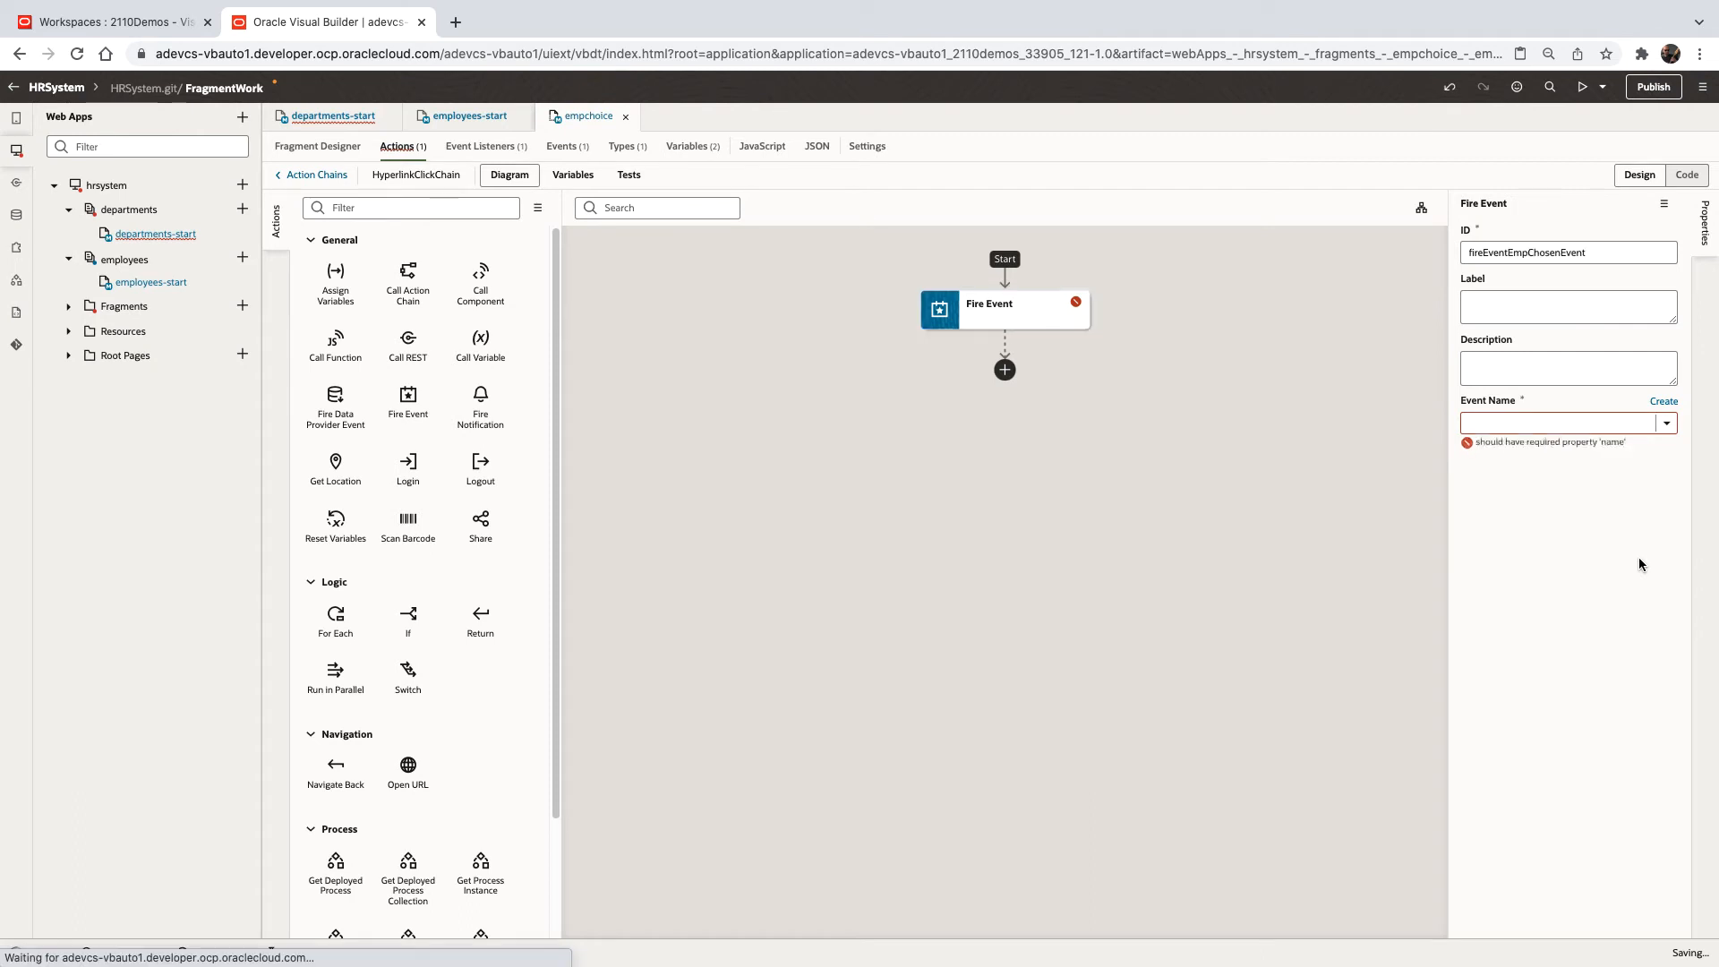
pyautogui.click(1557, 423)
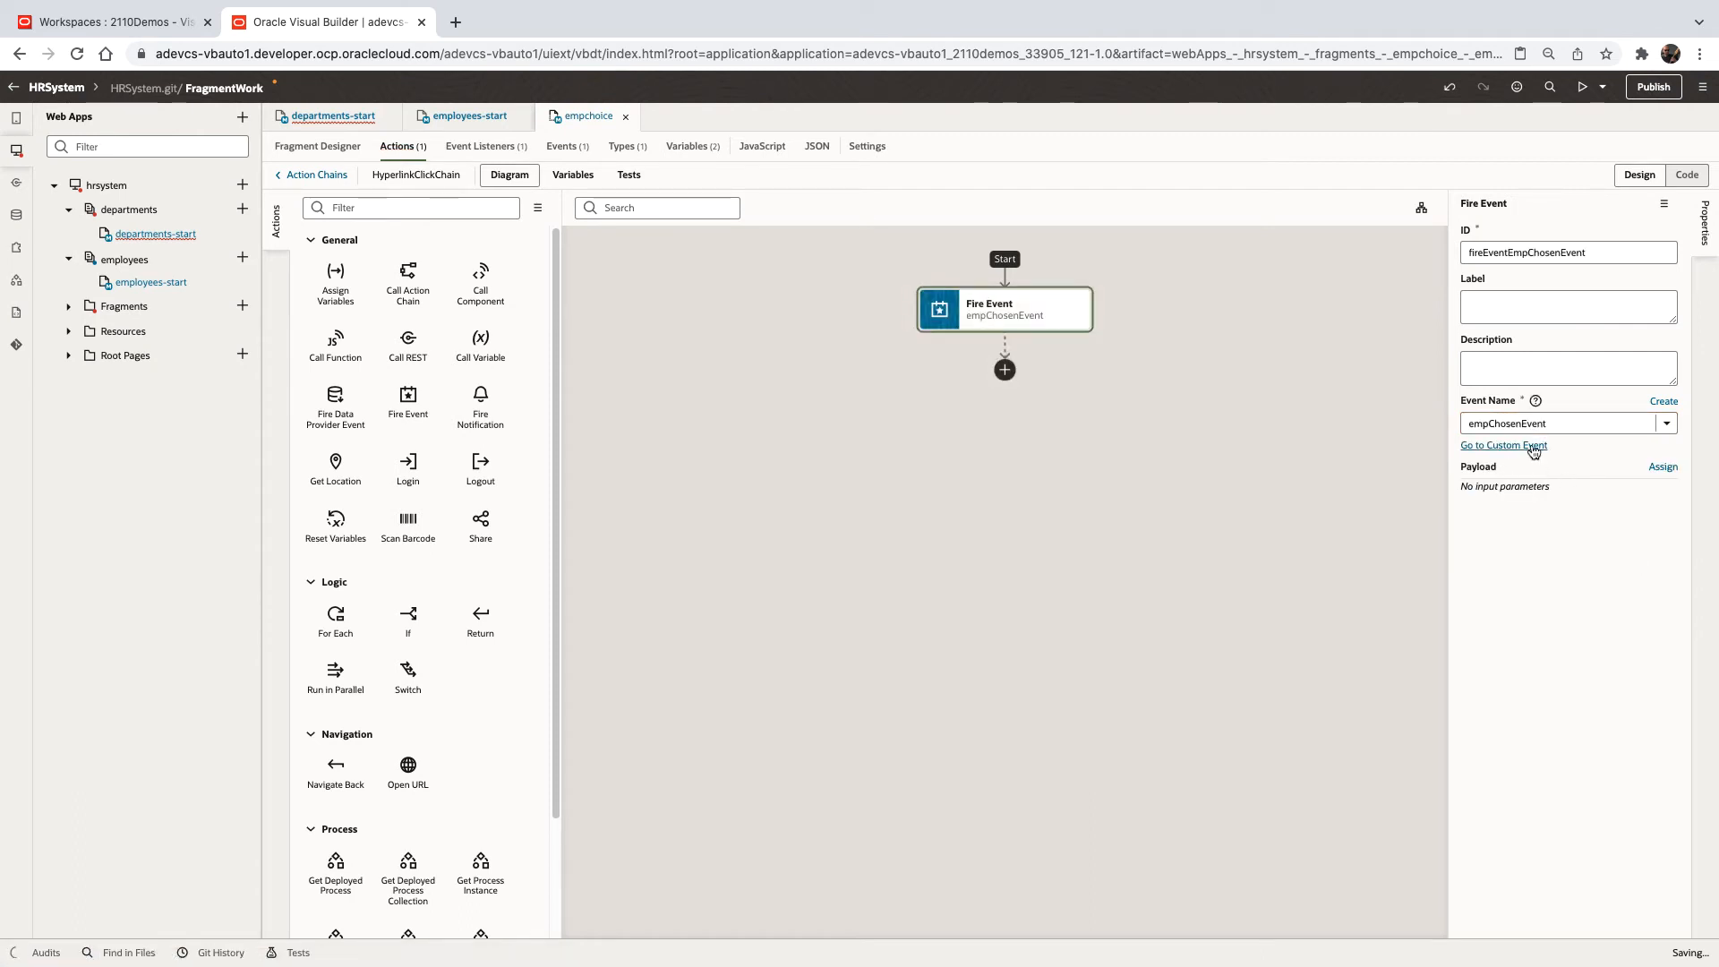
pyautogui.click(562, 146)
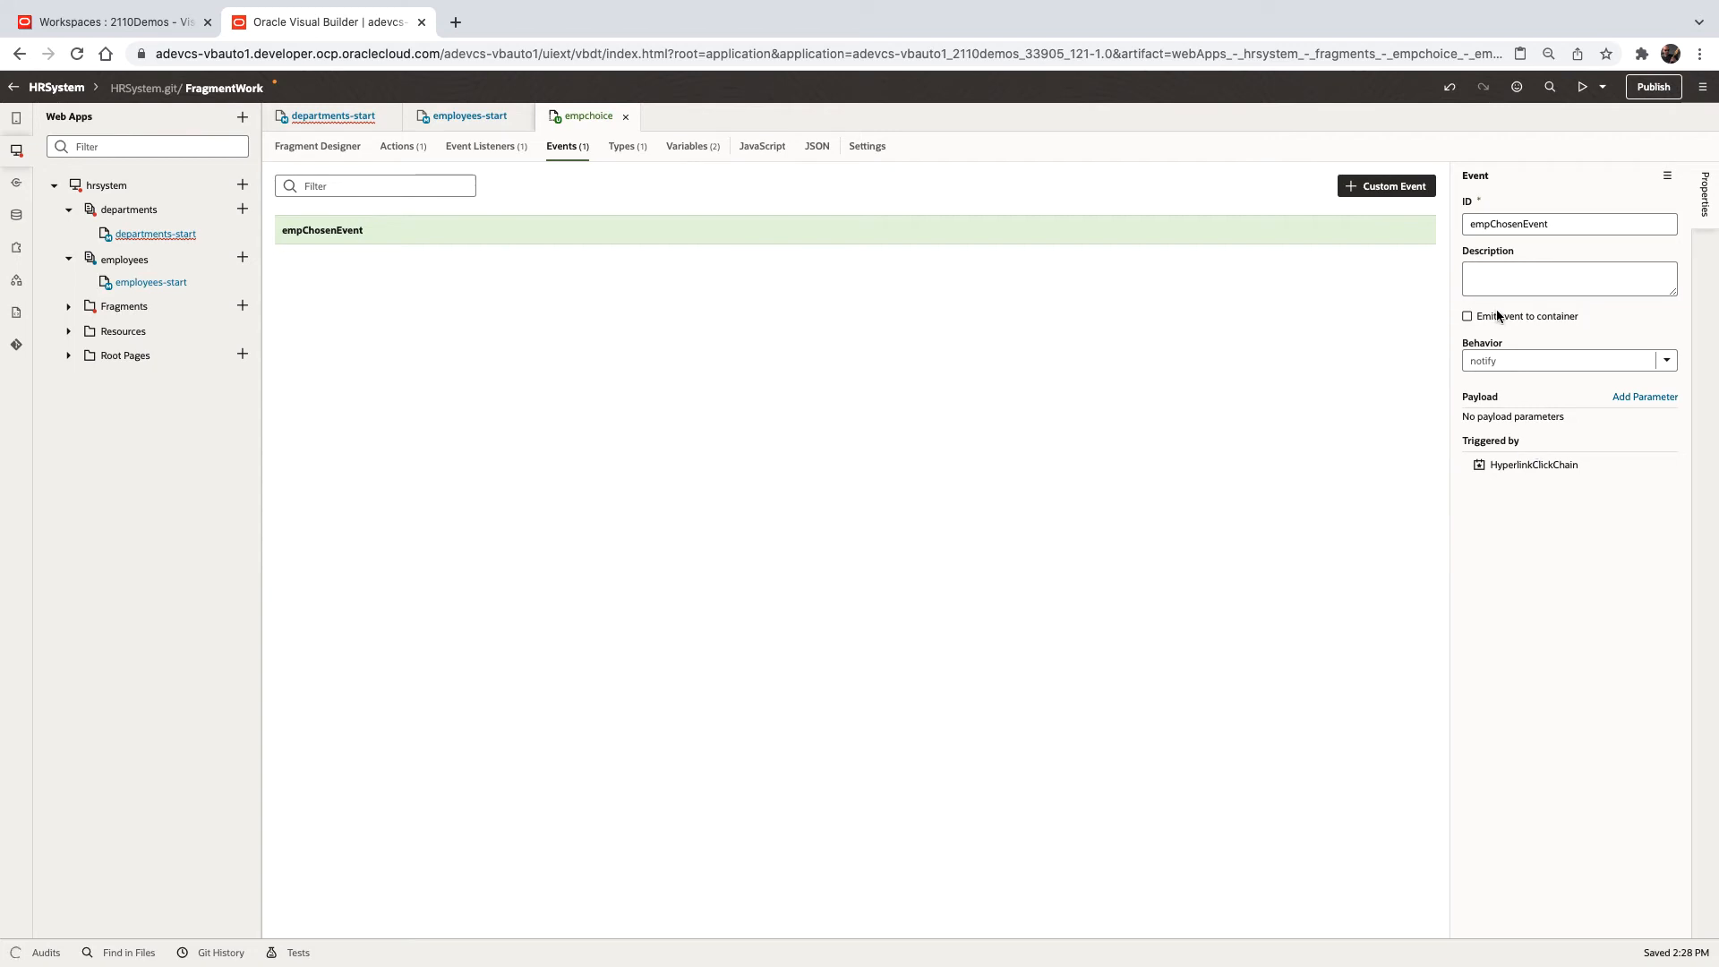
# Enable emit-to-container on empChosenEvent and add a String parameter named chosenEmpName
pyautogui.click(1466, 316)
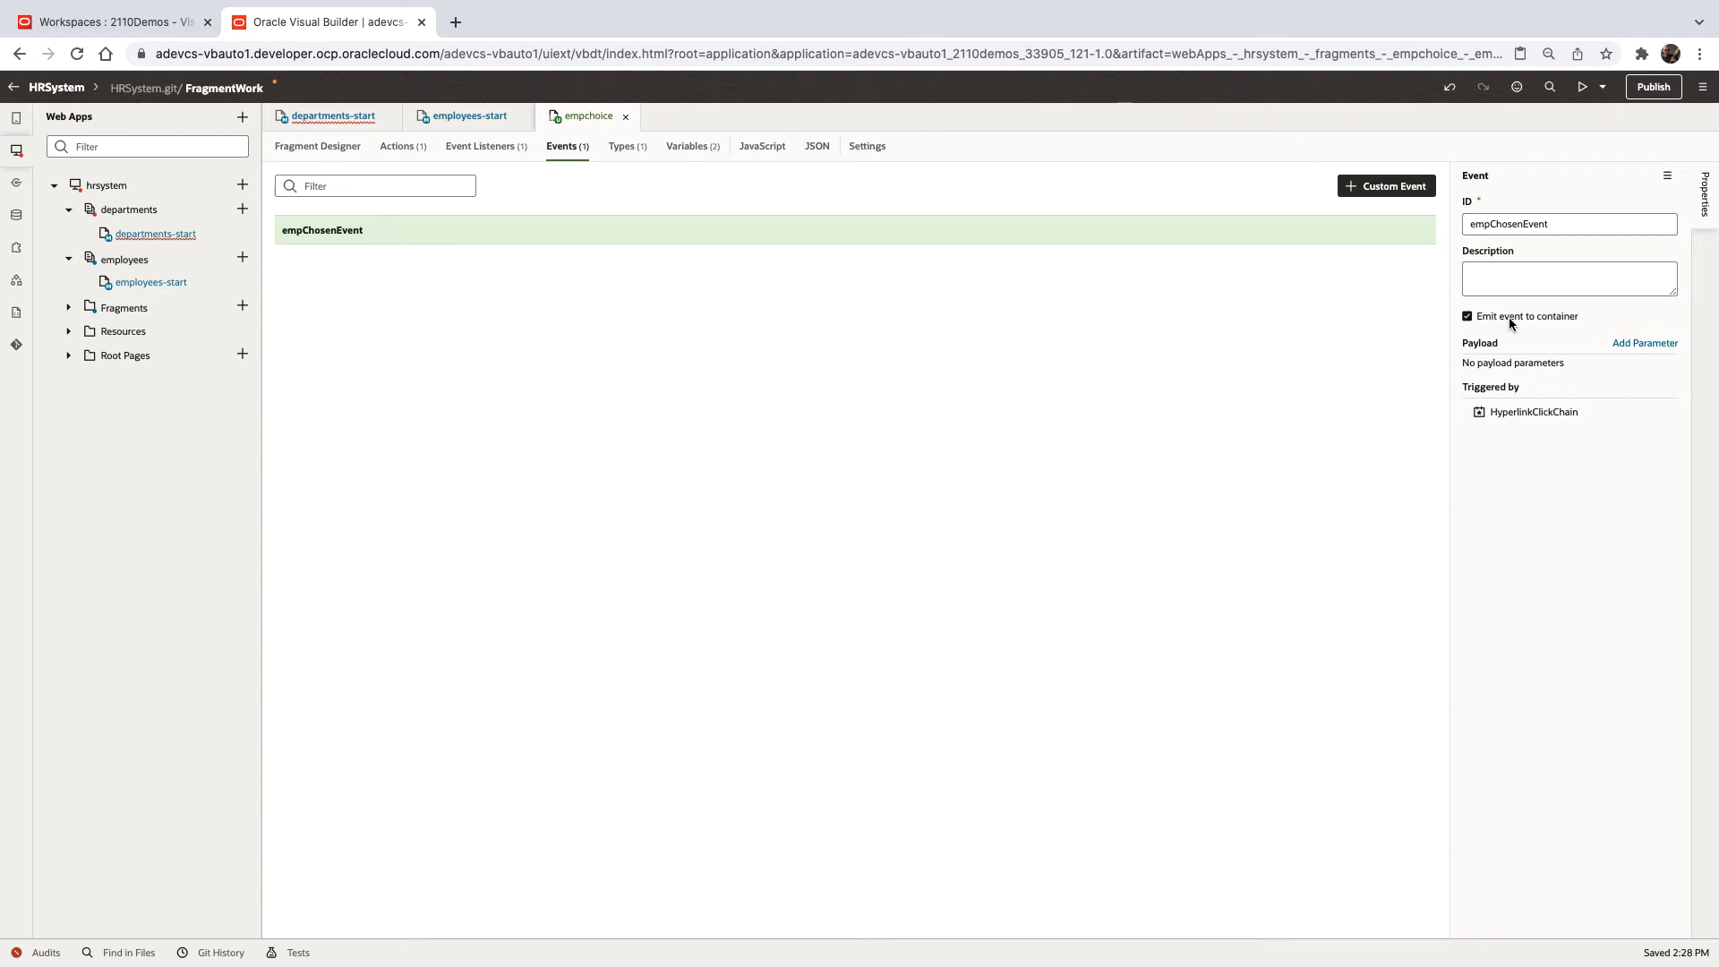
pyautogui.click(1643, 342)
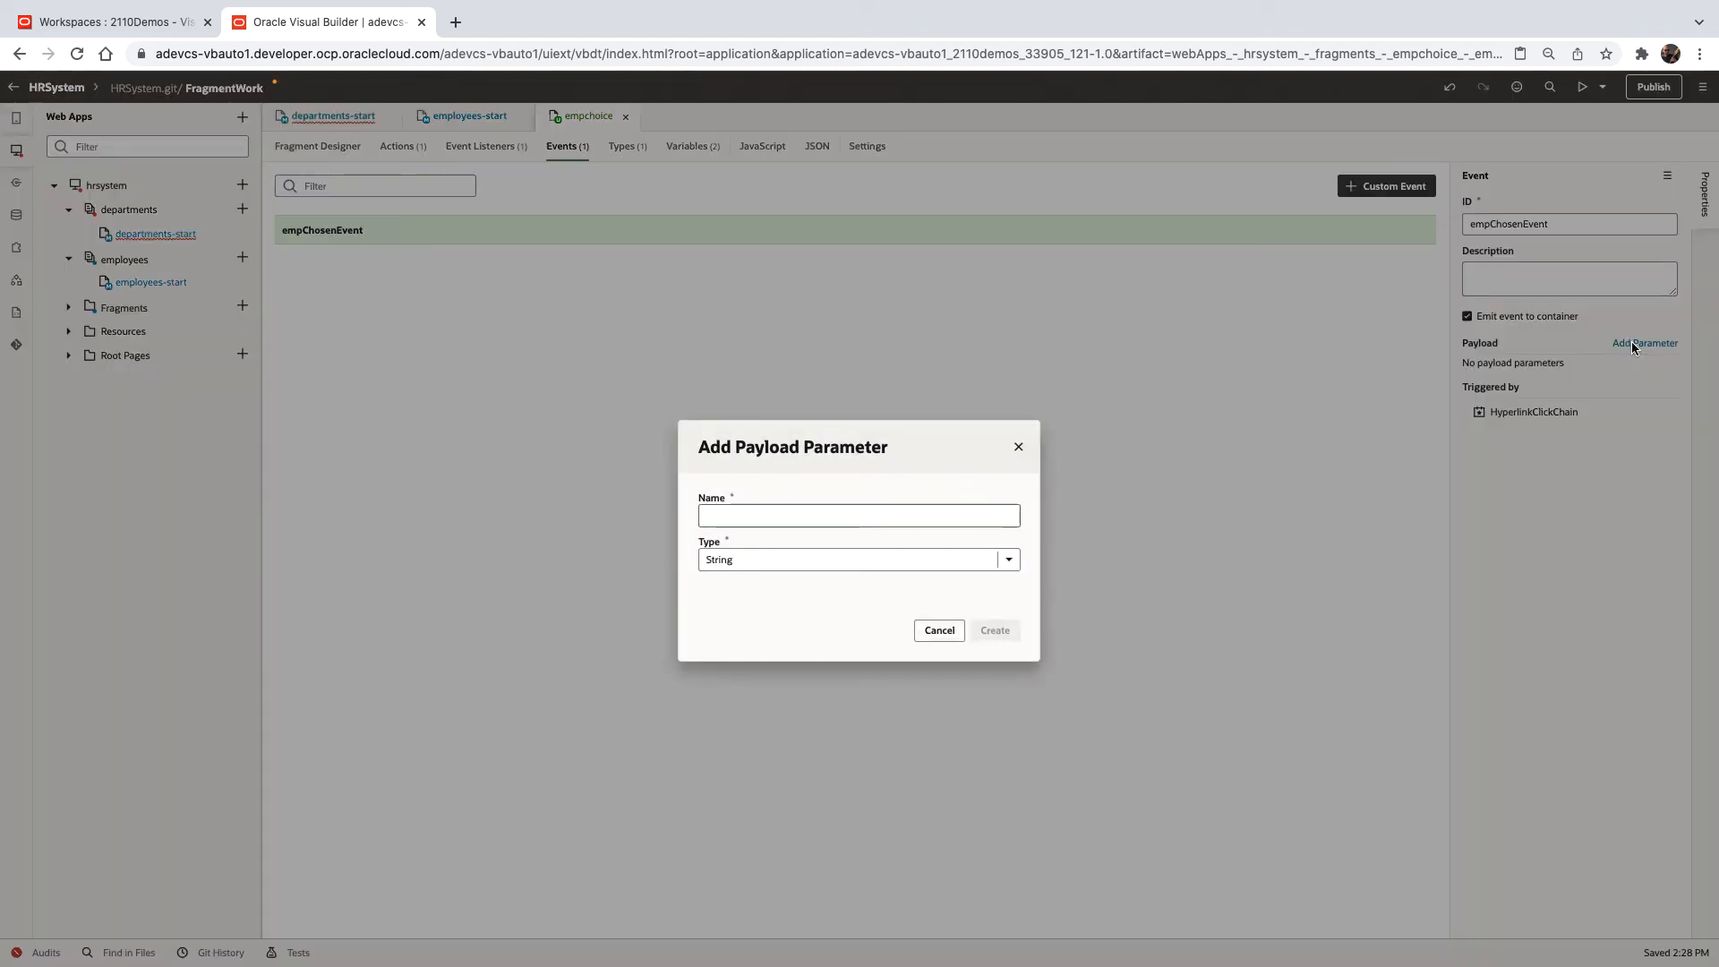
pyautogui.write('chosenEmpName')
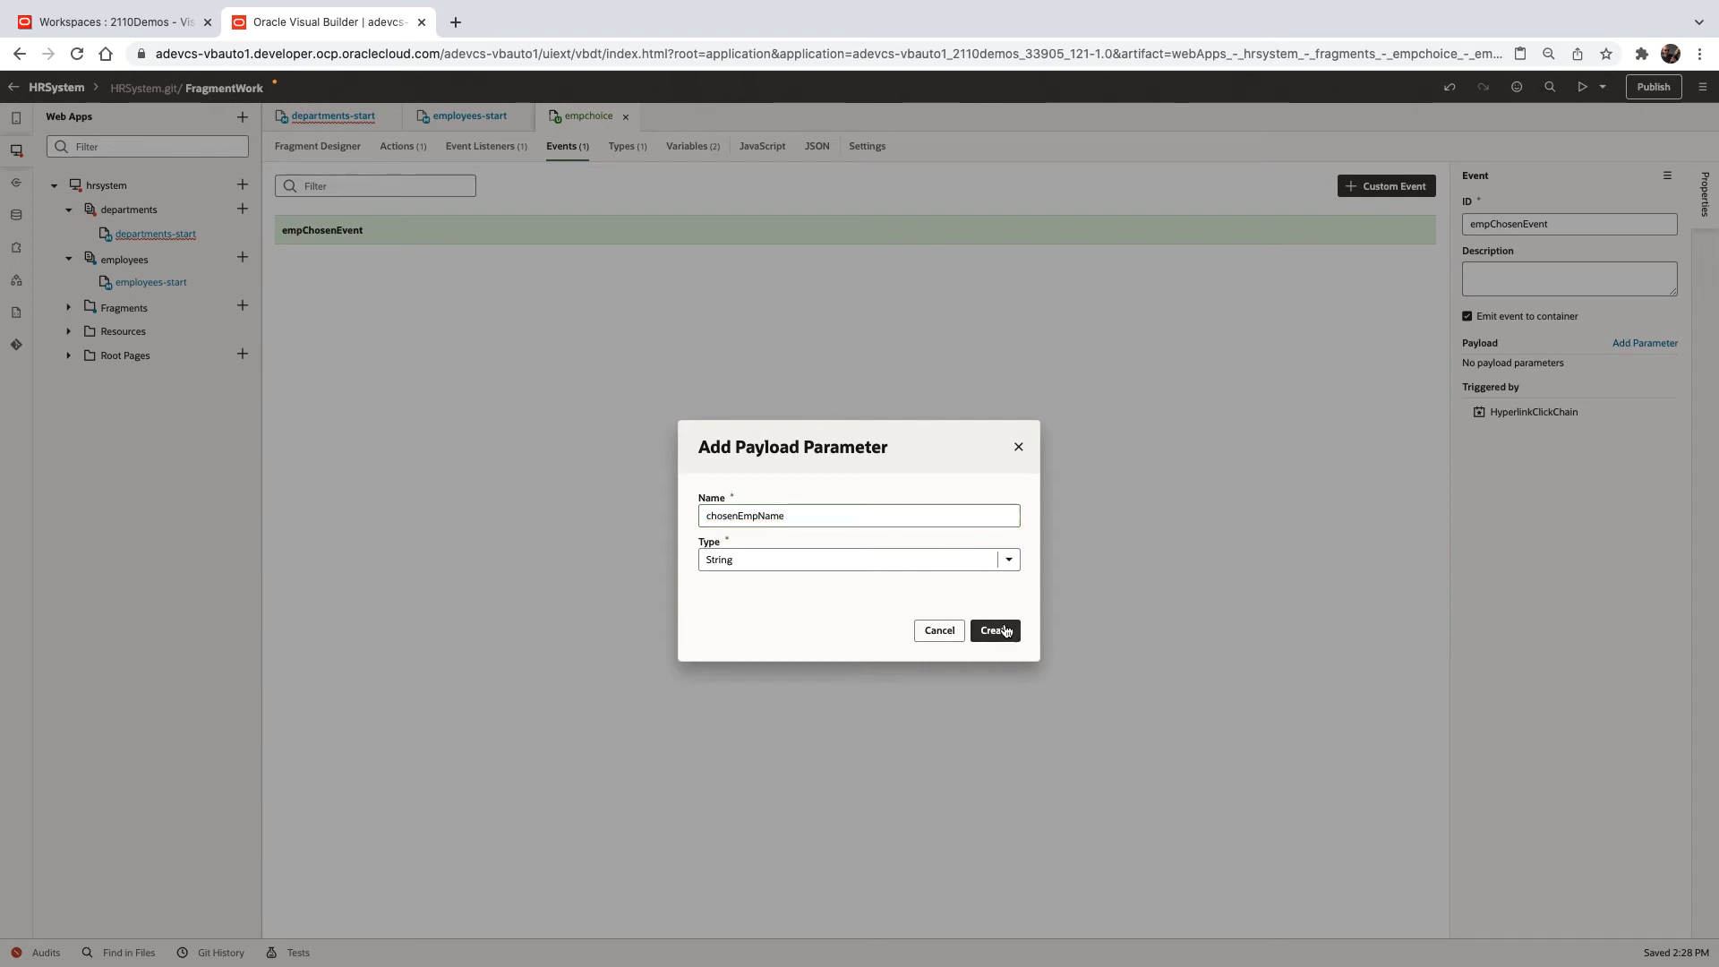
pyautogui.click(993, 630)
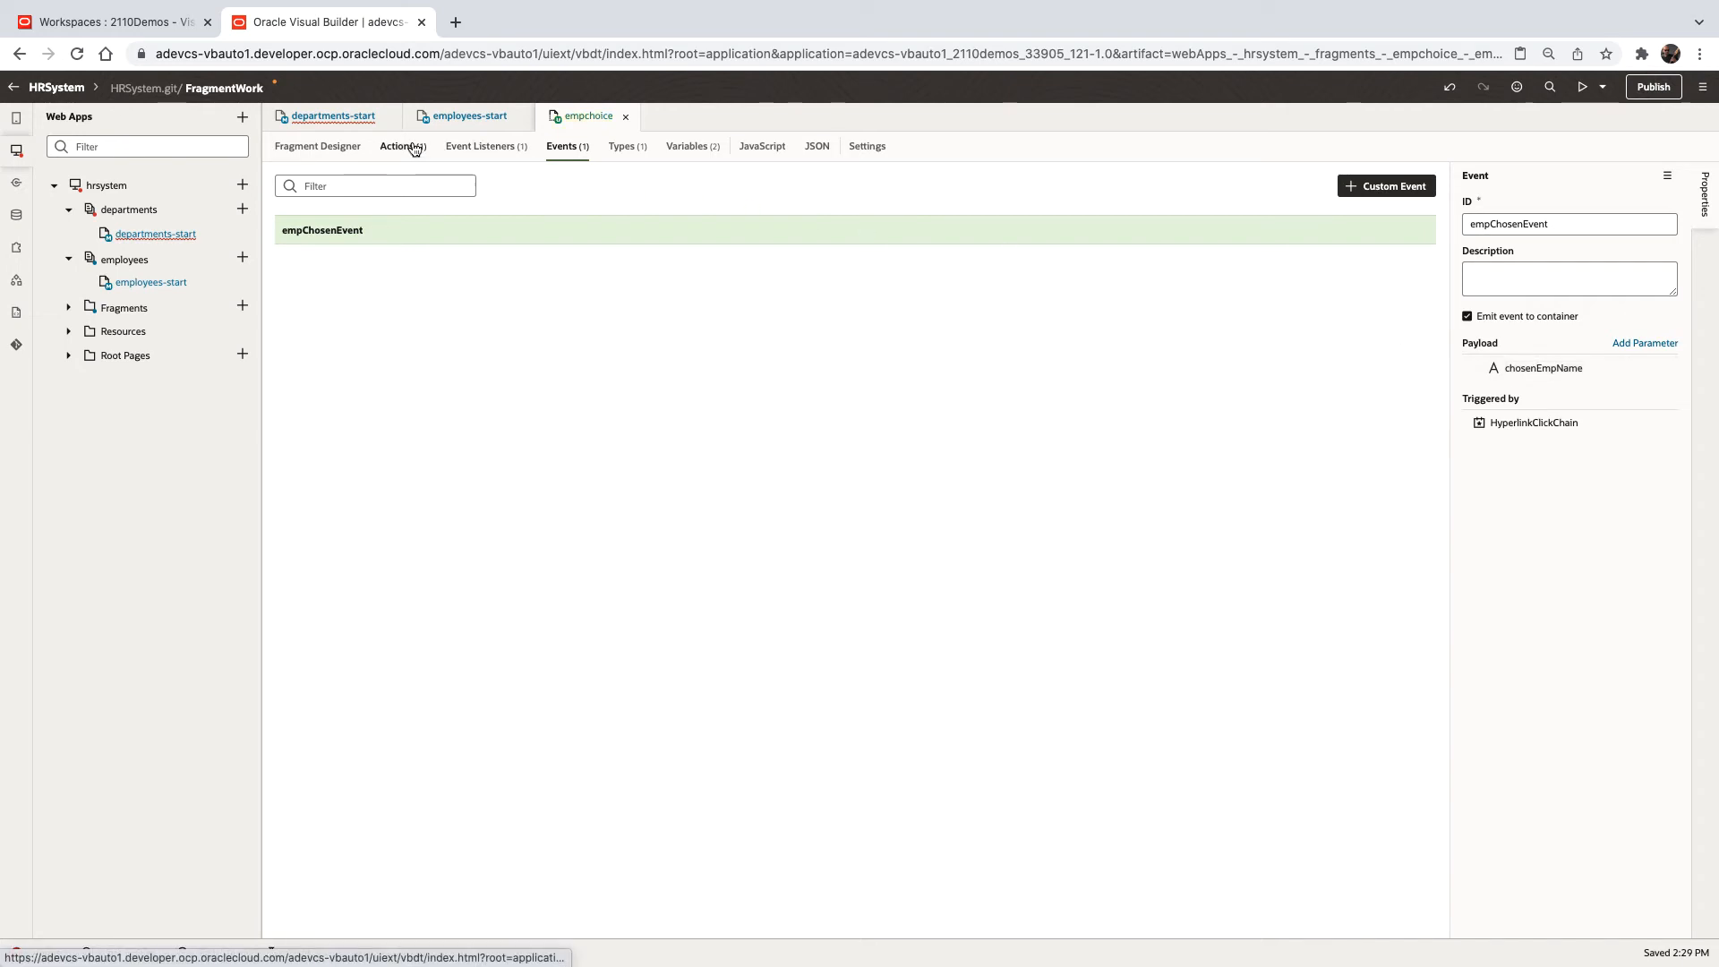
# Map the Fire Event's chosenEmpName to $variables.current.row.name, save, and open departments-start
pyautogui.click(397, 145)
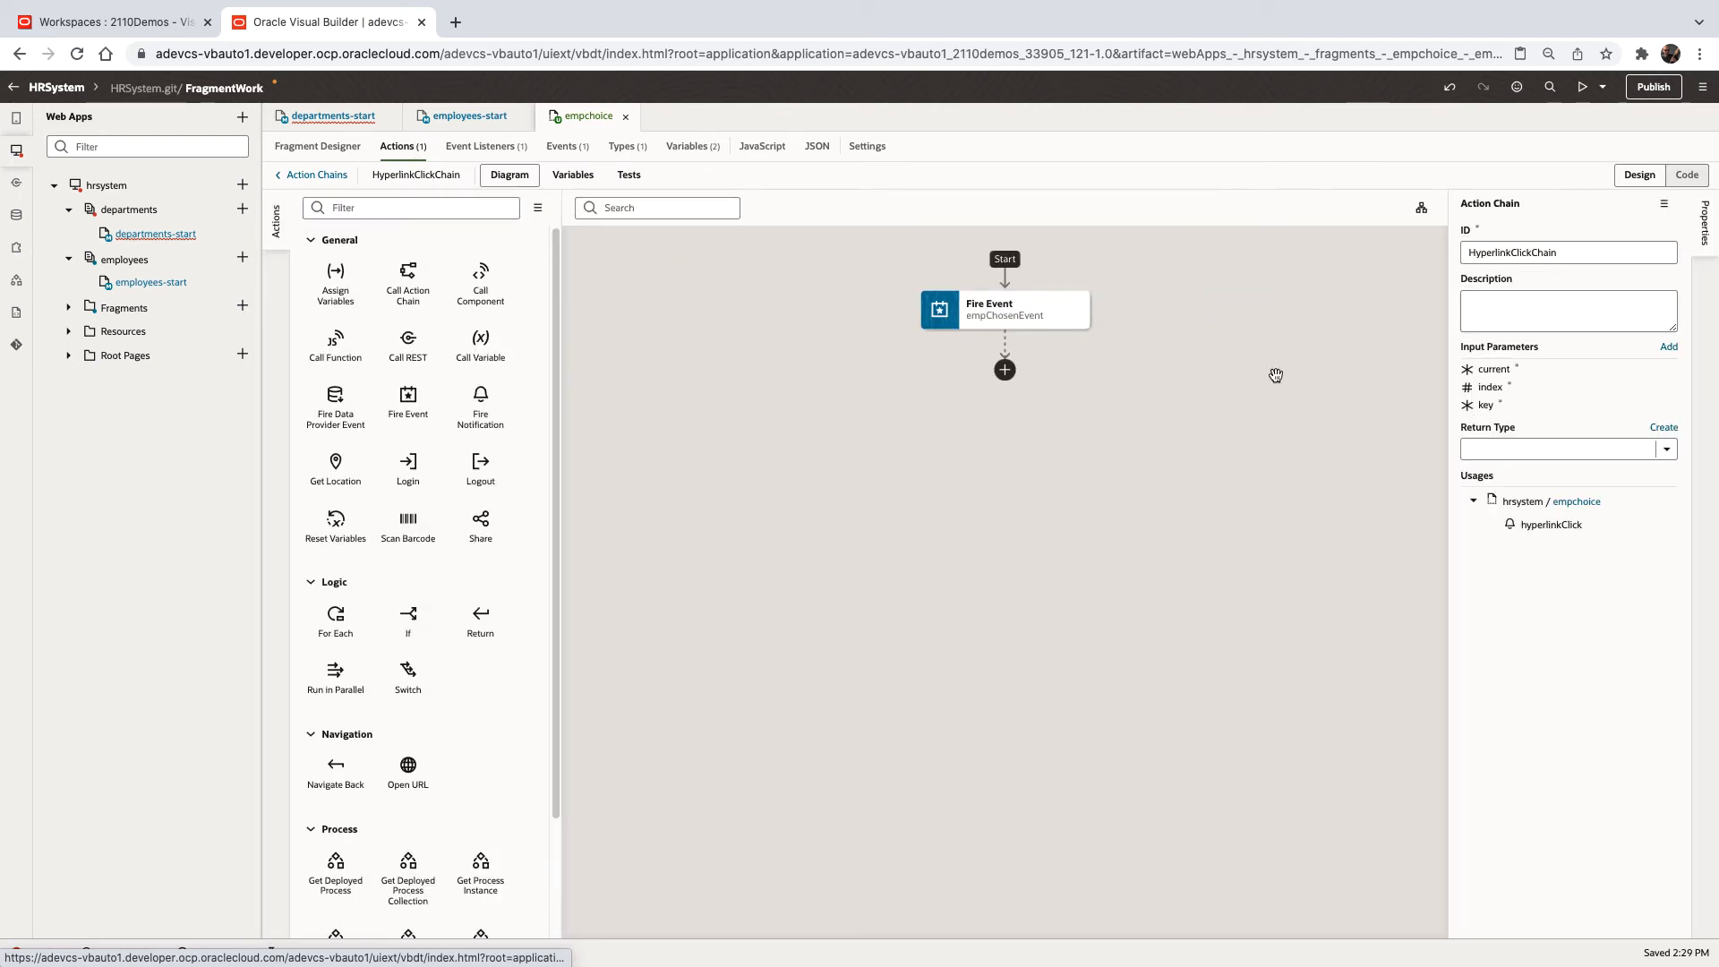
pyautogui.click(973, 308)
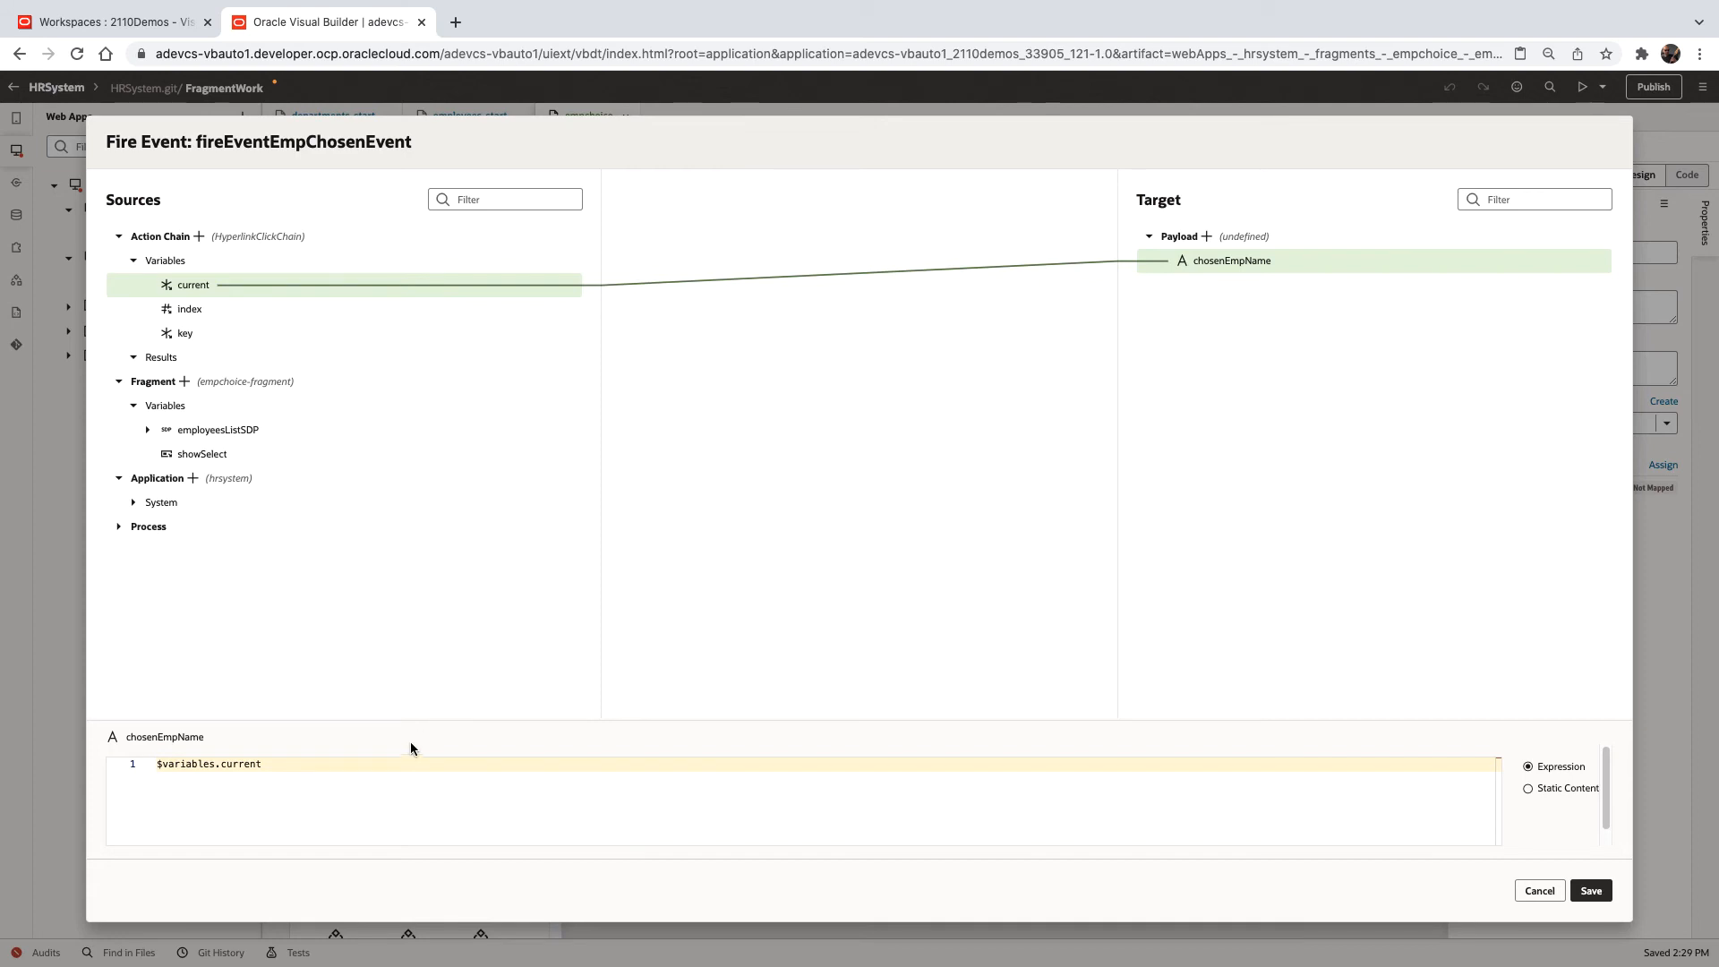
pyautogui.write('.')
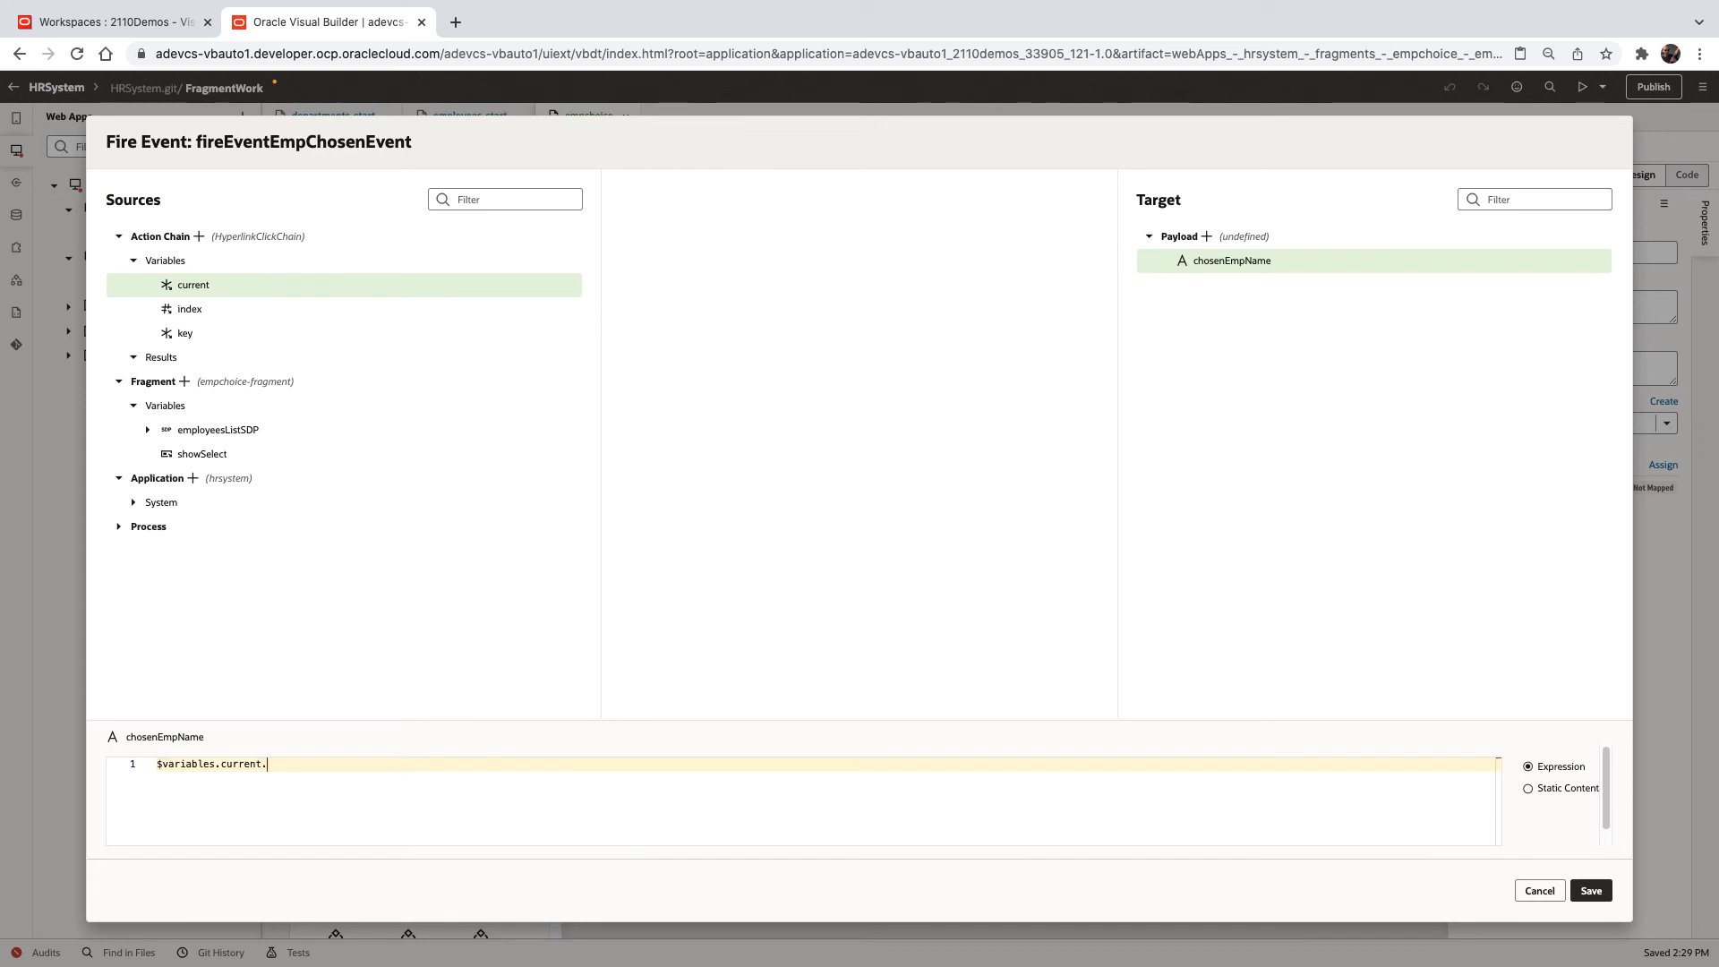
pyautogui.write('row.name')
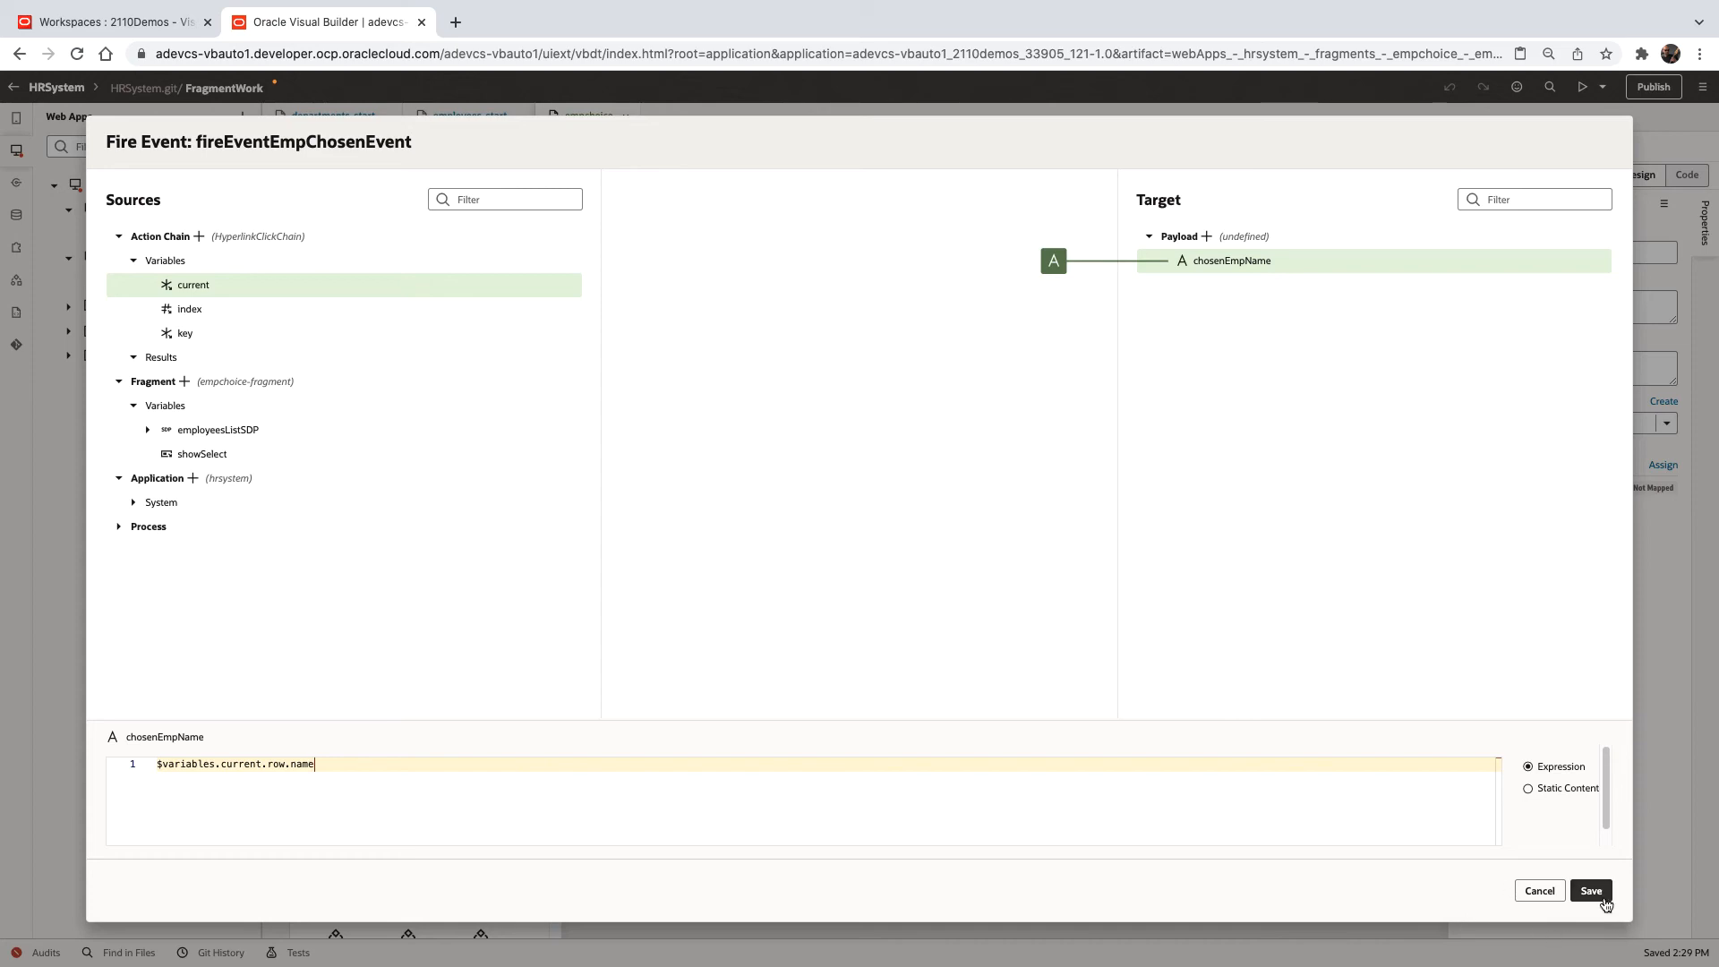
pyautogui.click(1589, 890)
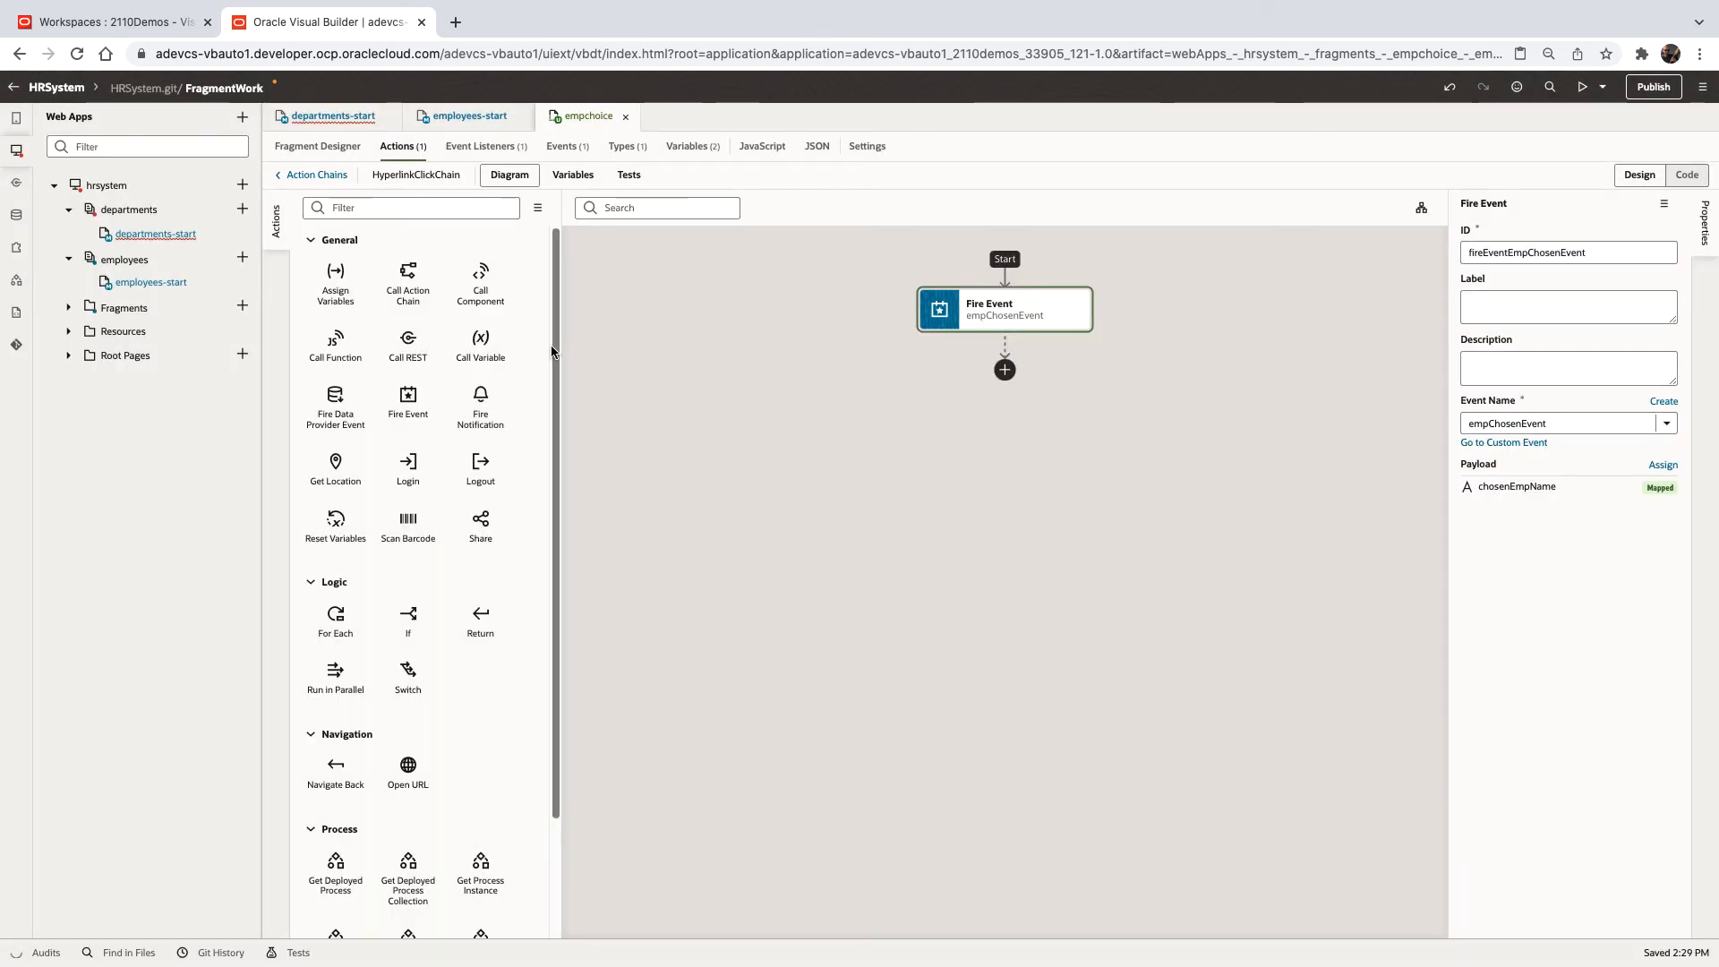
pyautogui.click(331, 116)
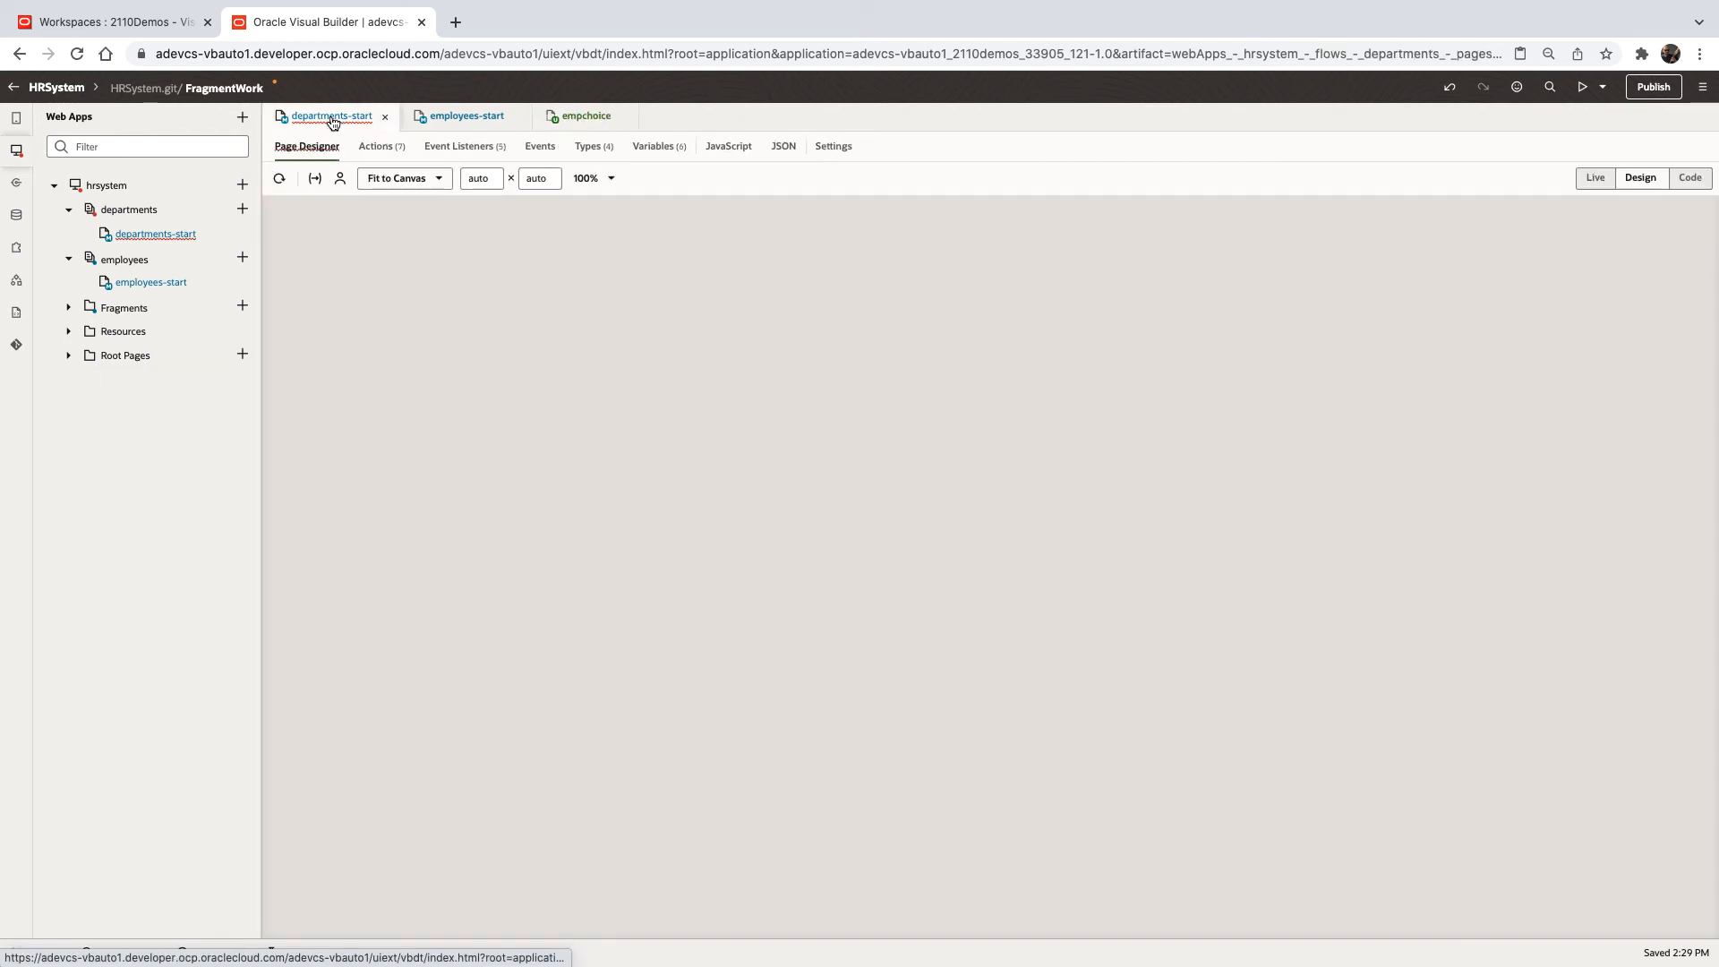
# Load the Support department in Live mode, open Manager Selection, then return to Design
pyautogui.click(330, 116)
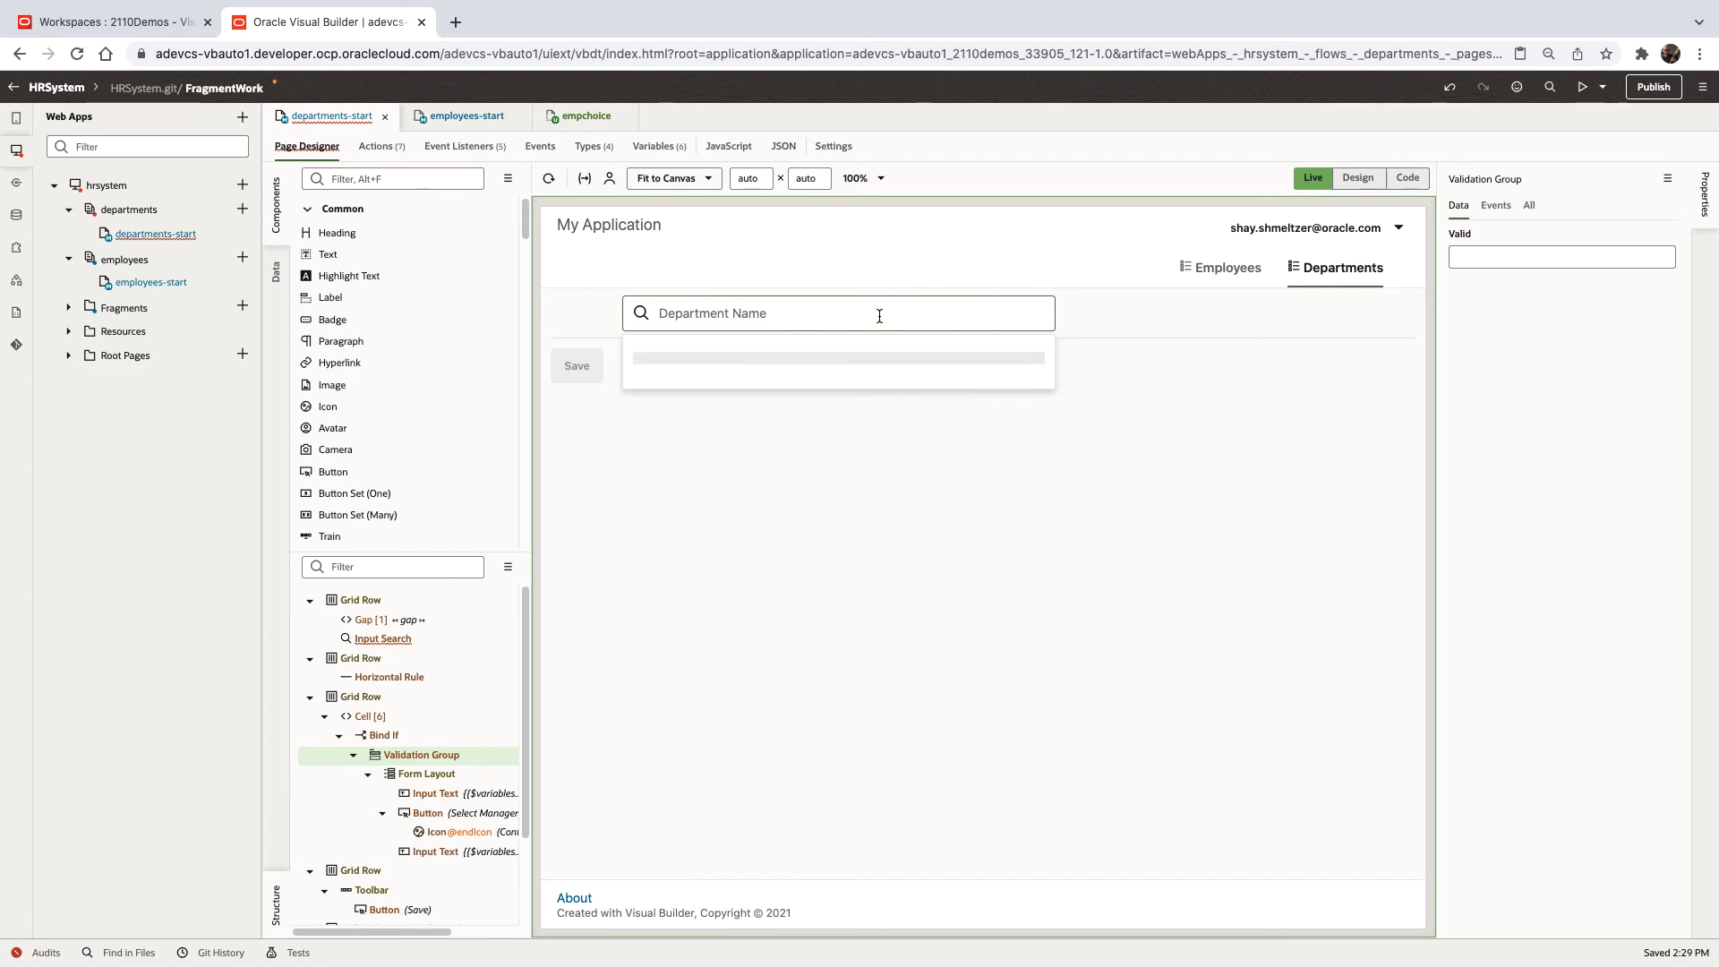
pyautogui.write('Support')
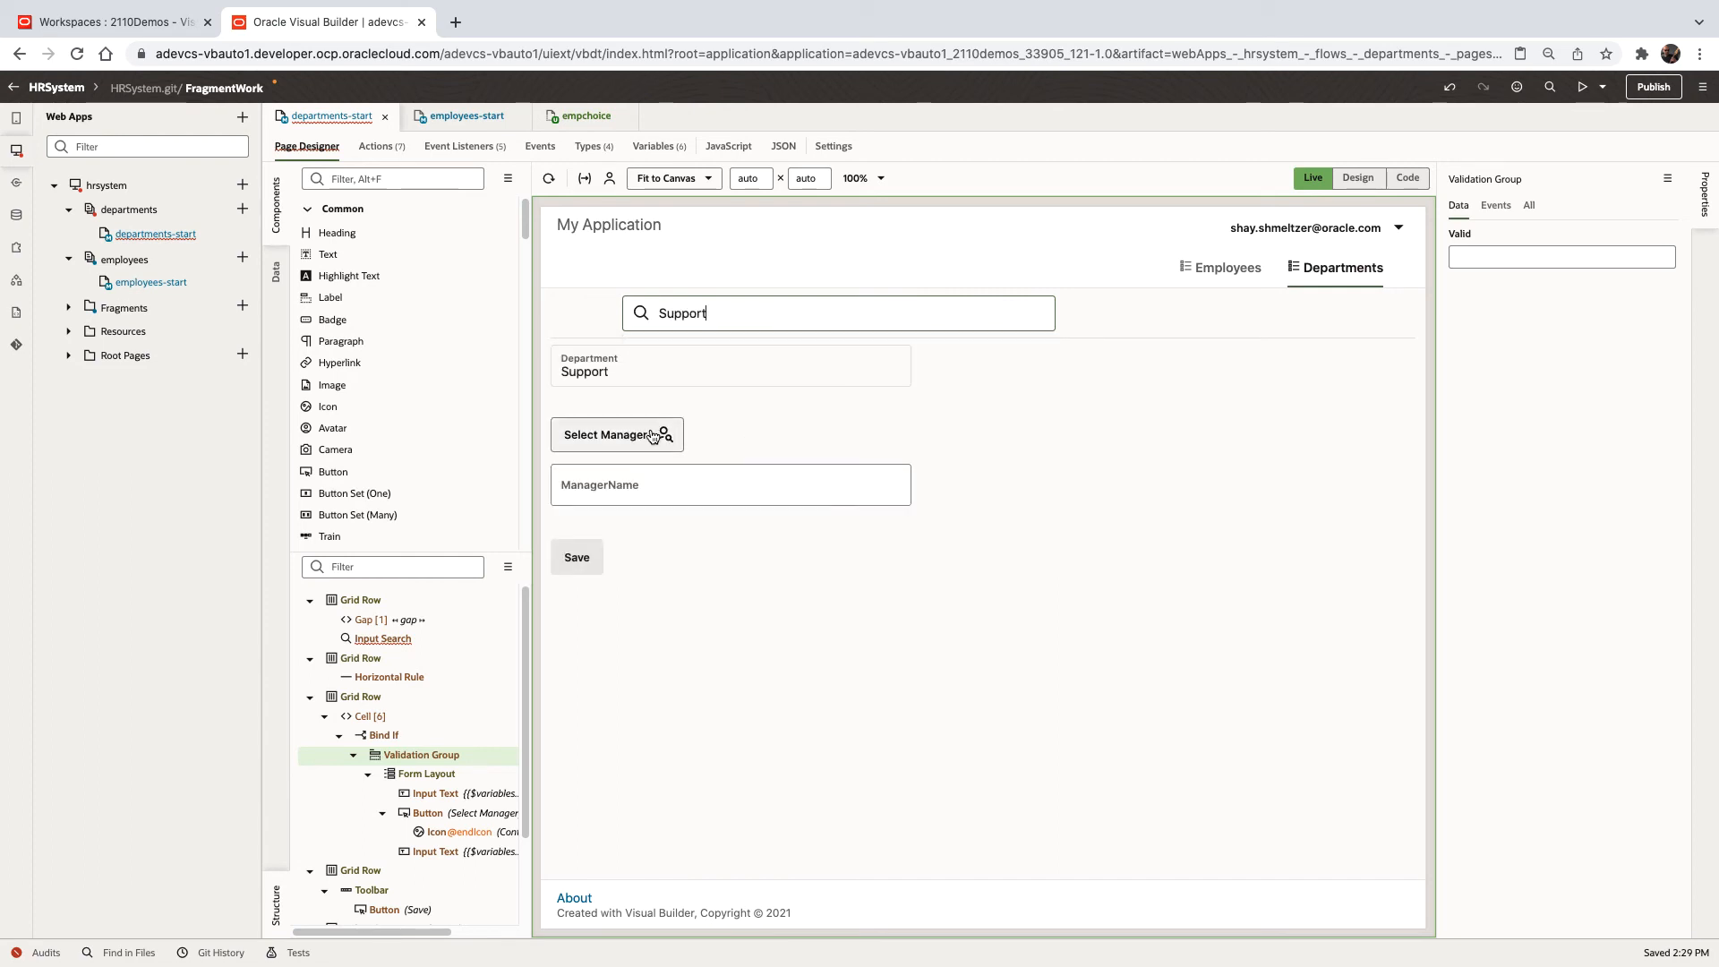
pyautogui.click(609, 435)
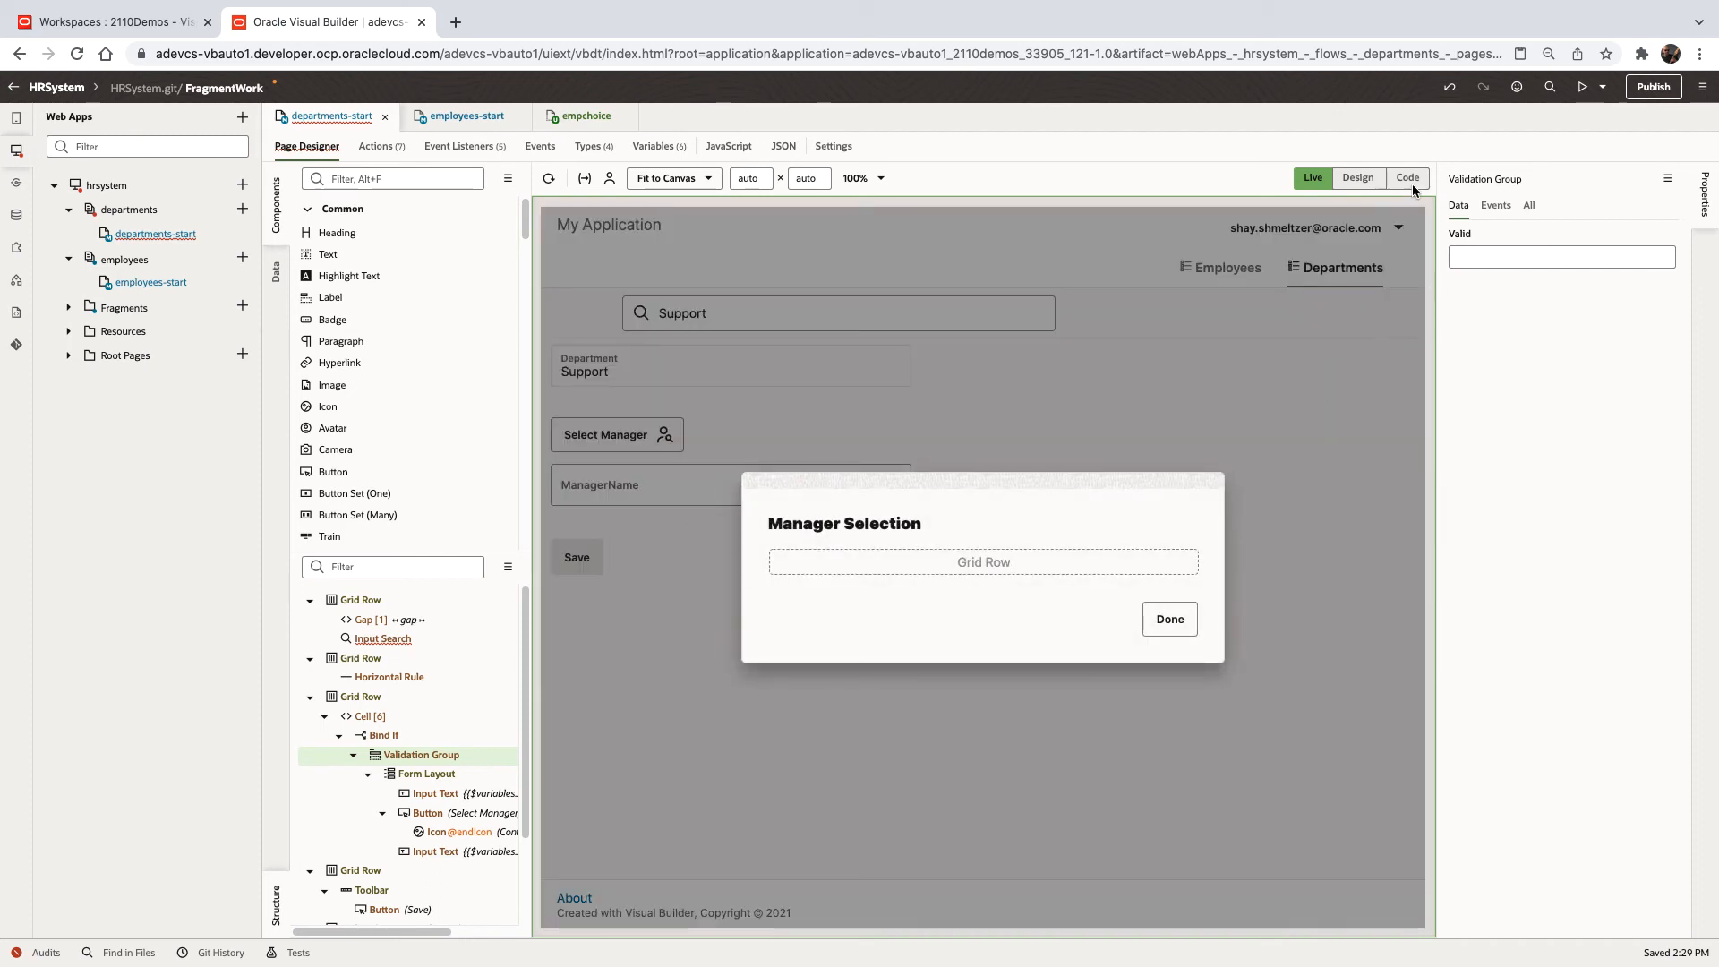
pyautogui.click(1356, 177)
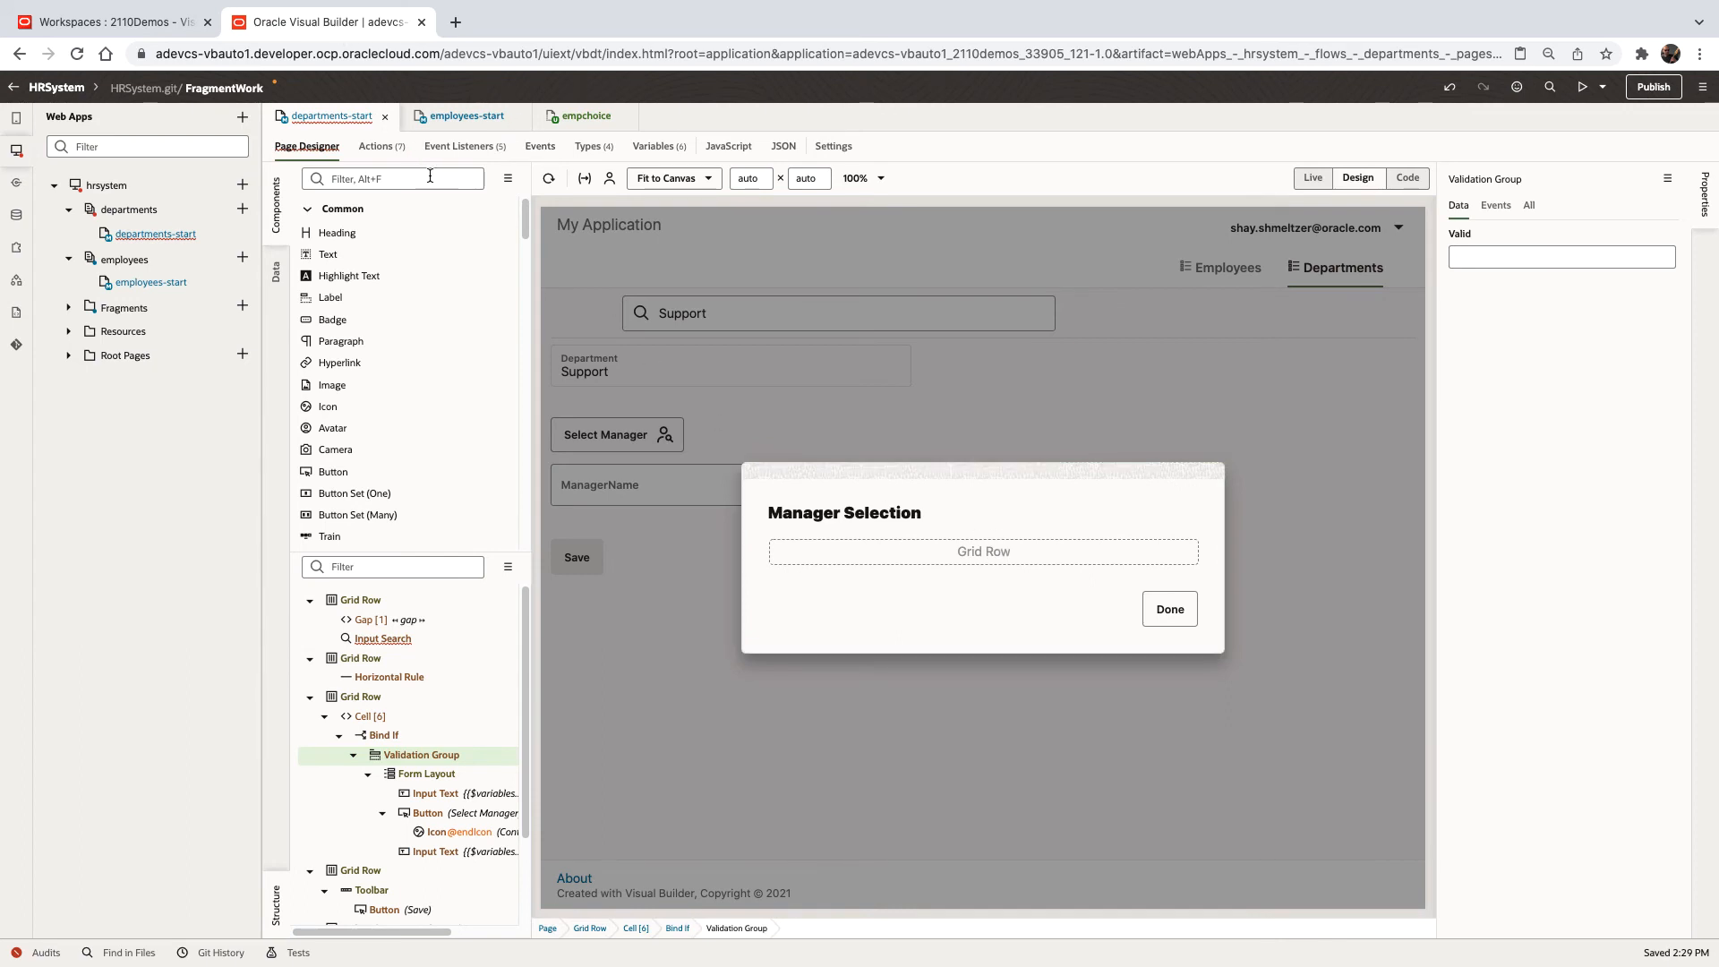
# Place a Fragment Container in the dialog showing empchoice, with showSelect set to true
pyautogui.write('frag')
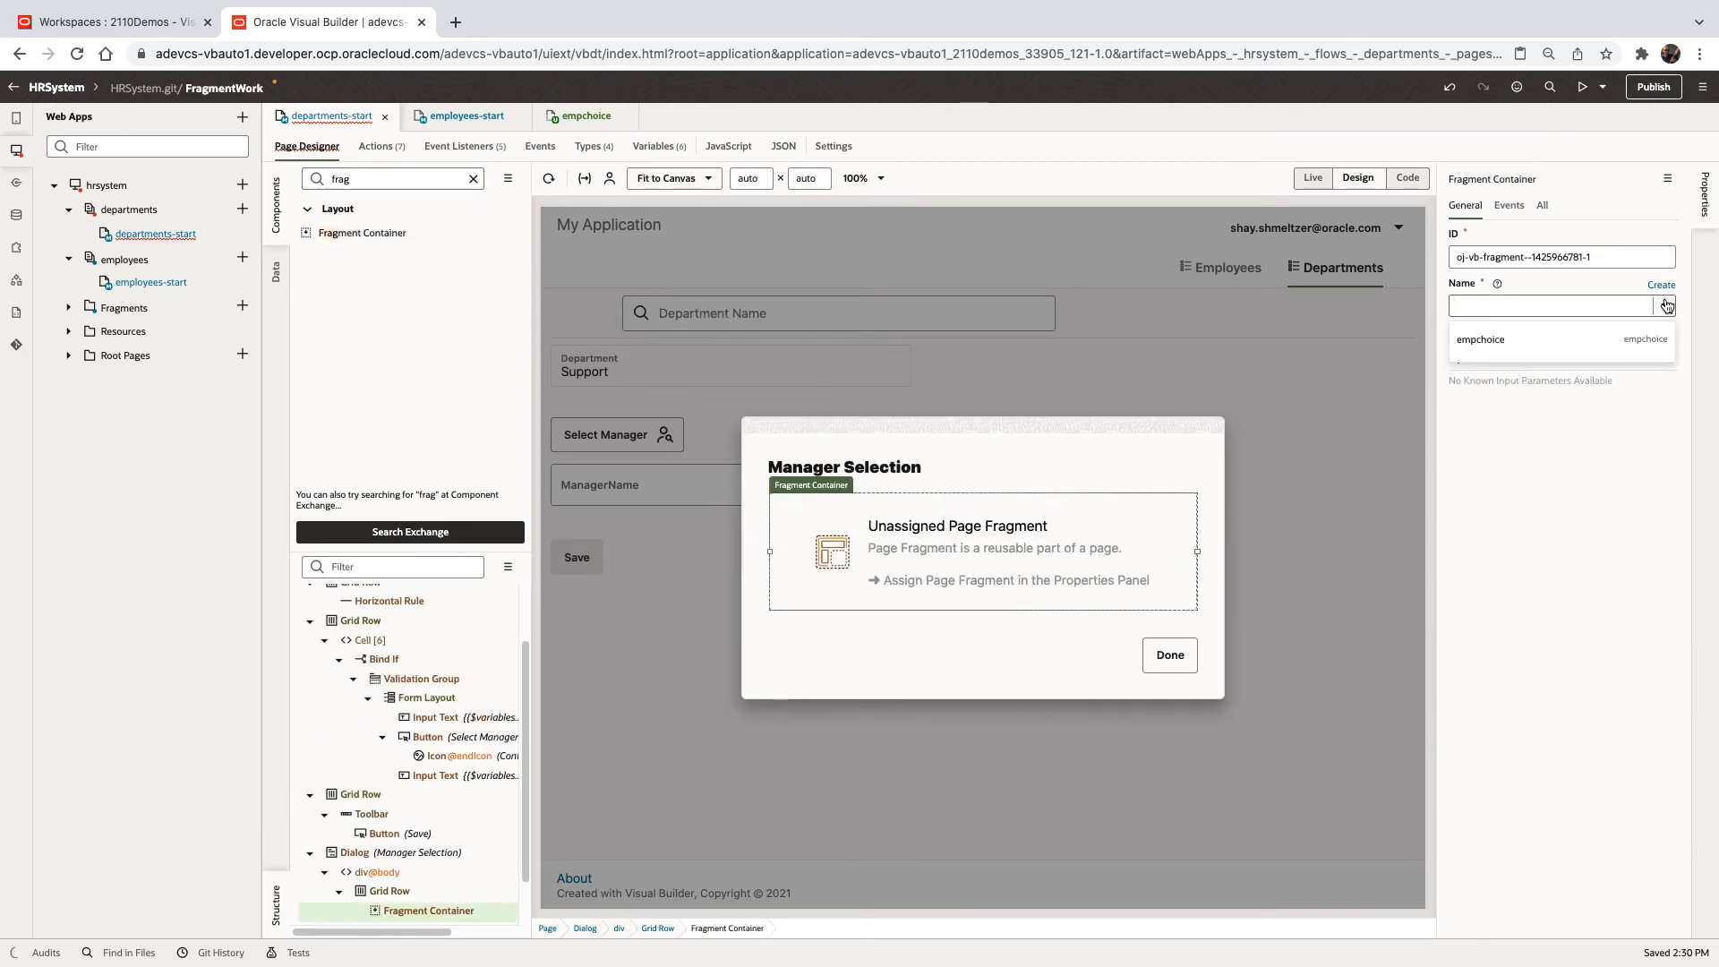
pyautogui.click(1480, 339)
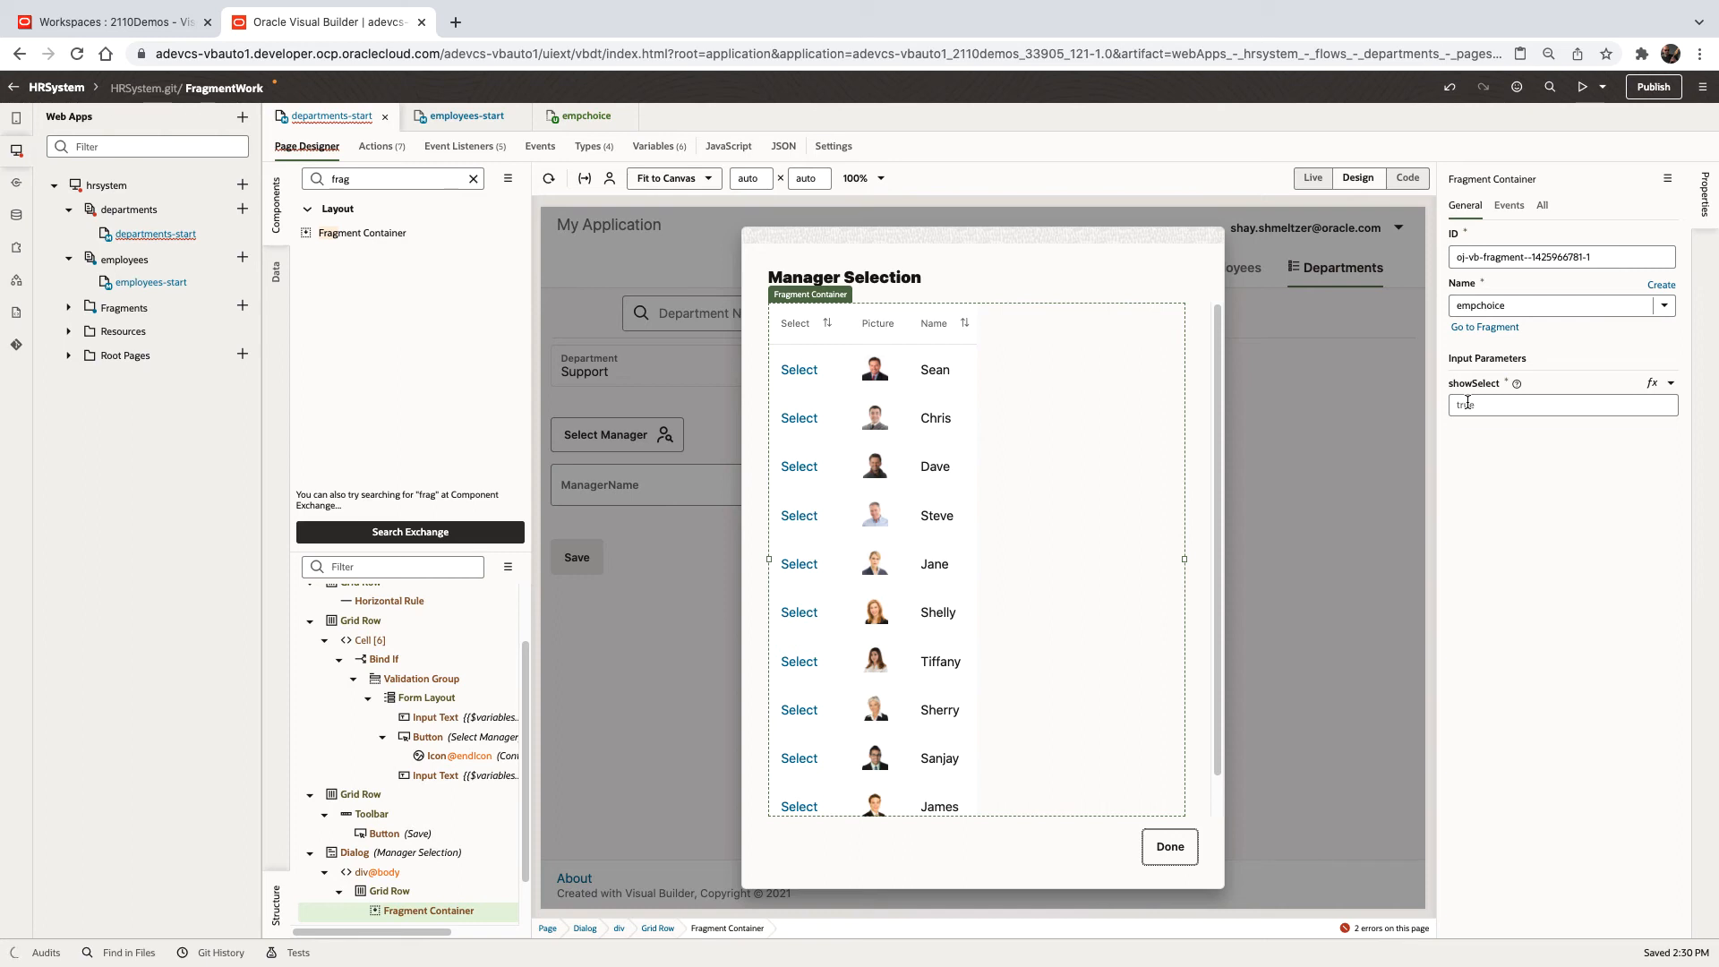
pyautogui.click(1561, 405)
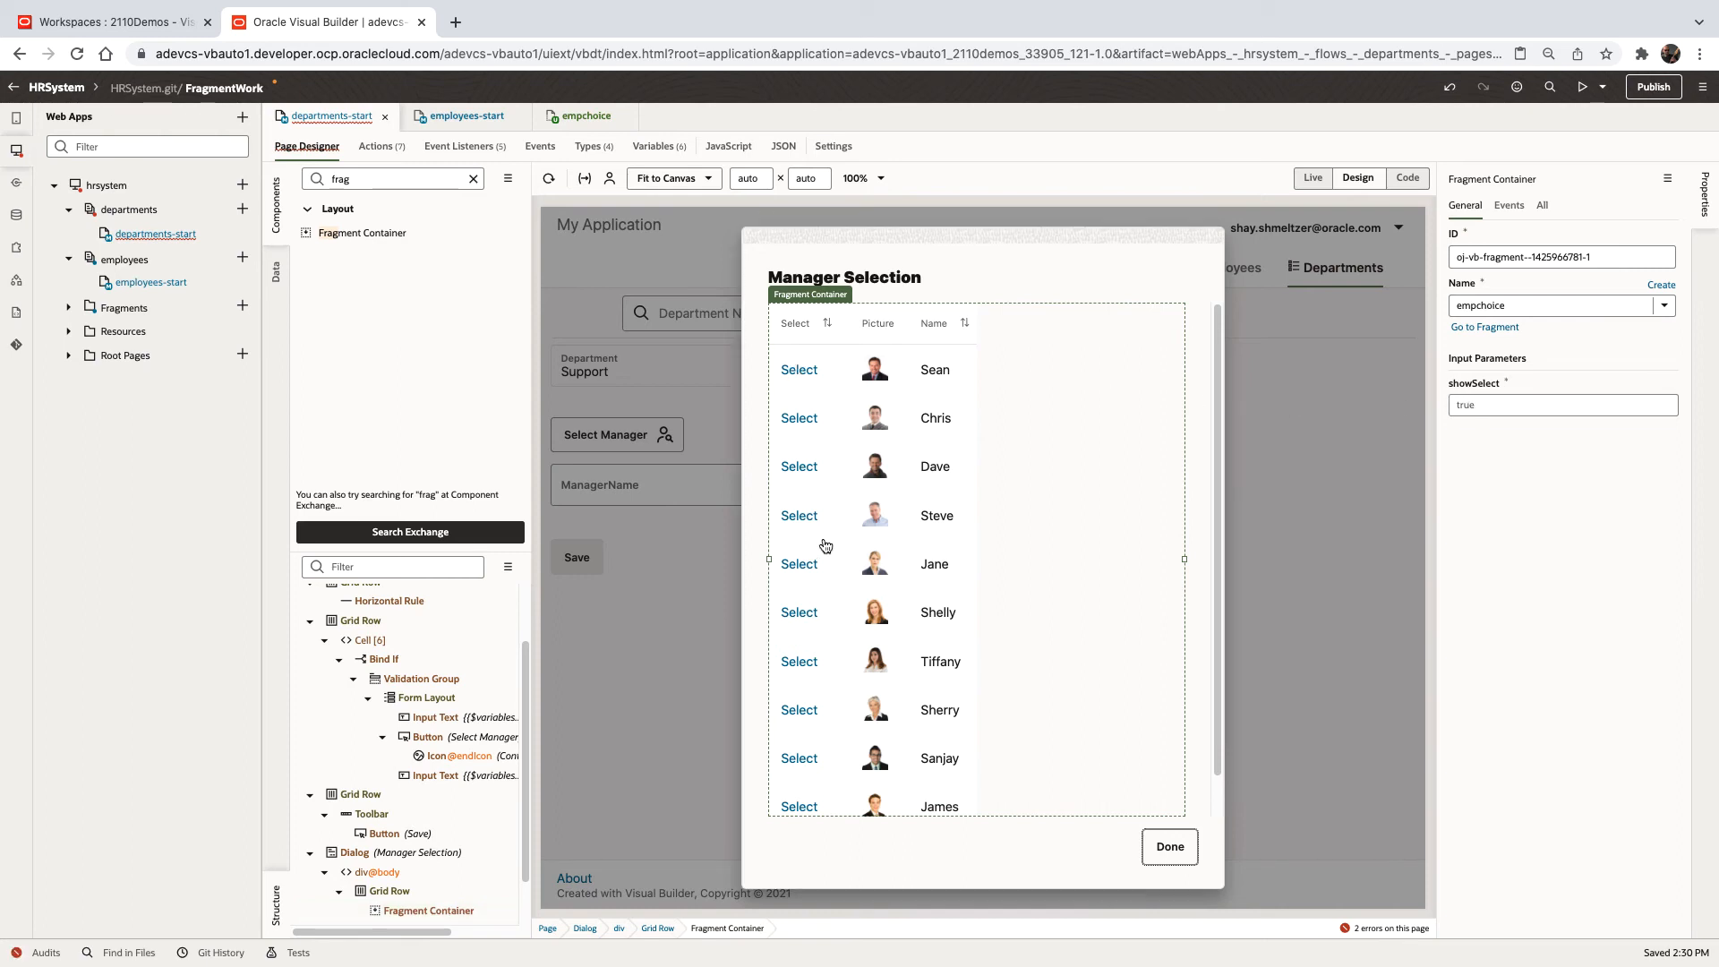
pyautogui.click(428, 911)
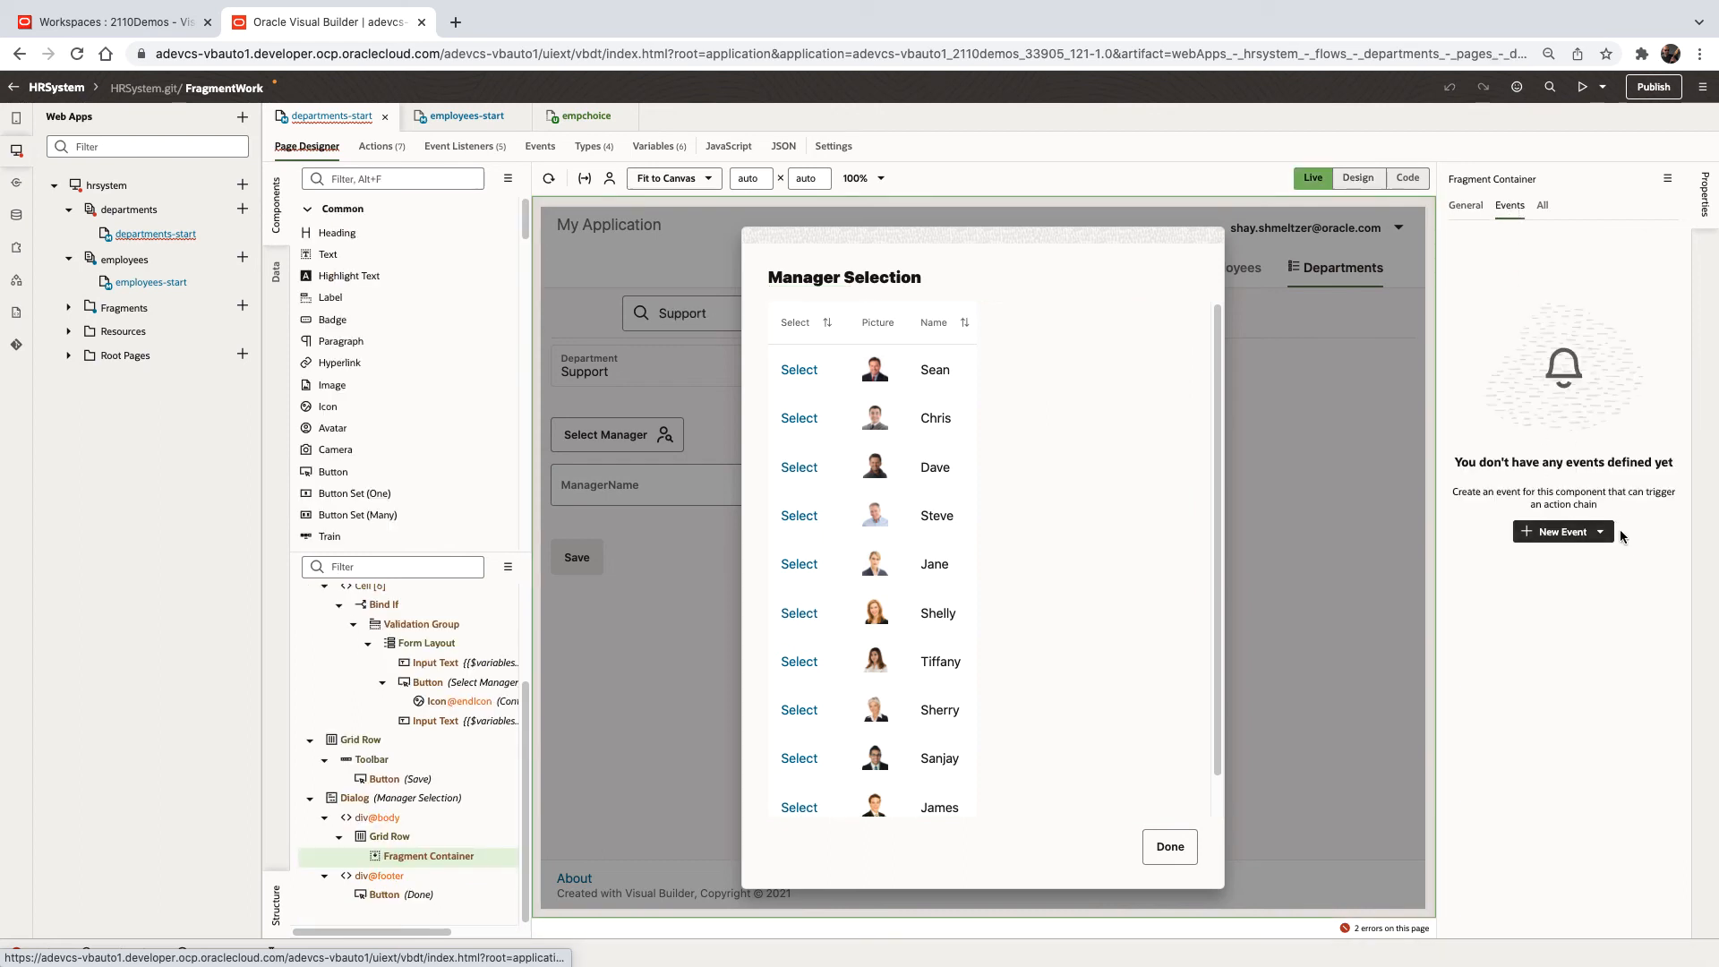
# Add an On 'empChosenEvent' handler and open its generated FragmentEmpChosenEventChain
pyautogui.click(1600, 532)
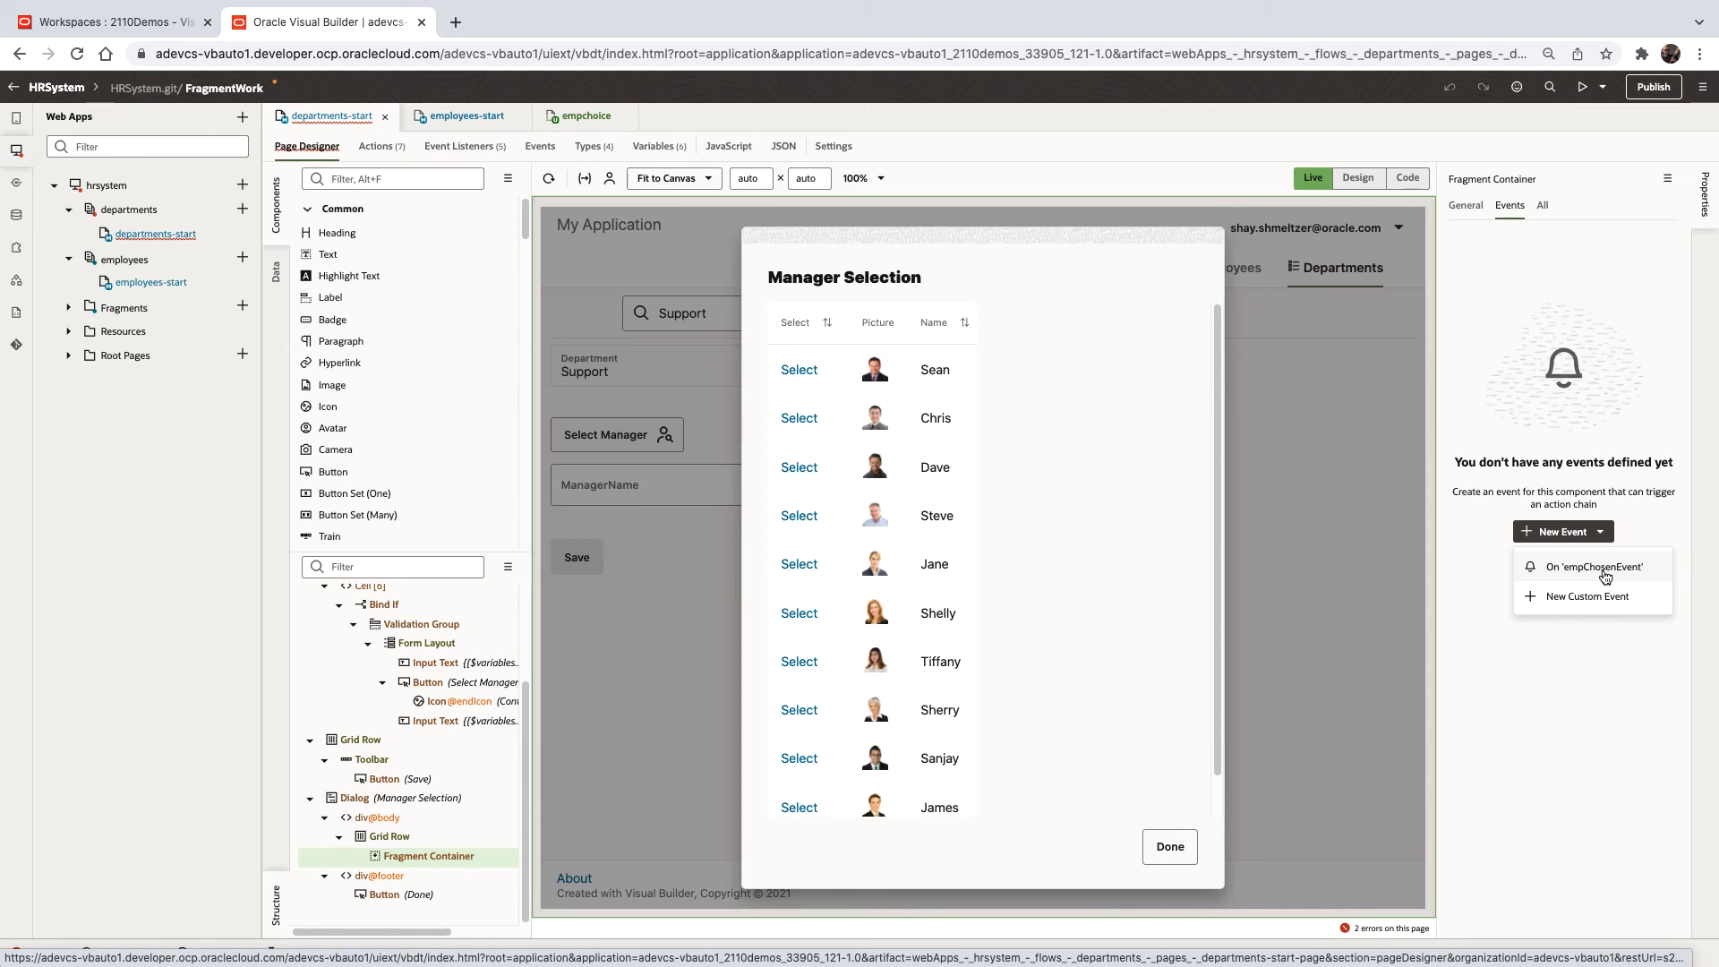
pyautogui.click(1587, 566)
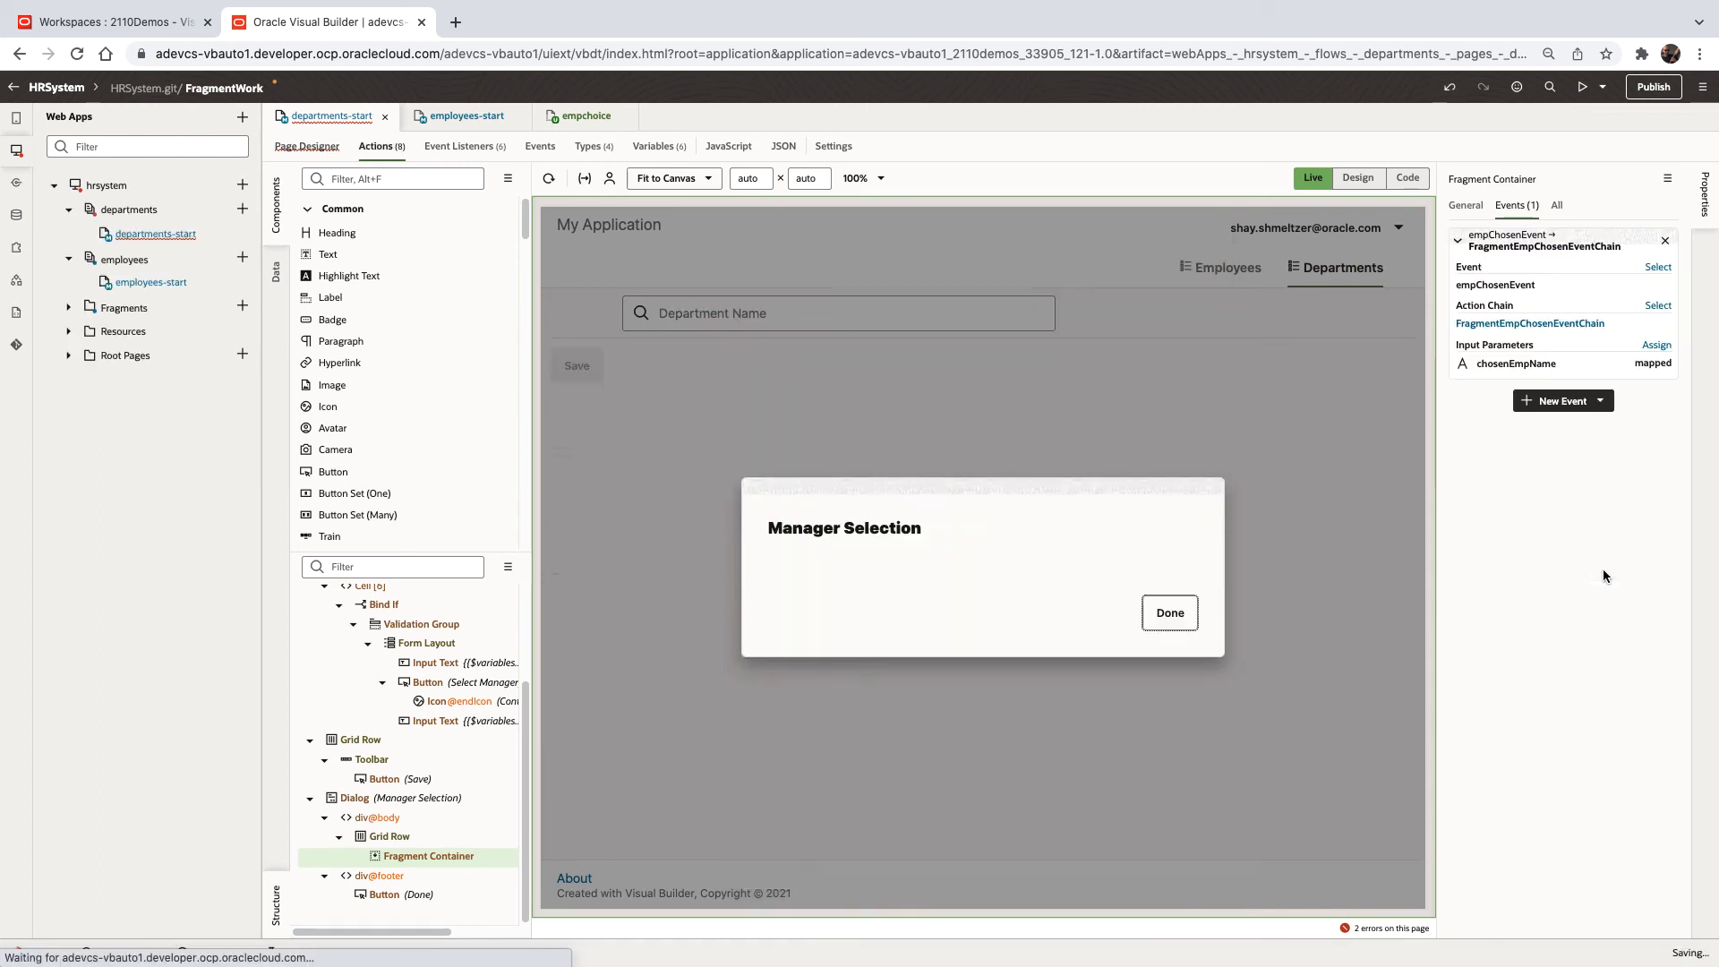
pyautogui.click(1529, 323)
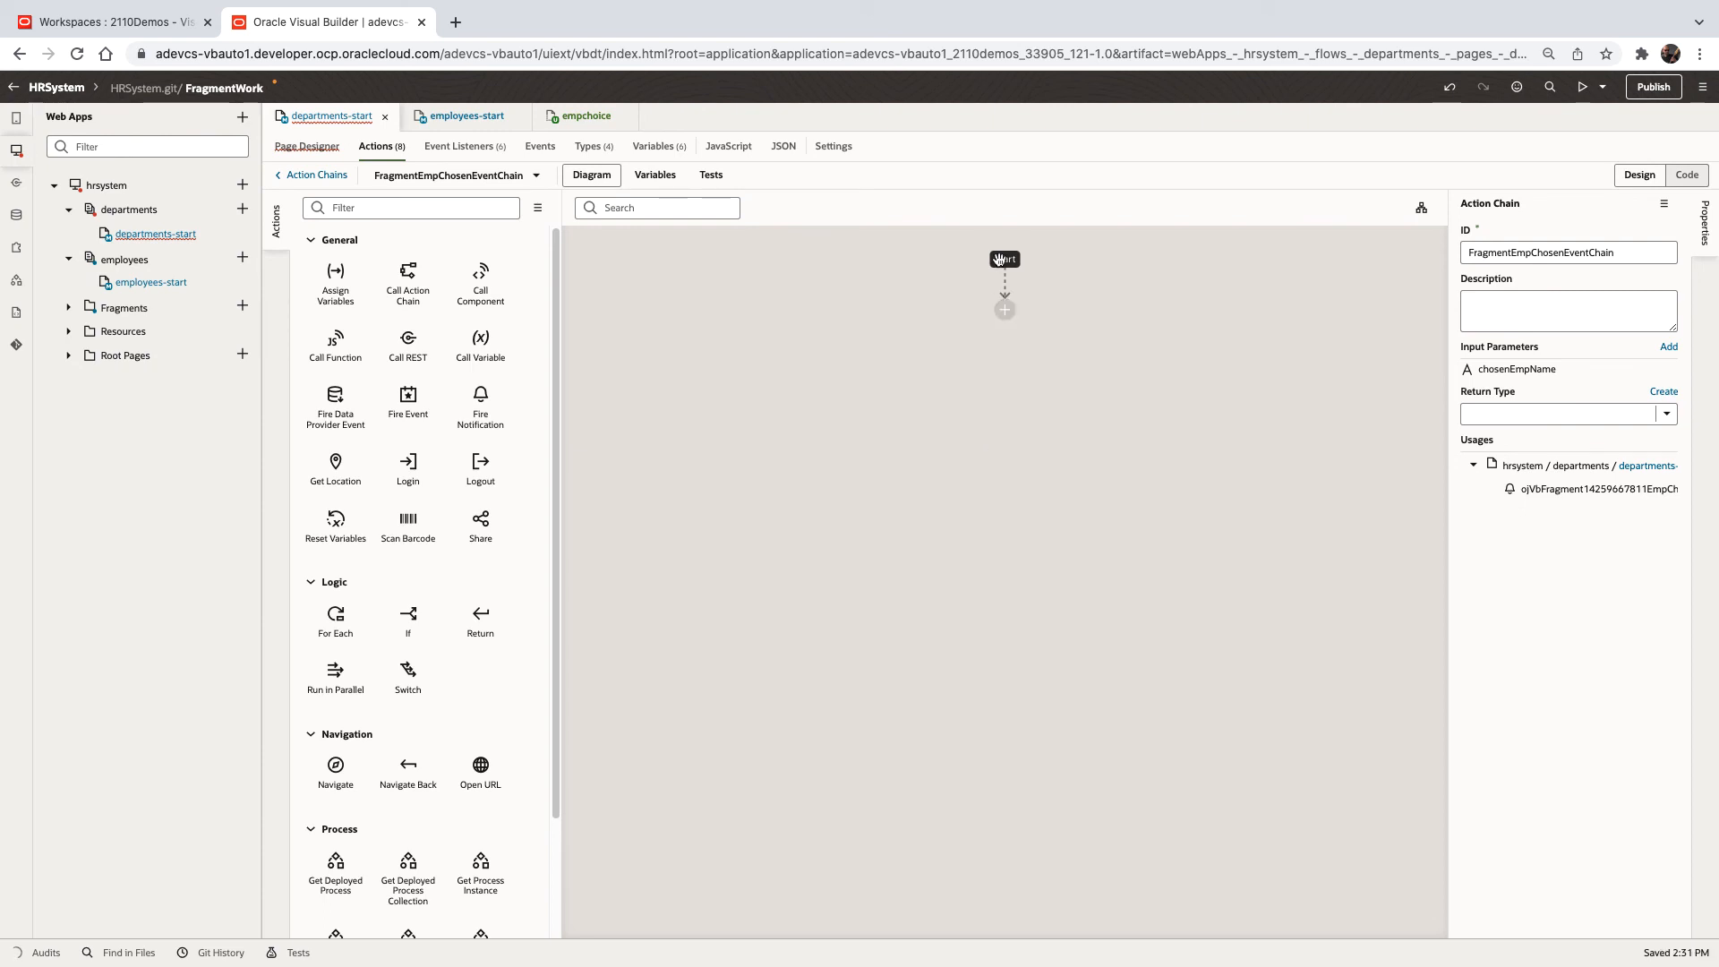
pyautogui.moveTo(806, 268)
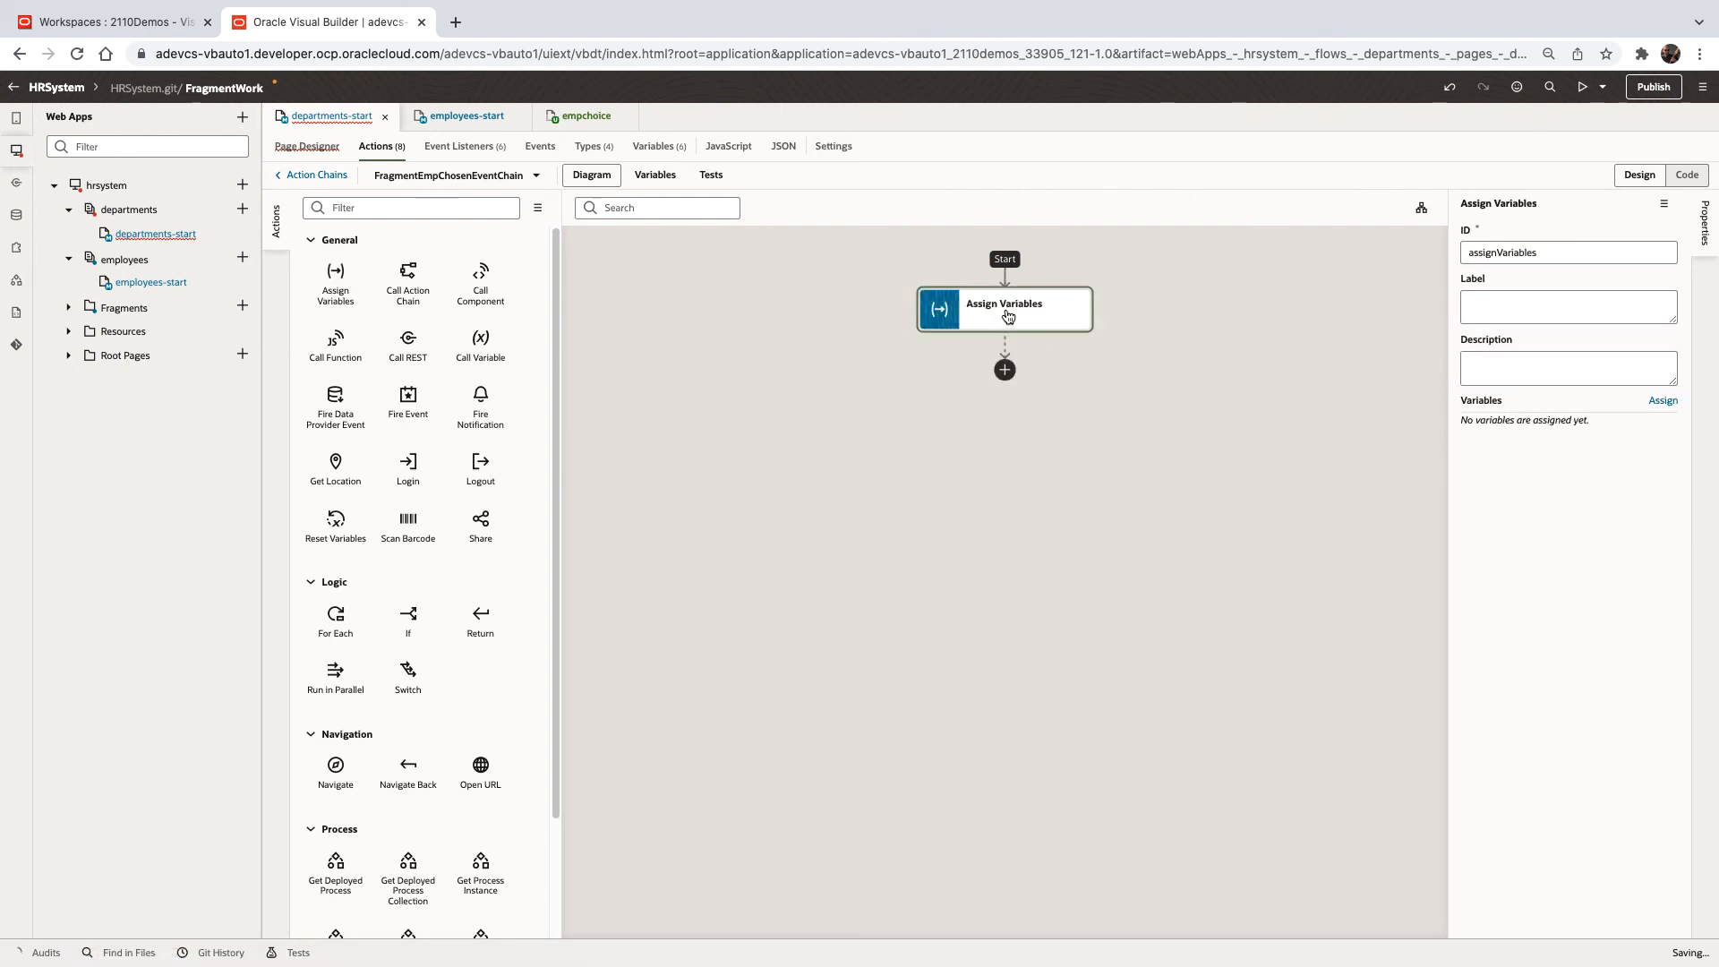
# Assign chosenEmpName to the page department's managerName, then return to departments-start
pyautogui.click(1661, 400)
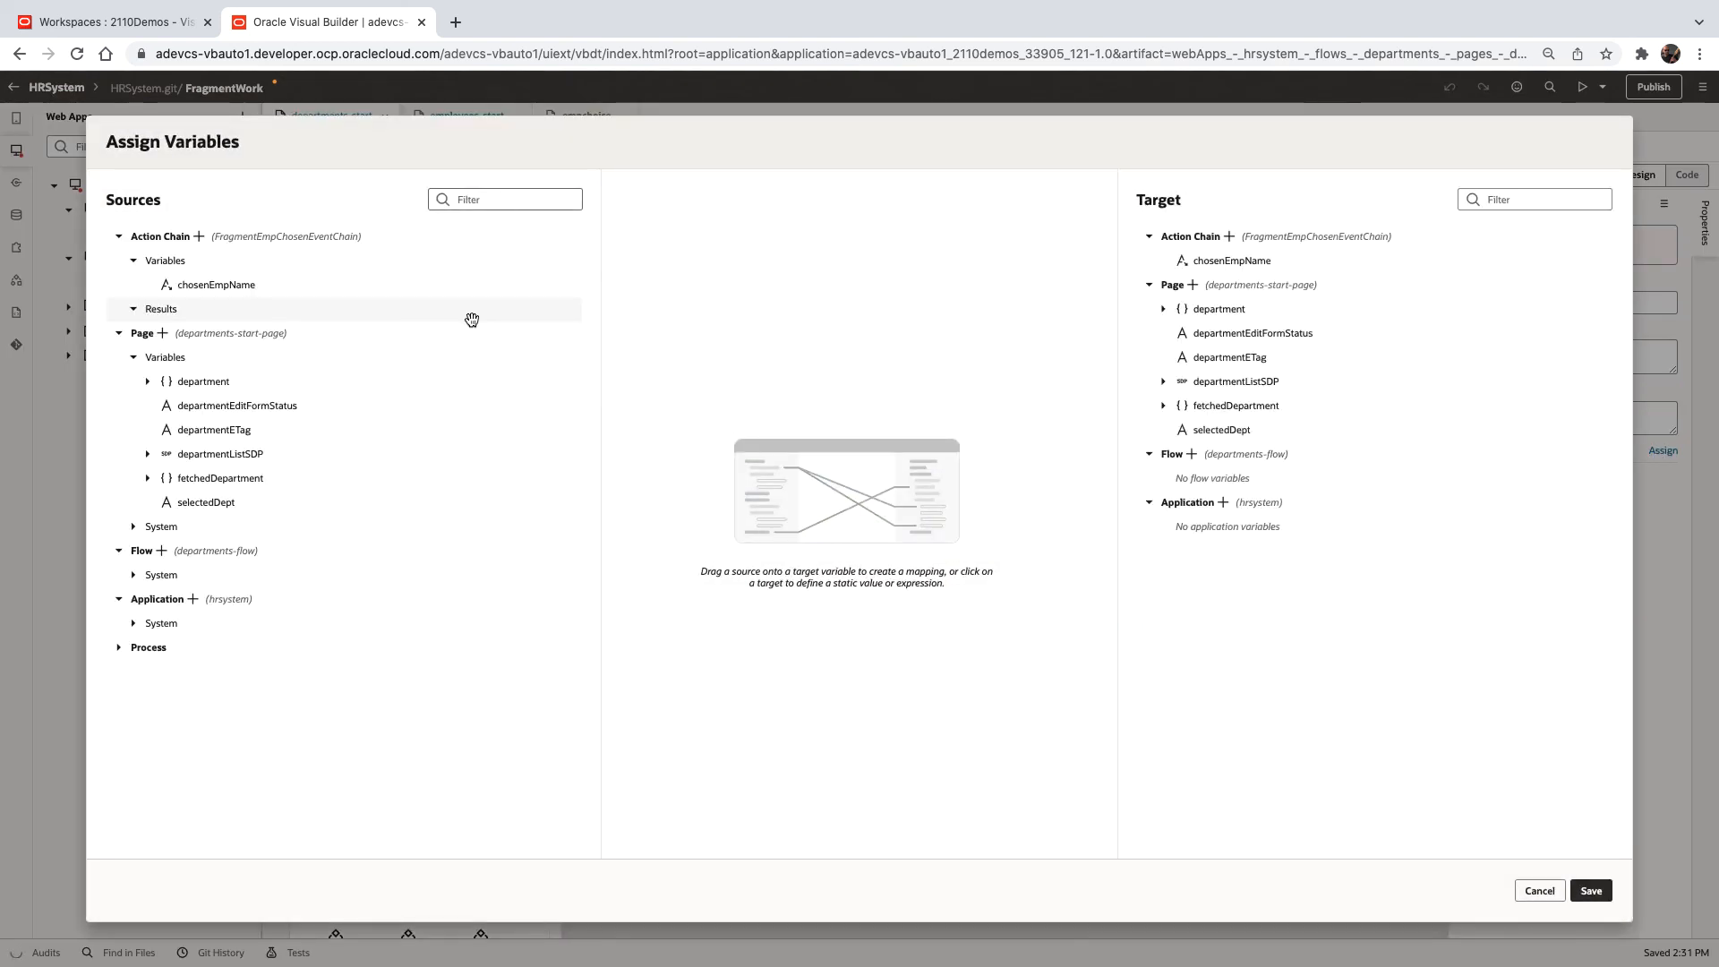
pyautogui.click(1163, 308)
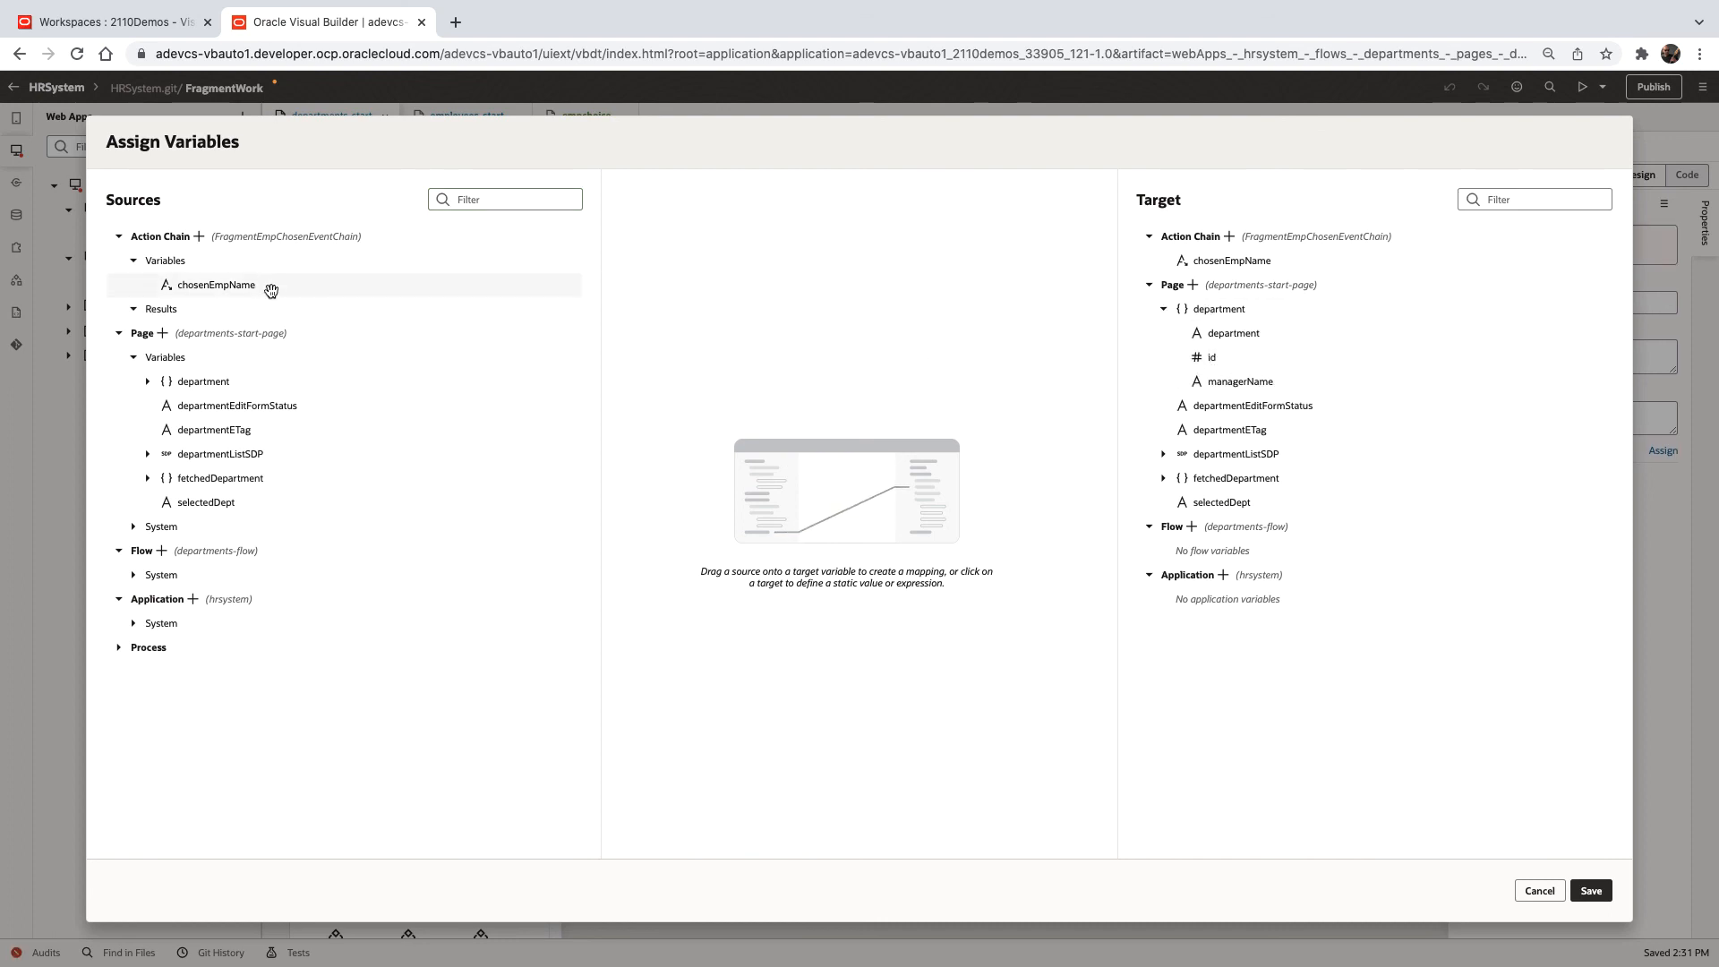
pyautogui.moveTo(215, 284); pyautogui.dragTo(1226, 380)
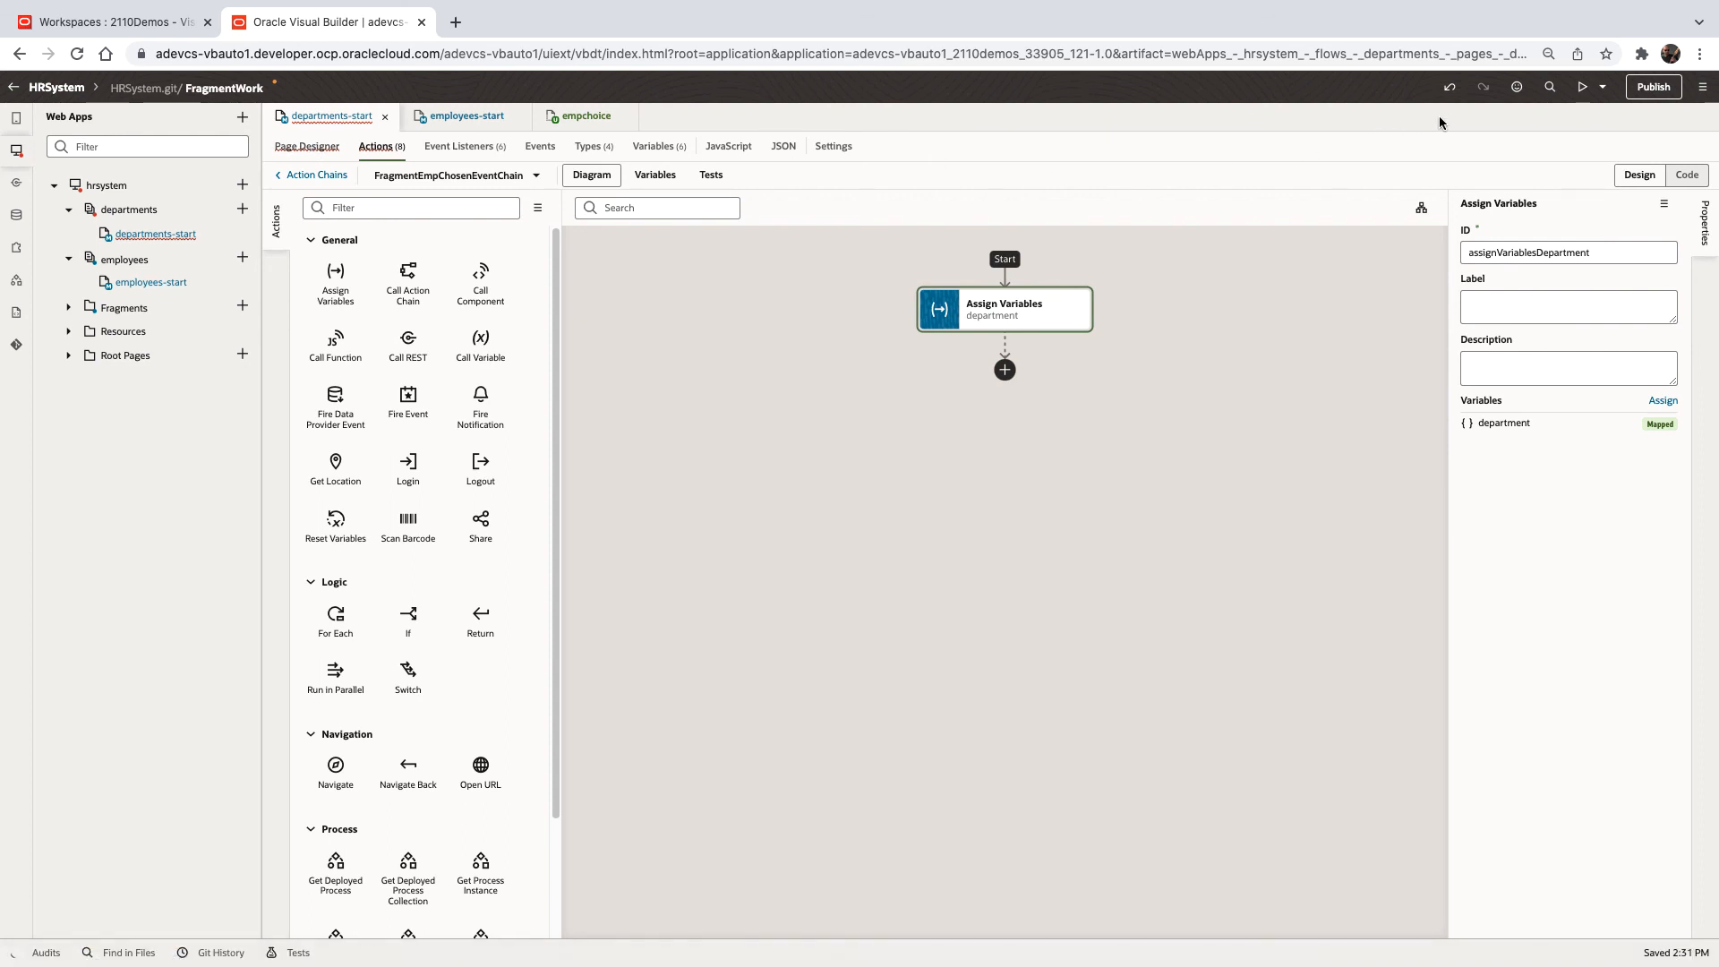
pyautogui.click(307, 146)
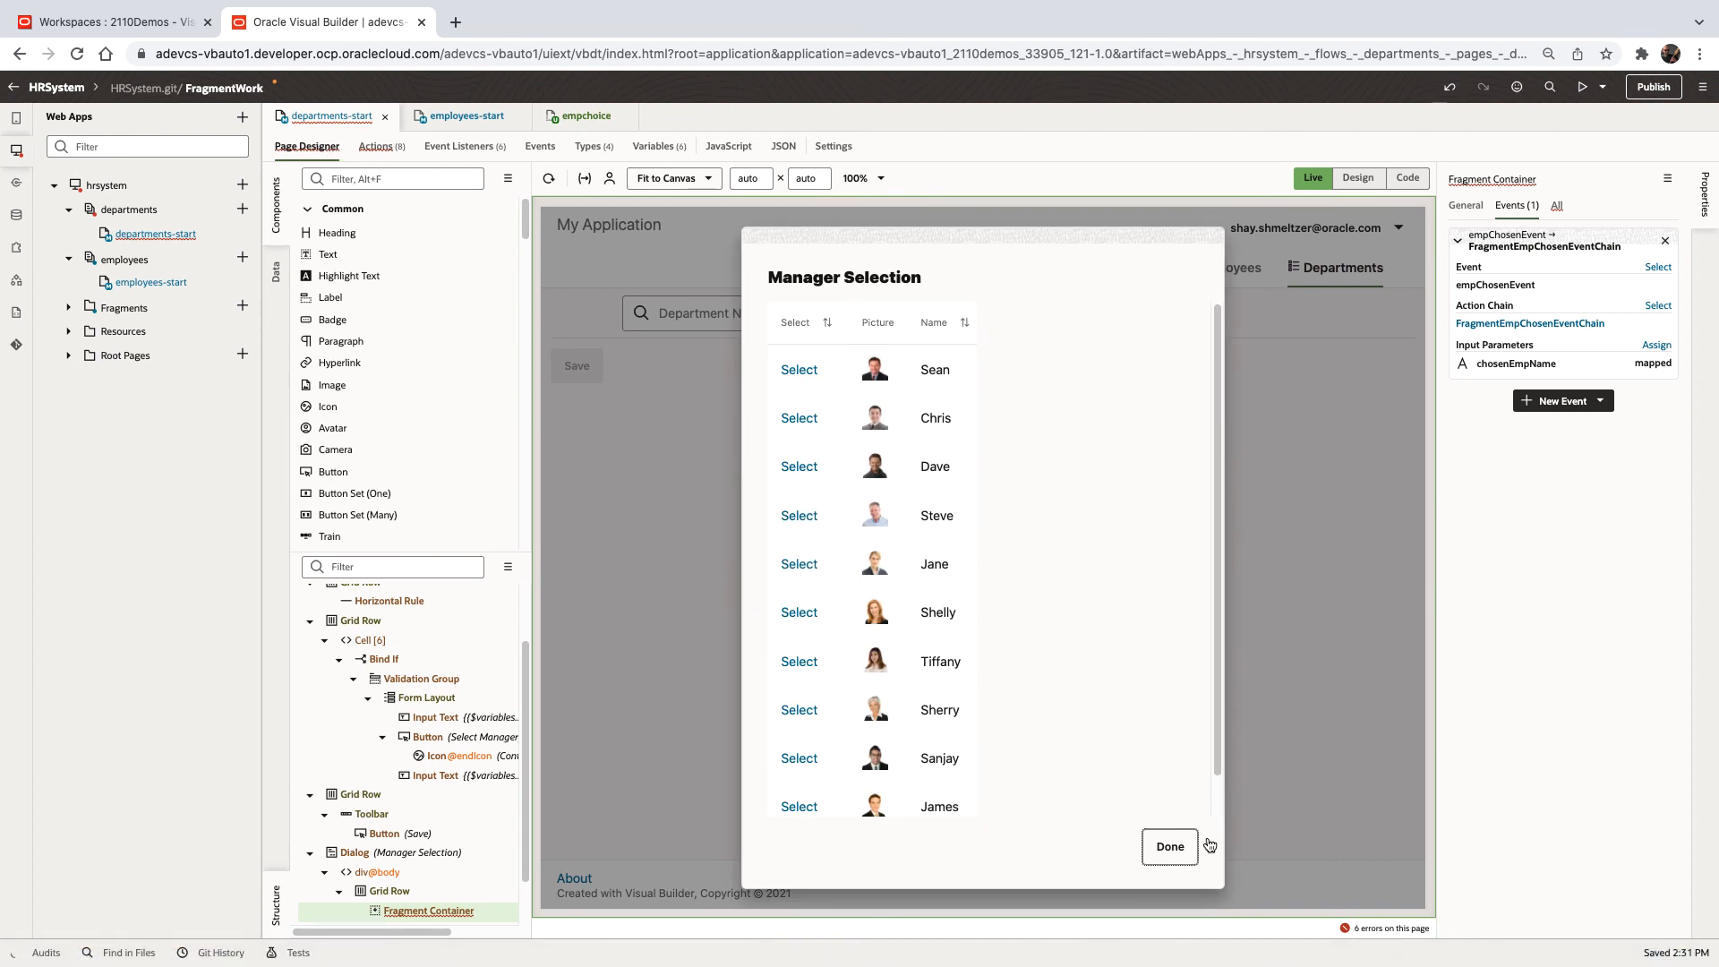
# Load Marketing live and pick Jane, then Sherry, in the Manager Selection dialog
pyautogui.click(1168, 846)
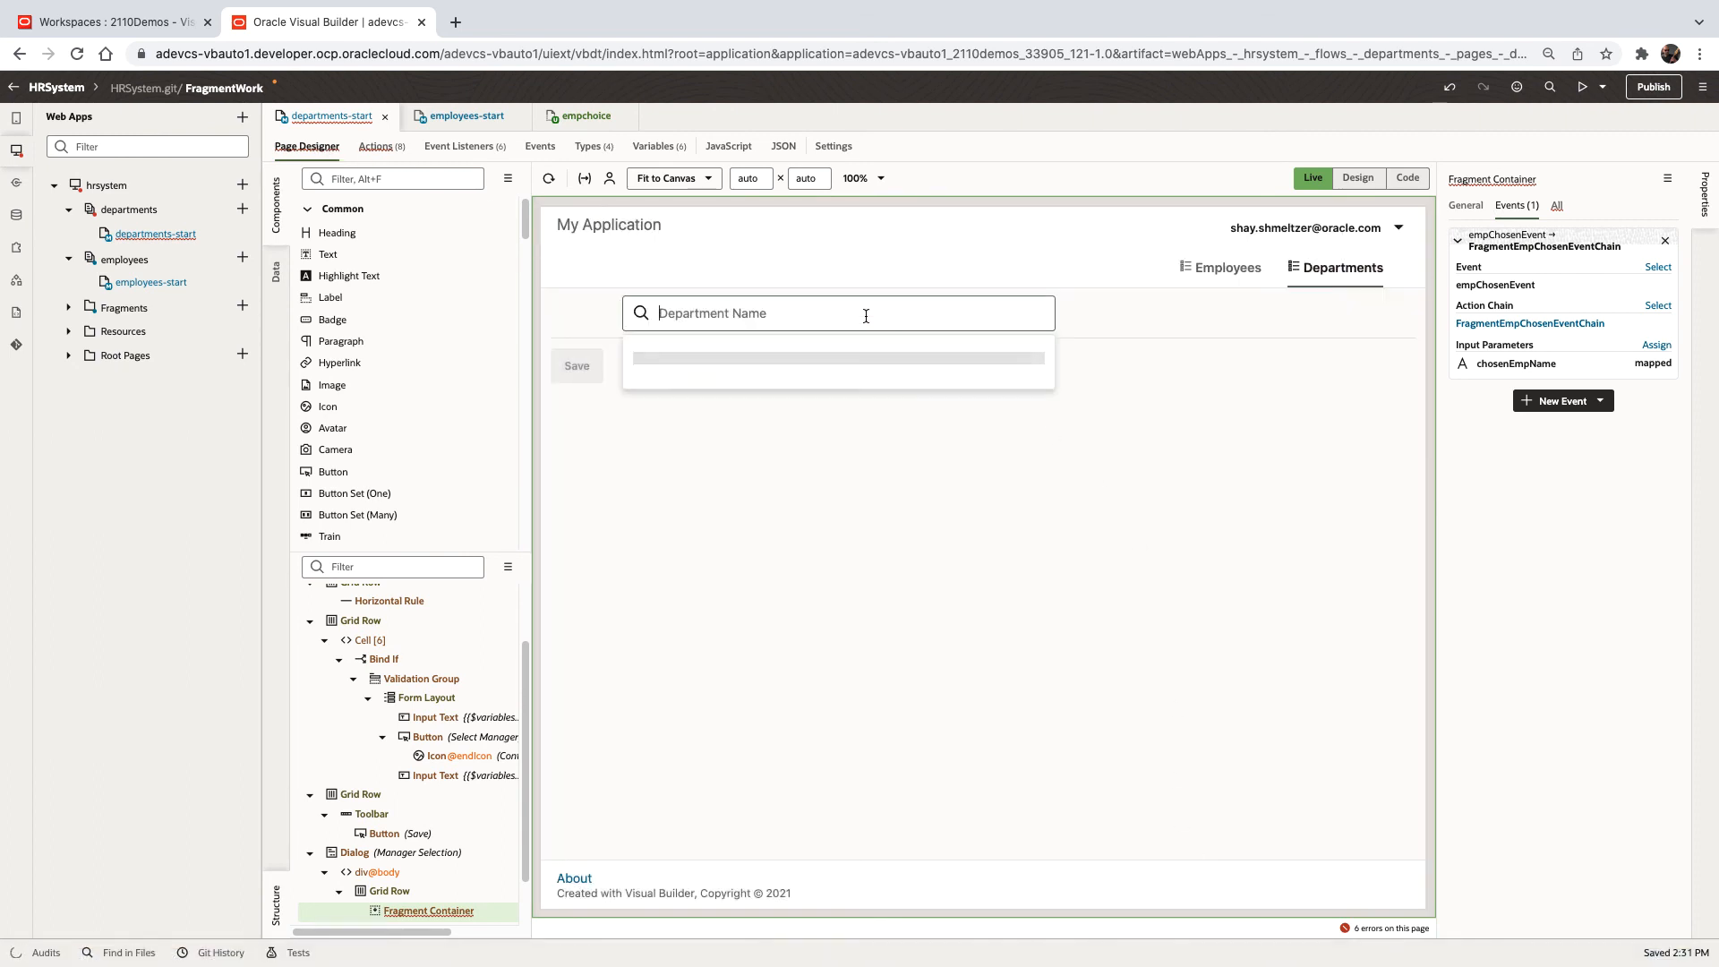
pyautogui.write('Marketing')
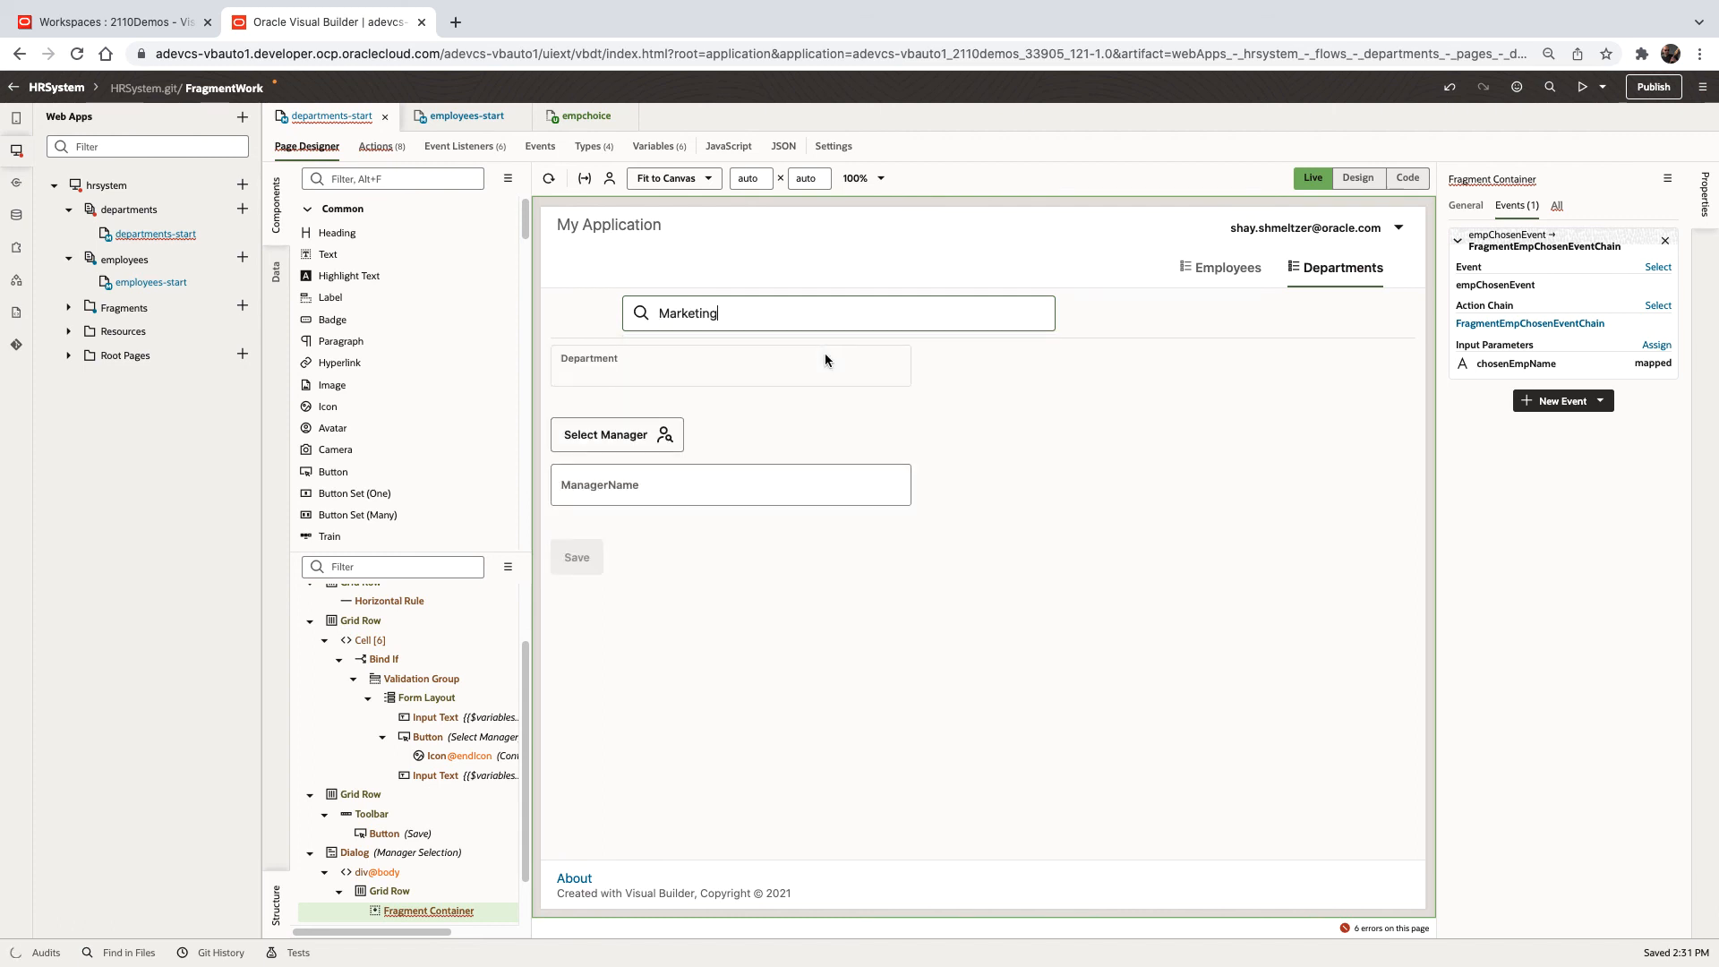
pyautogui.click(604, 435)
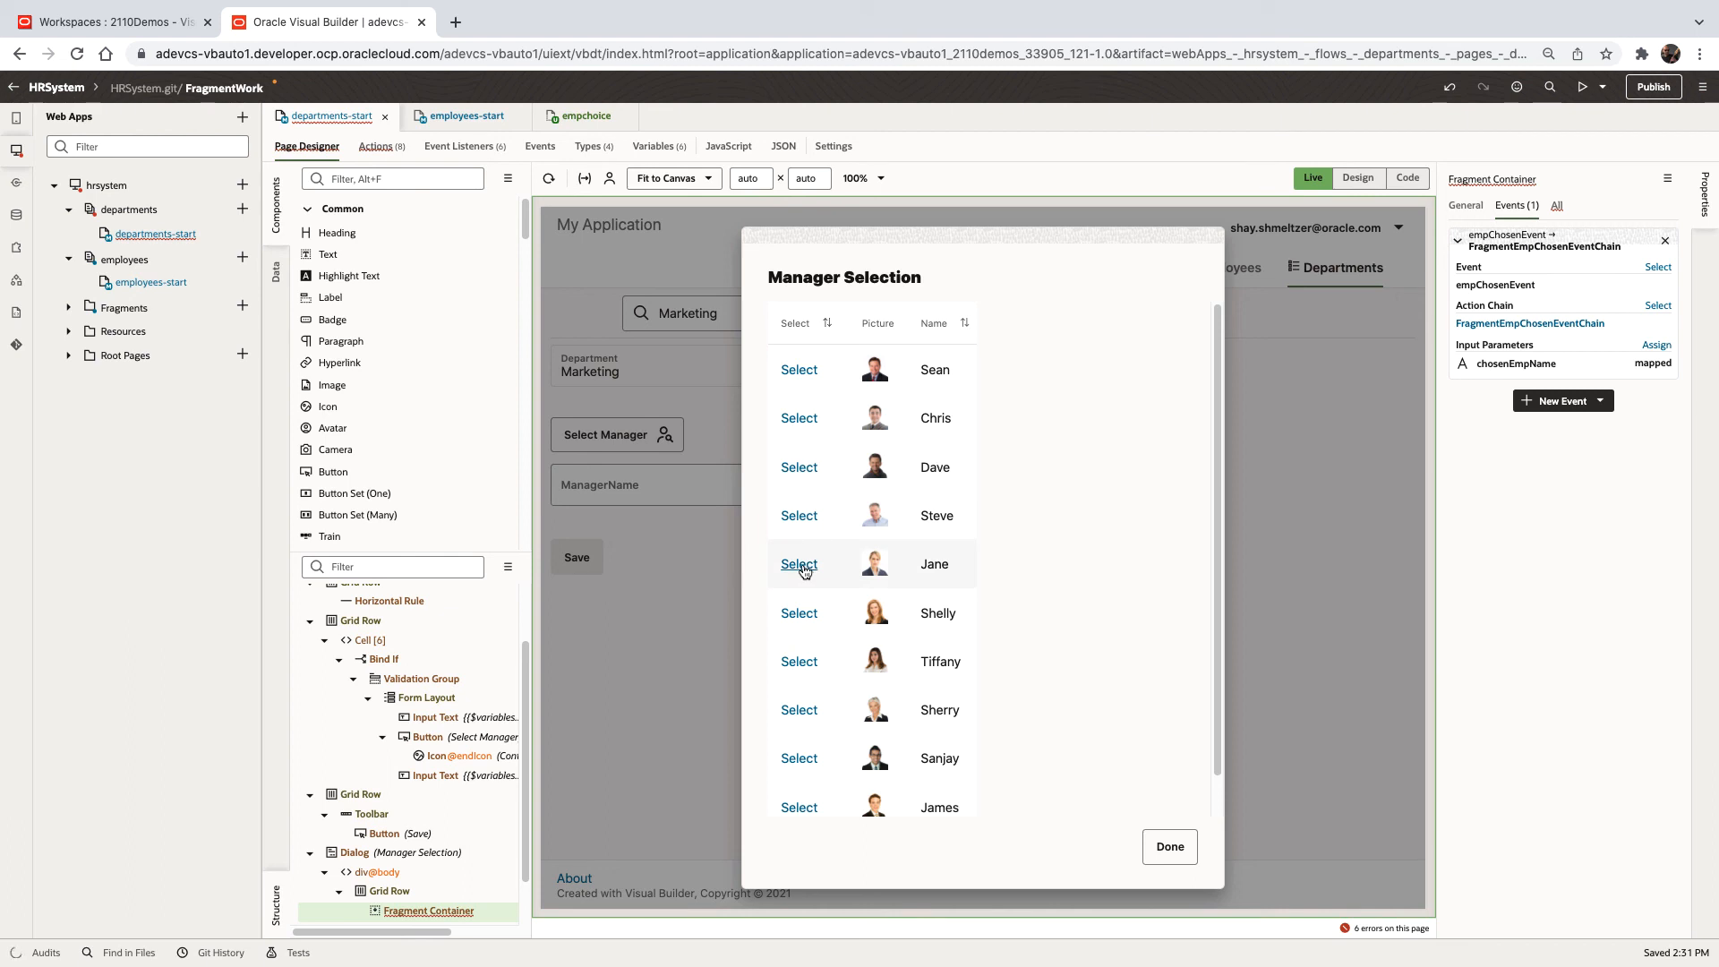
pyautogui.click(799, 563)
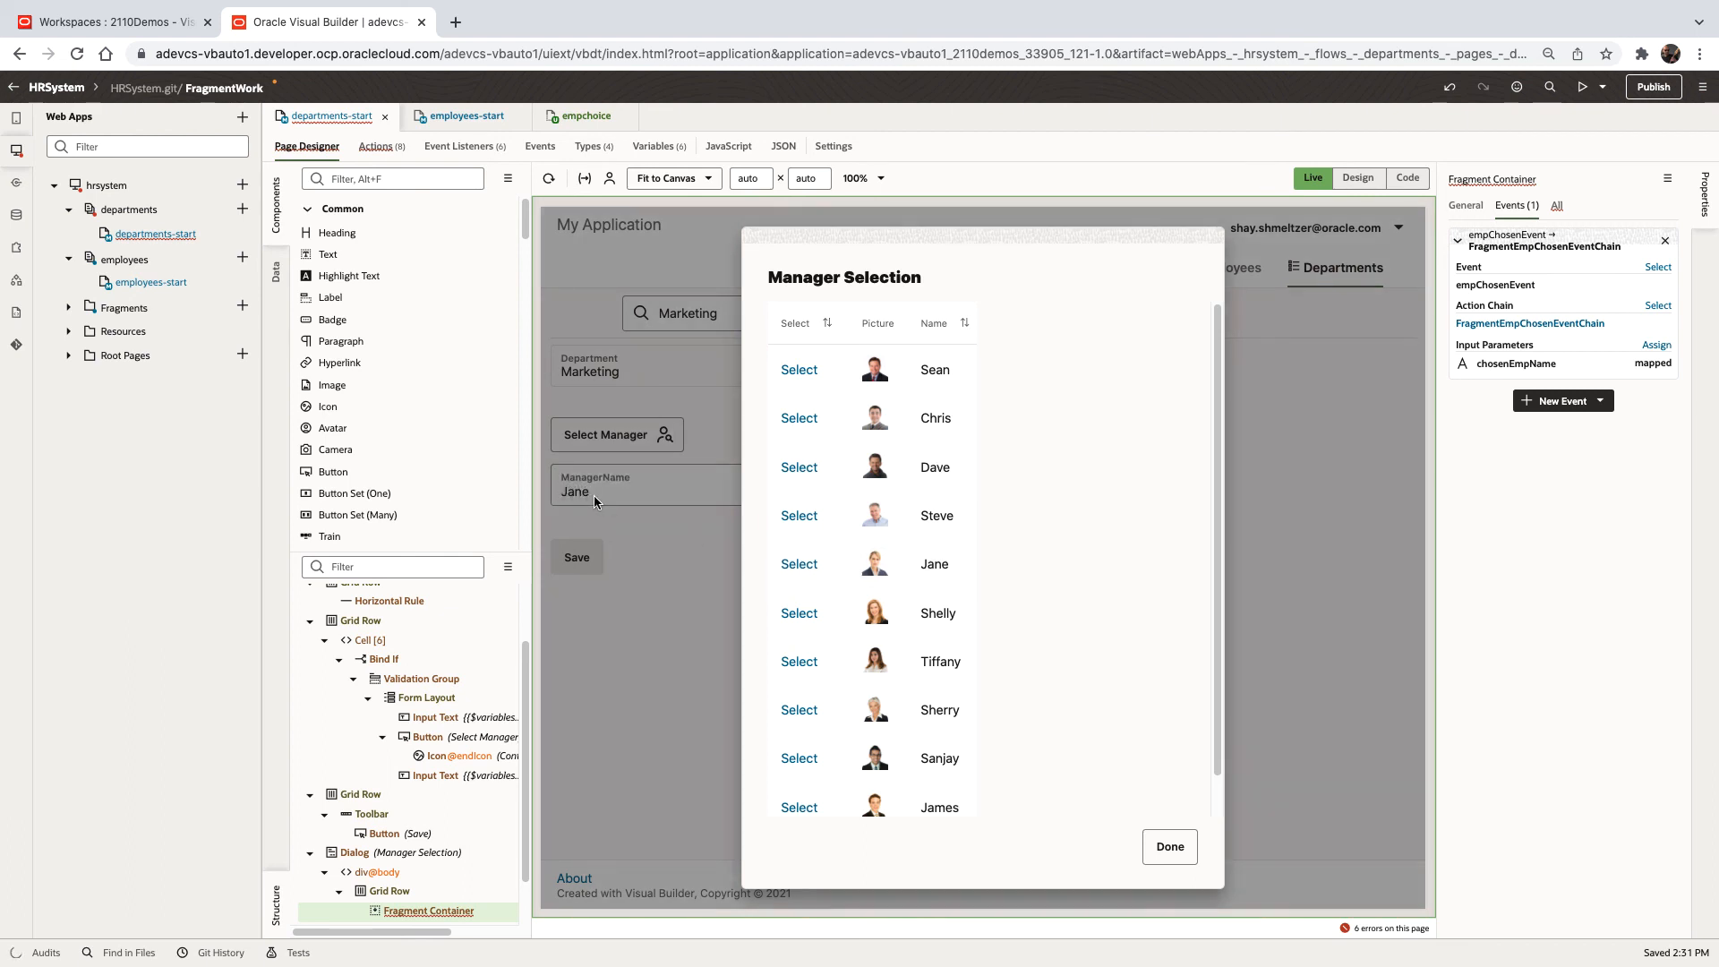
pyautogui.click(800, 709)
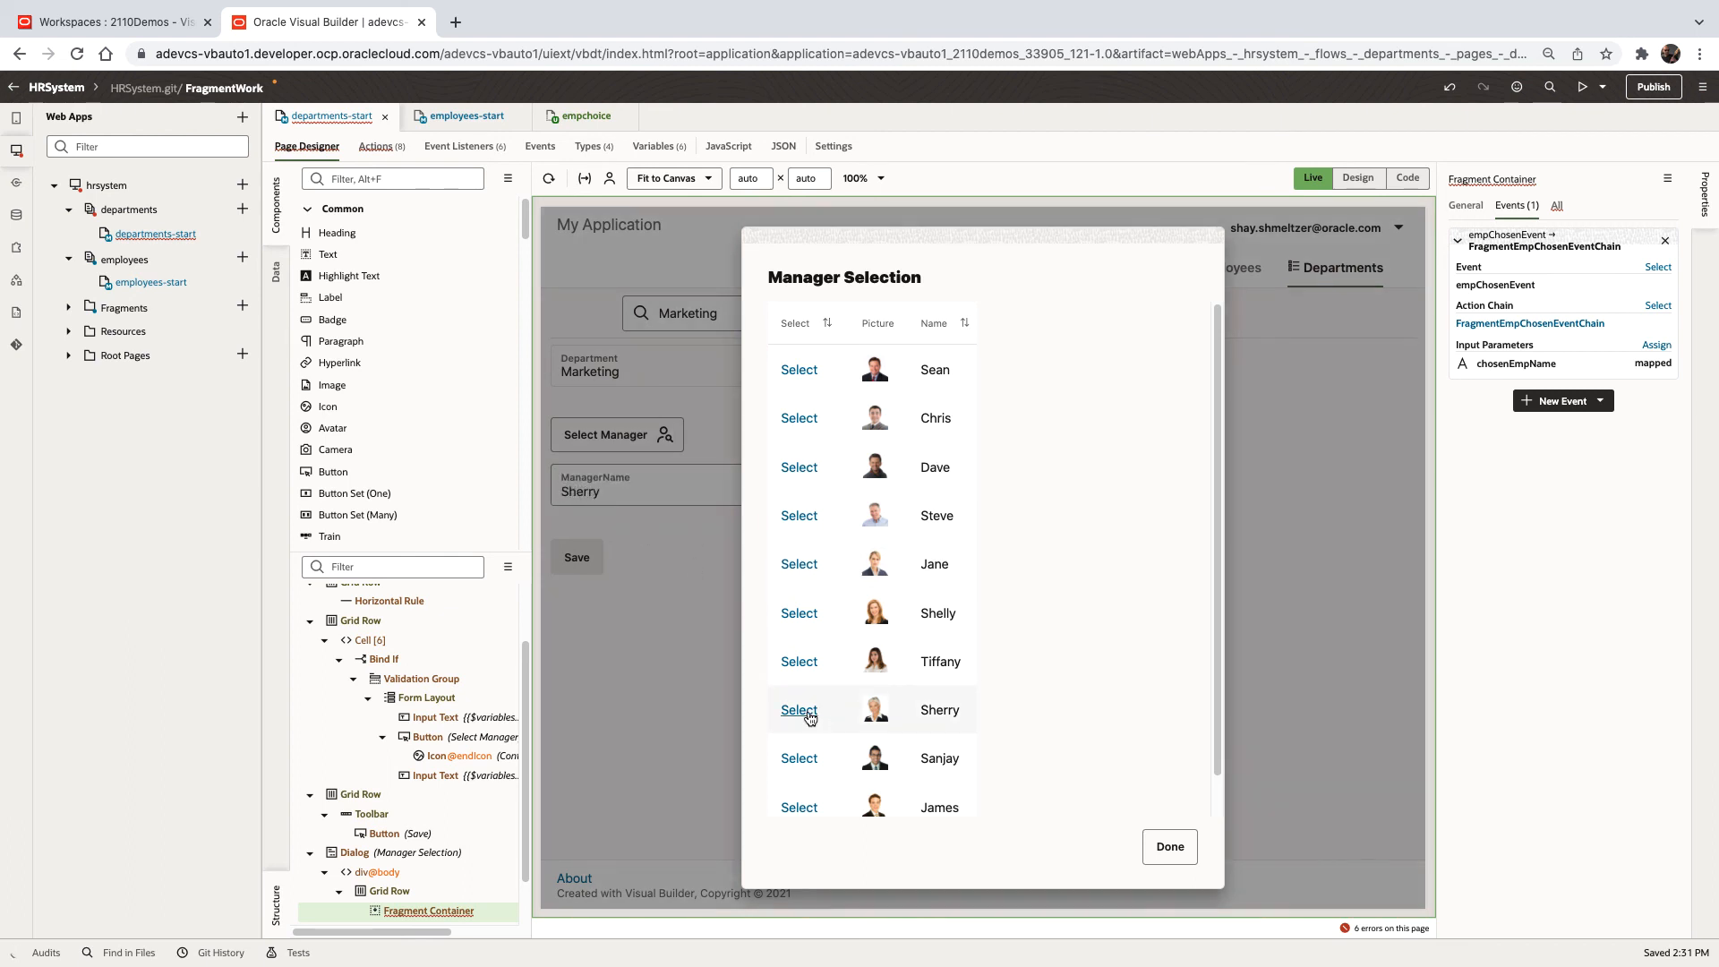